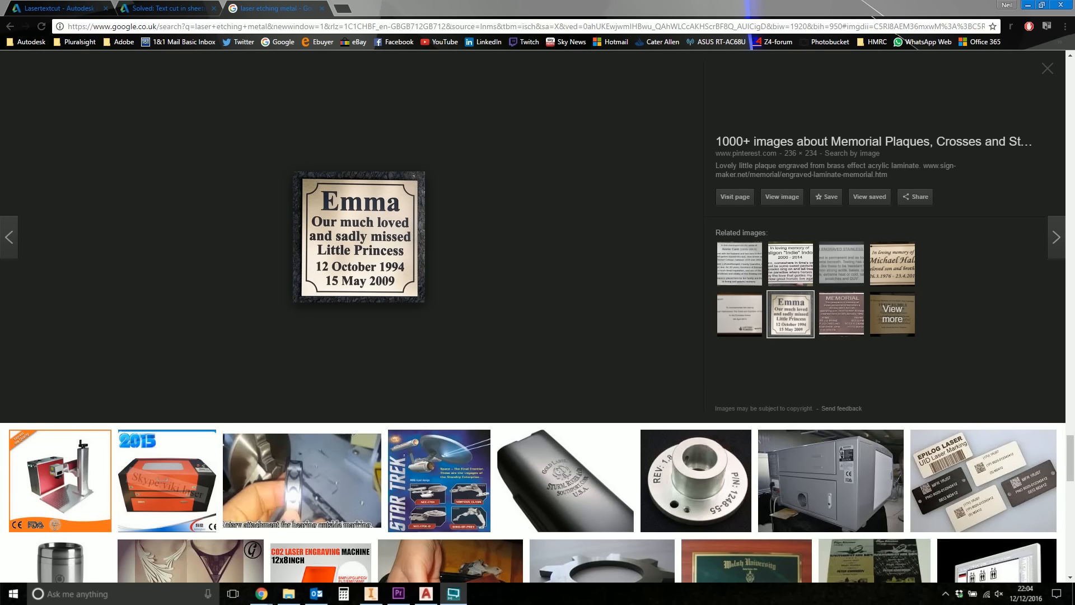
pyautogui.moveTo(327, 238)
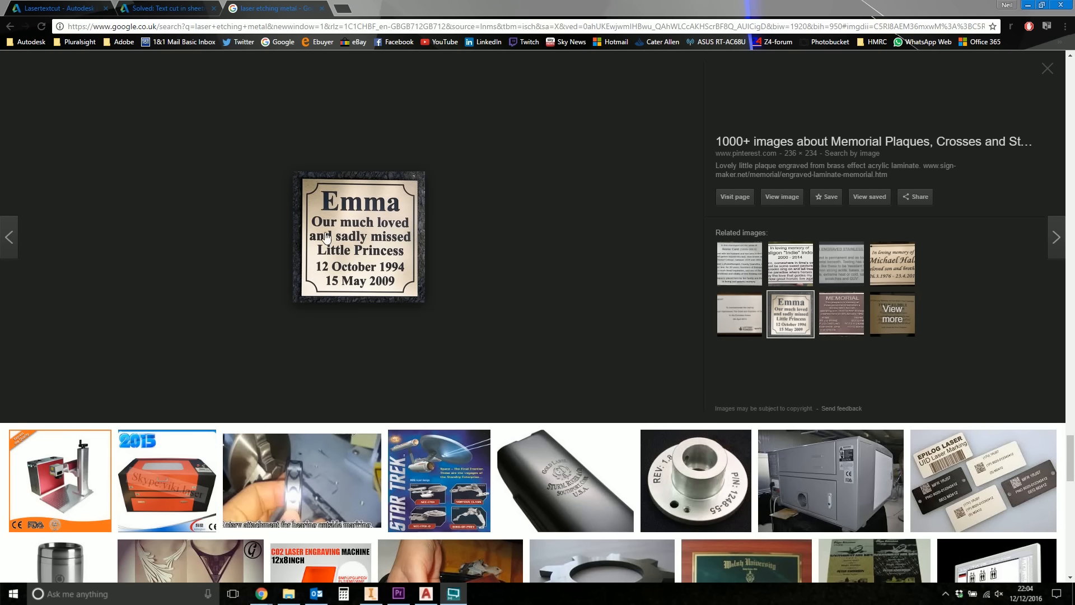
pyautogui.moveTo(326, 218)
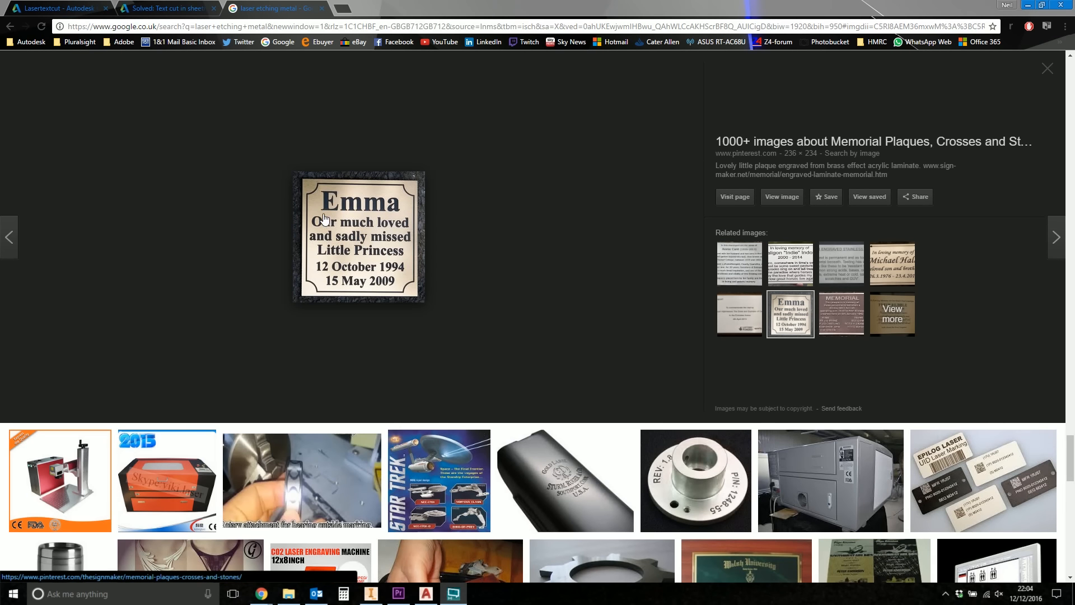
pyautogui.moveTo(319, 211)
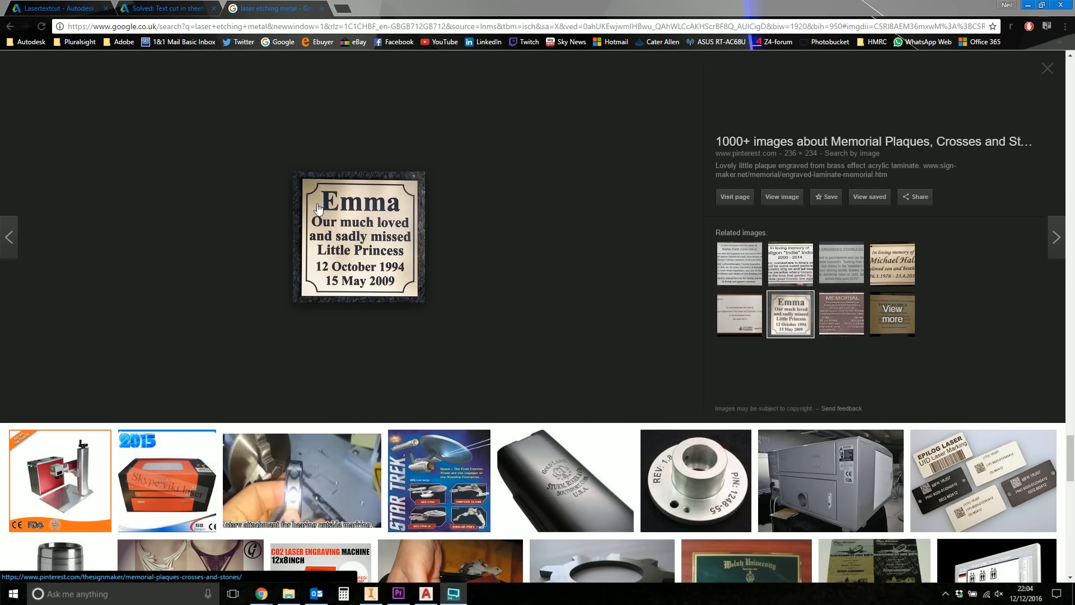
# Switch to the sheet-metal text-cut forum tab and scroll to the Lasertextcut Inventor Ideas post.
pyautogui.click(164, 7)
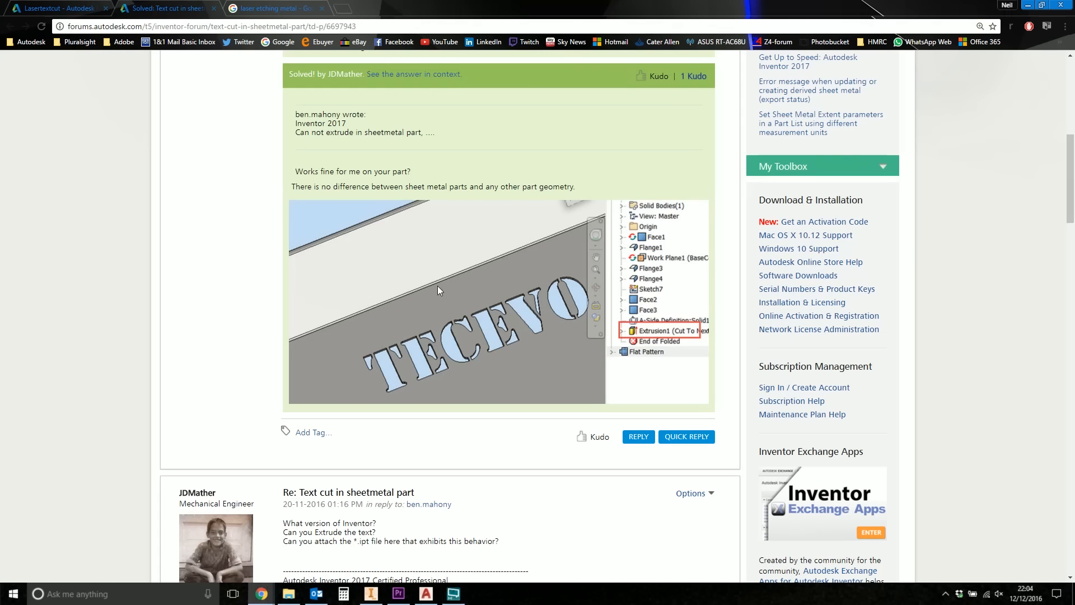
pyautogui.moveTo(422, 295)
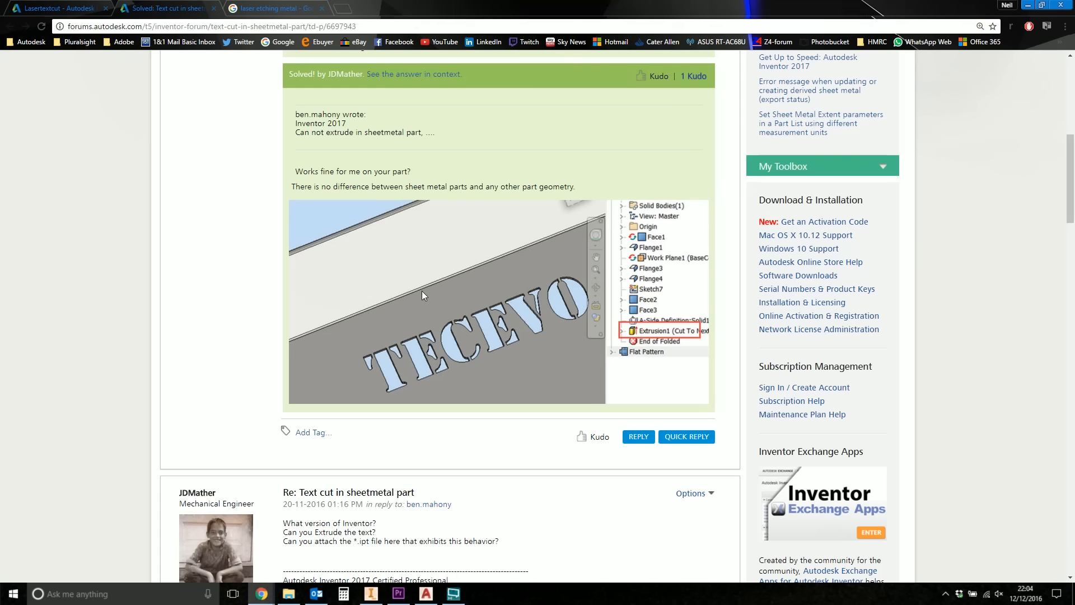
pyautogui.moveTo(422, 295)
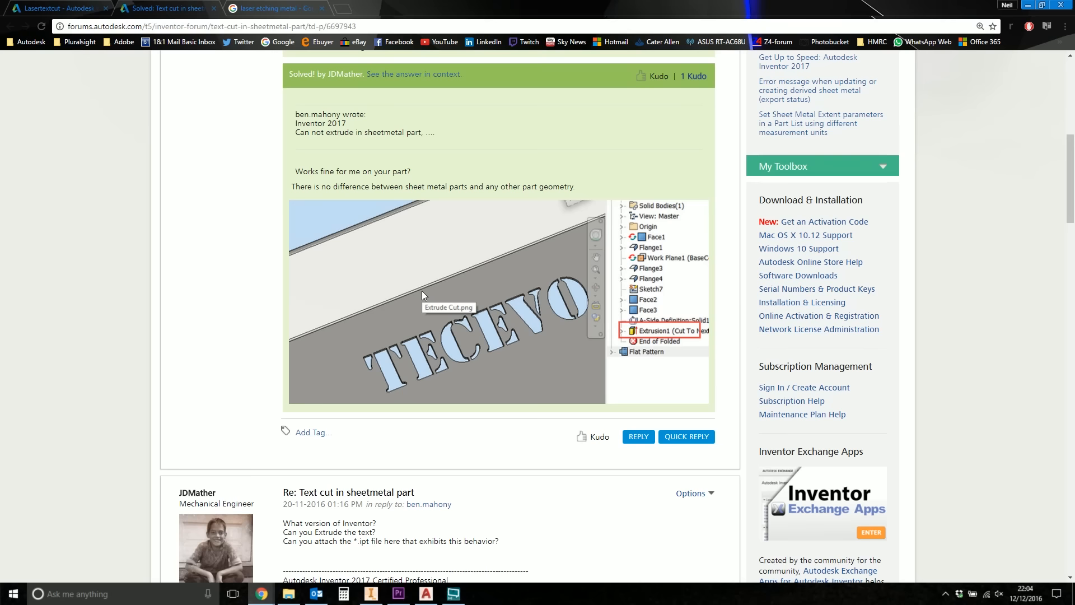
pyautogui.moveTo(25, 6)
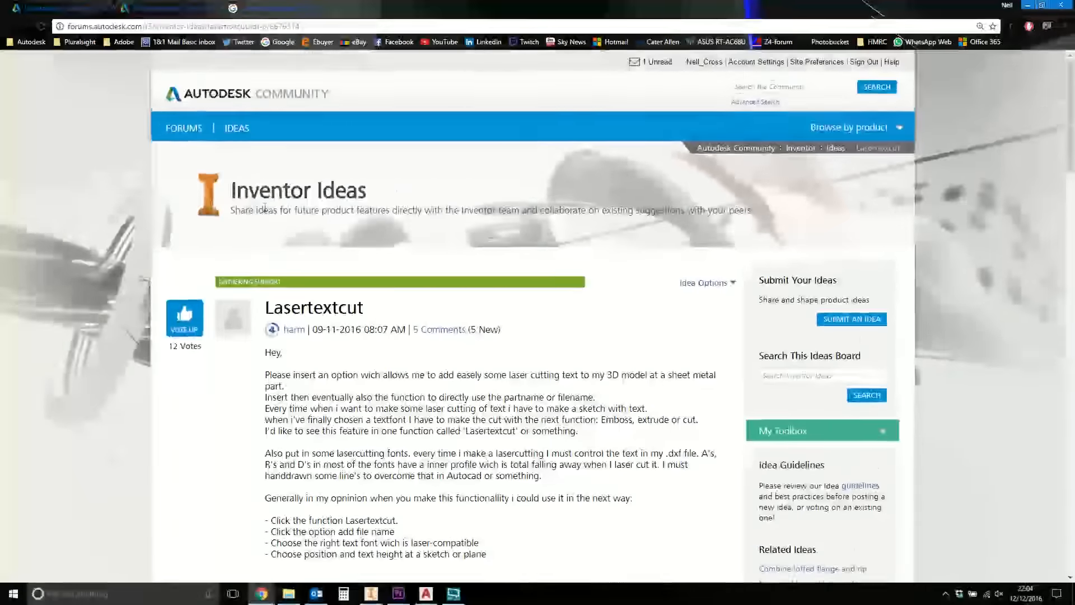
pyautogui.scroll(-3)
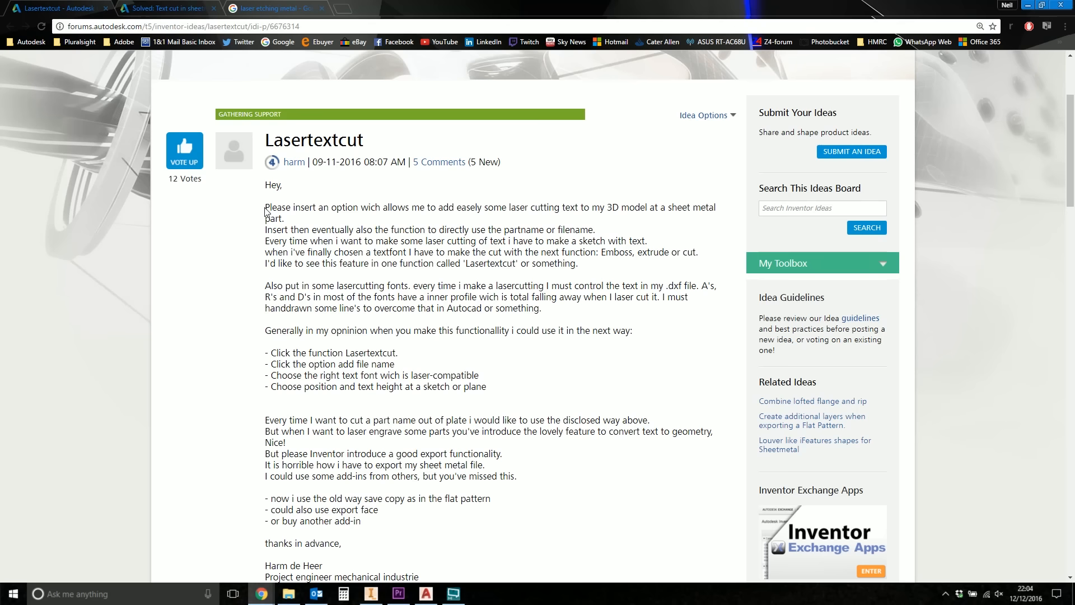
pyautogui.moveTo(991, 5)
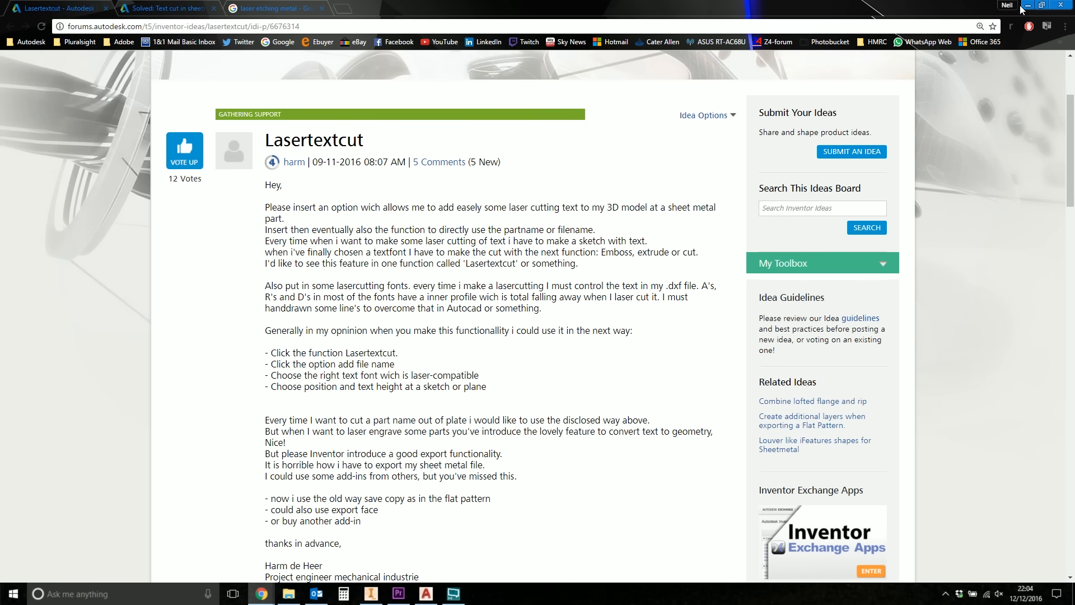
# Review the Default_mm sheet metal rule's 2 mm thickness, then cancel without changes.
pyautogui.click(451, 594)
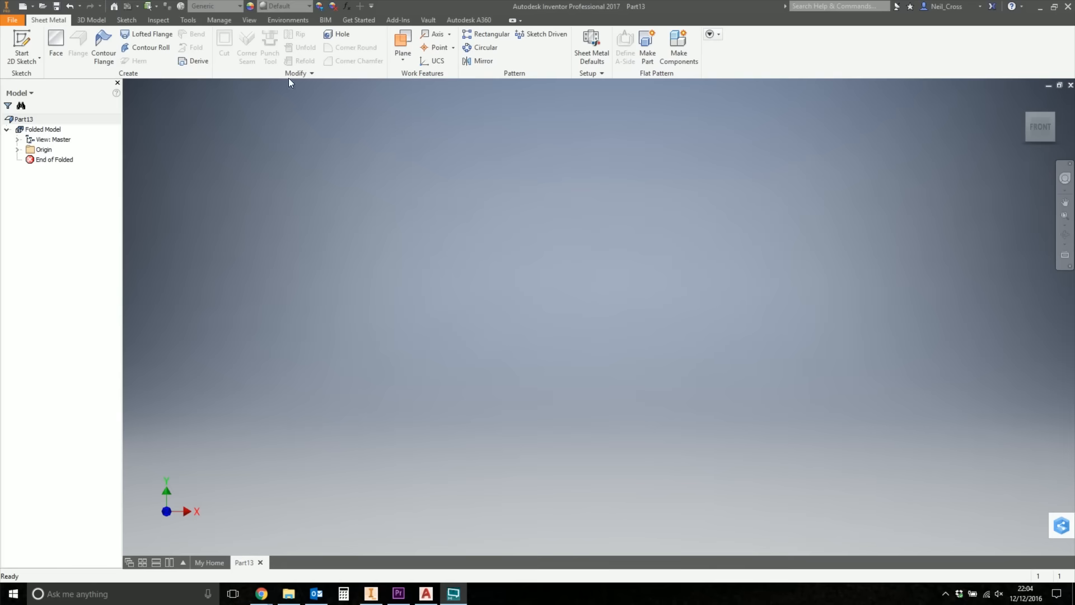
pyautogui.click(591, 48)
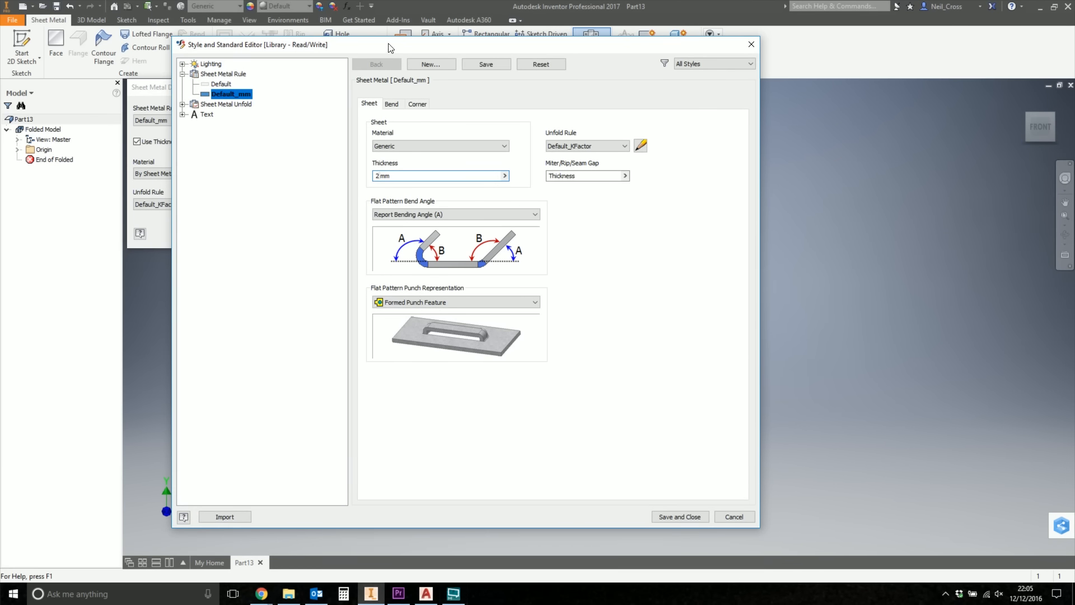
pyautogui.click(733, 516)
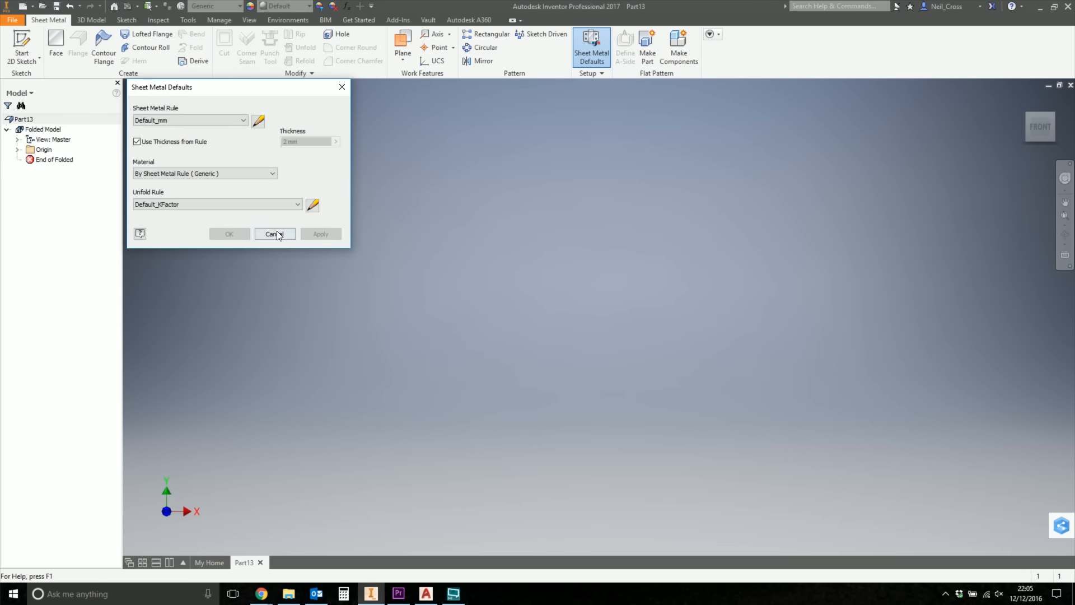
pyautogui.click(274, 234)
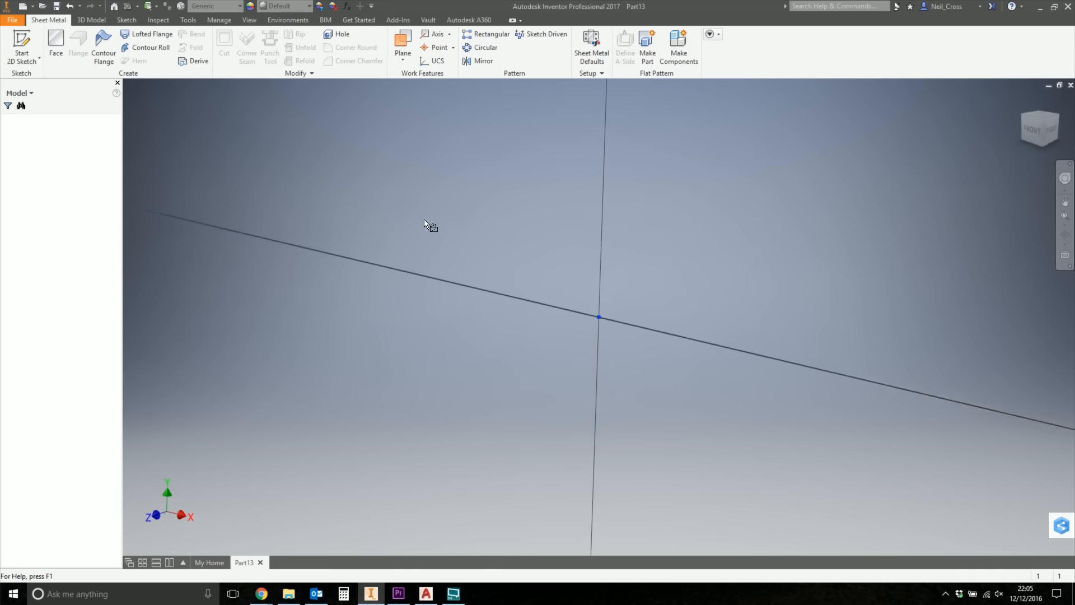
# Create the flat sheet metal plate face from the rectangle sketch.
pyautogui.click(142, 55)
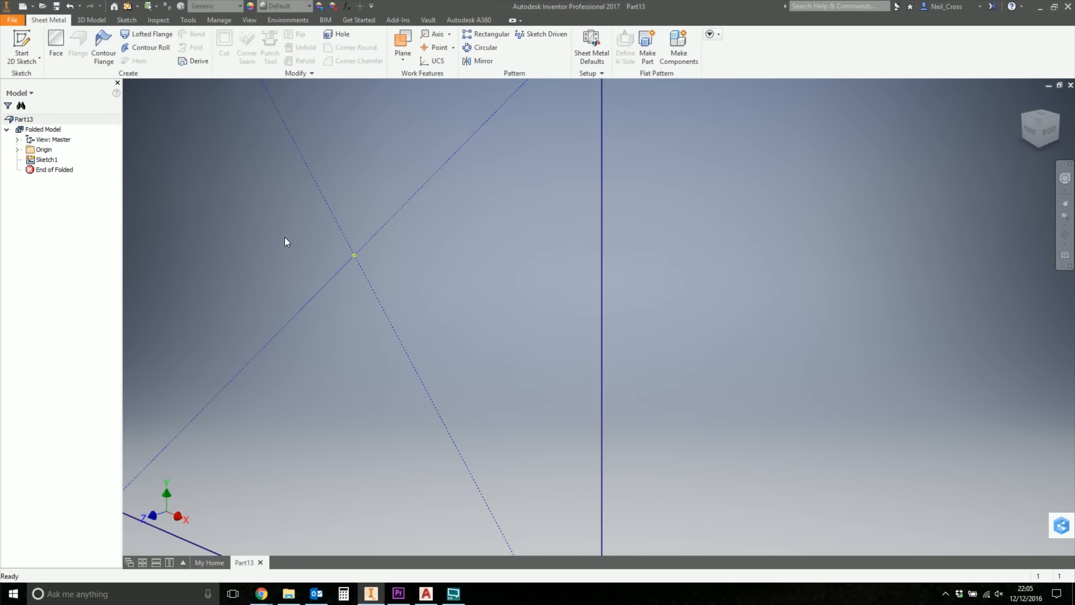
pyautogui.click(56, 41)
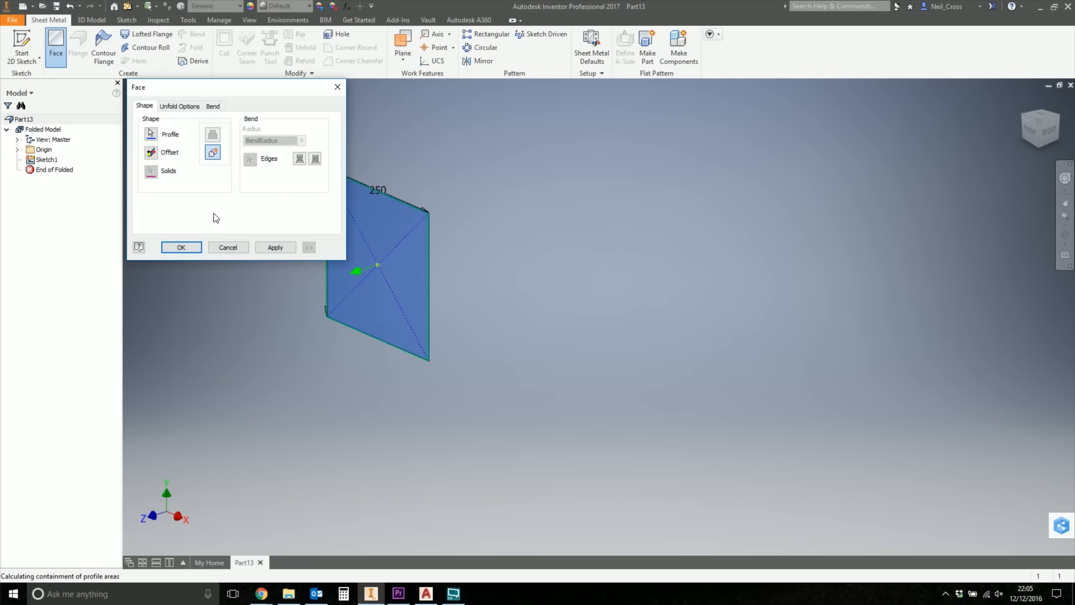
pyautogui.click(181, 247)
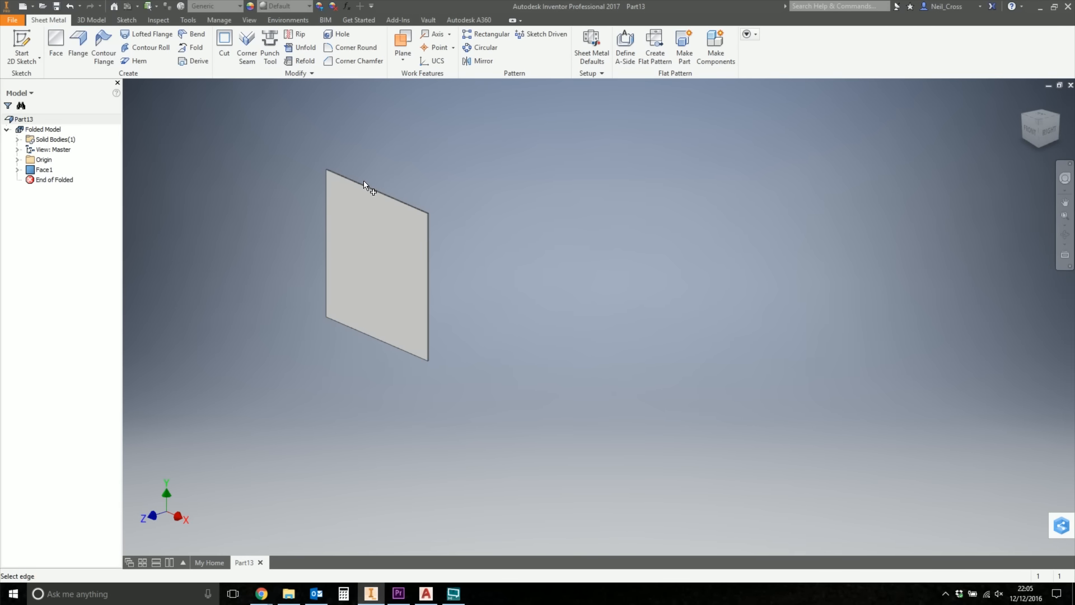
# Add flanges along the plate's top and bottom edges.
pyautogui.click(78, 47)
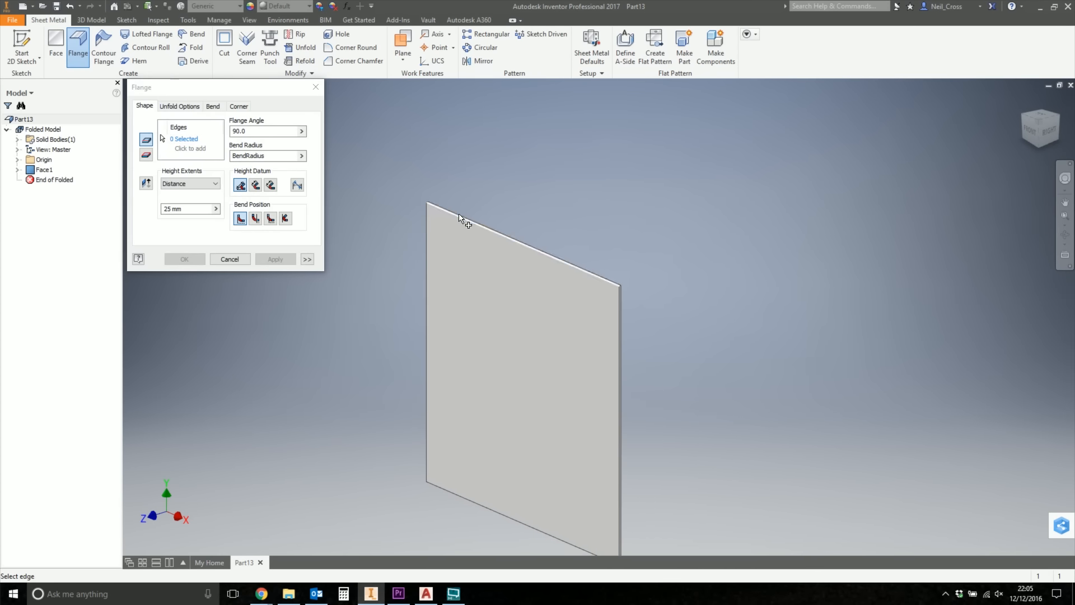
pyautogui.click(446, 491)
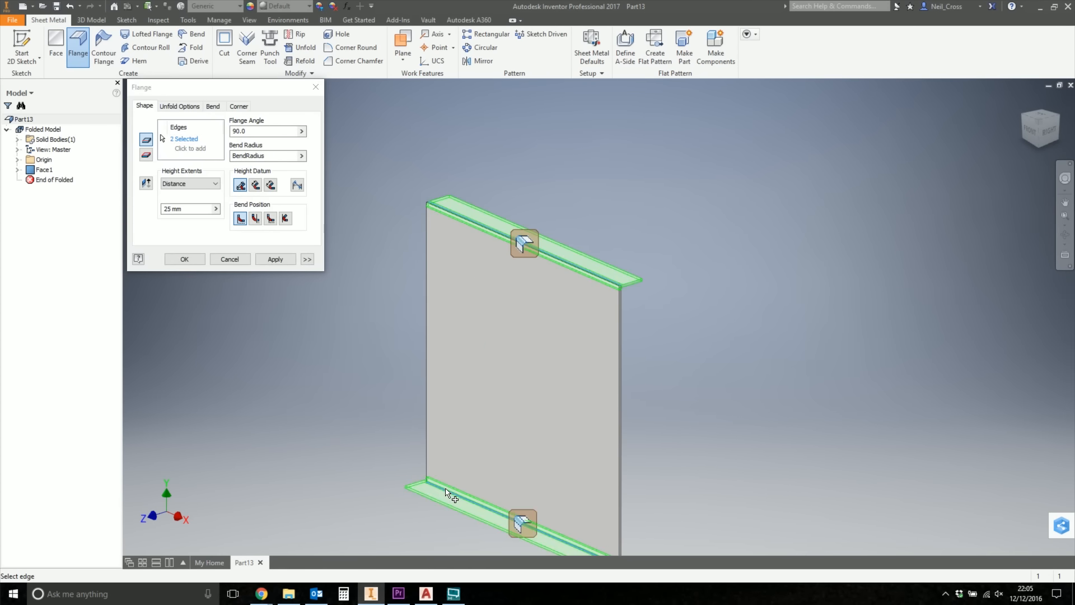
pyautogui.click(183, 259)
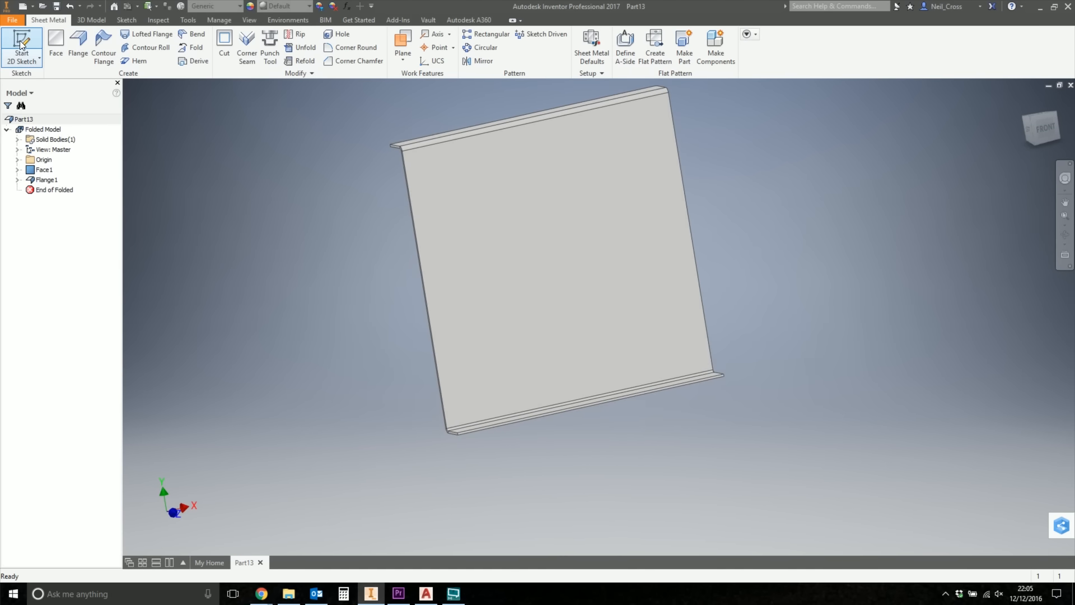
# Create a work plane offset 40 mm from the plate face.
pyautogui.click(21, 48)
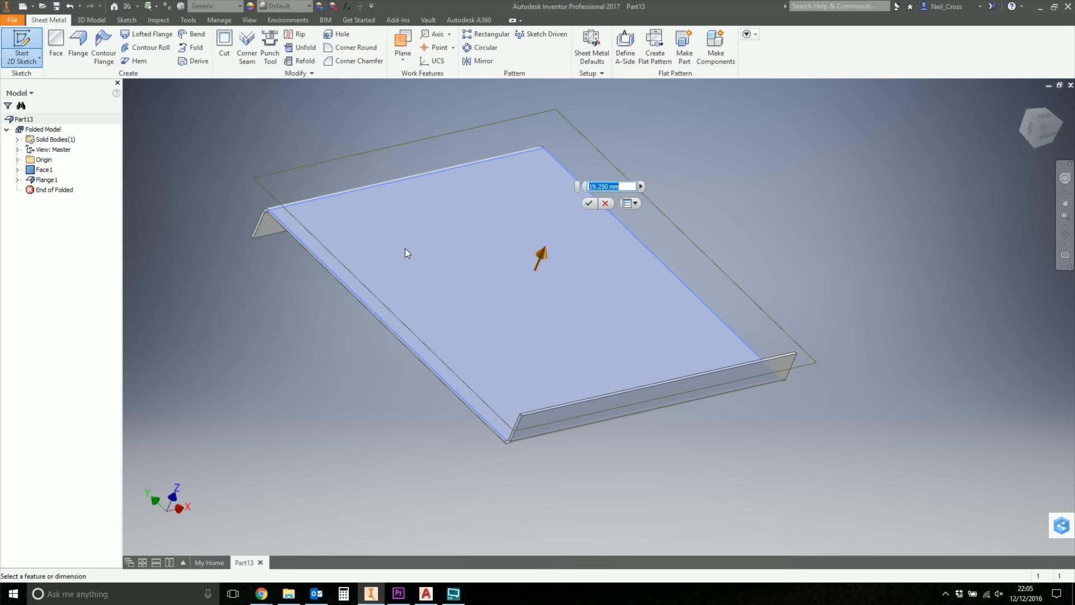
pyautogui.write('40')
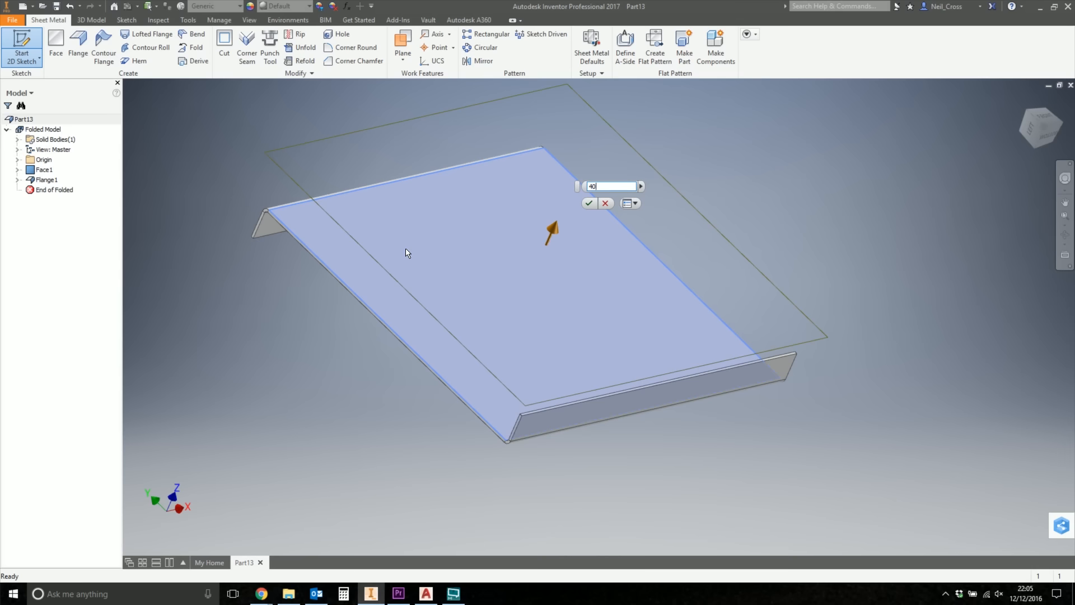
pyautogui.click(588, 202)
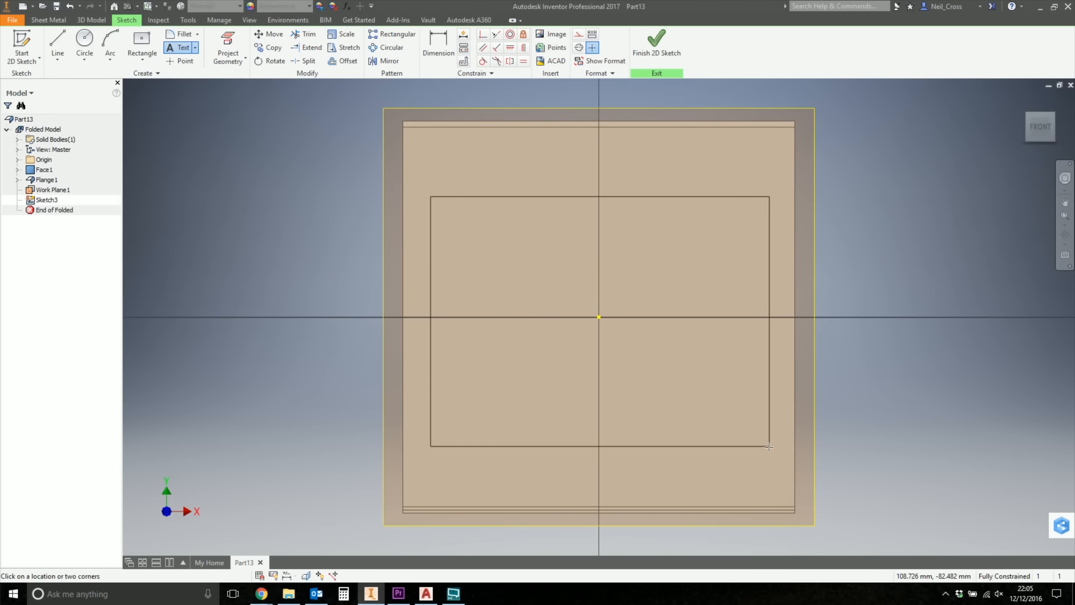
# Mark out a text area and place the text 'TFI' in it.
pyautogui.click(769, 446)
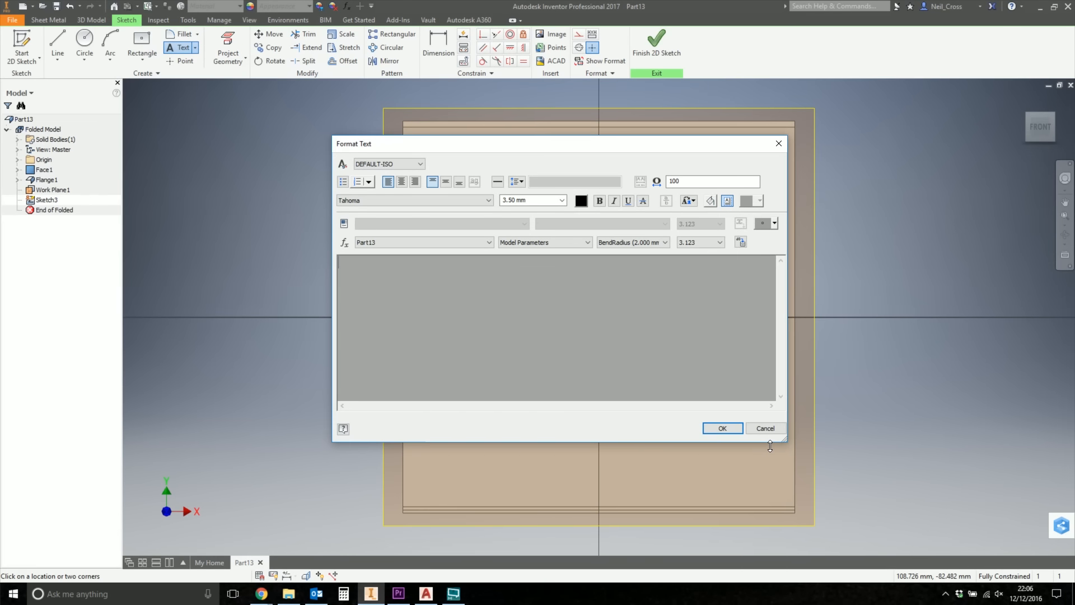
pyautogui.click(556, 329)
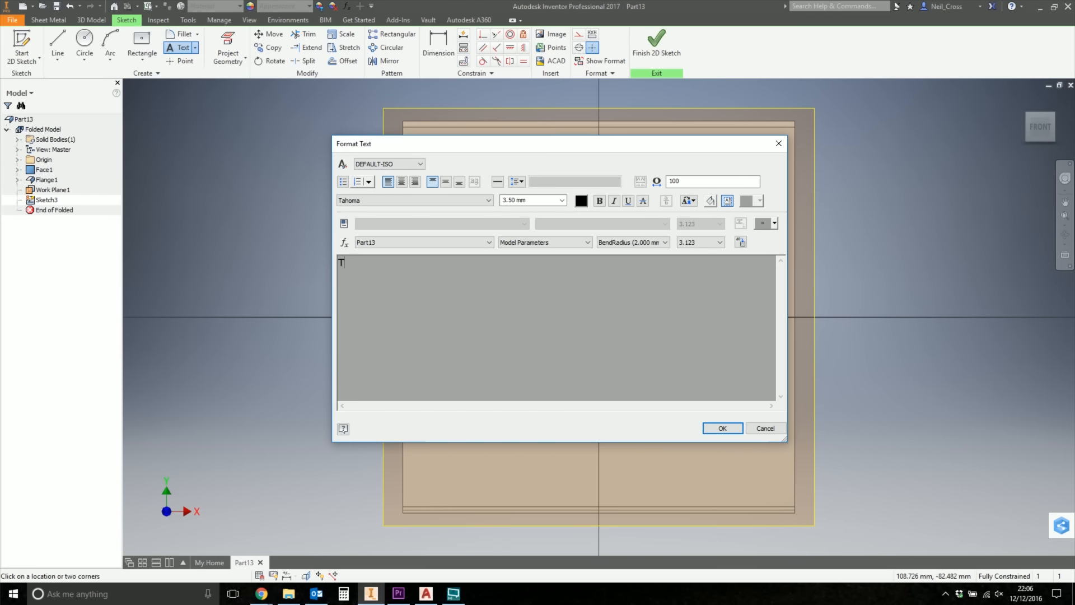
pyautogui.write('TFI')
pyautogui.click(533, 200)
pyautogui.write('100')
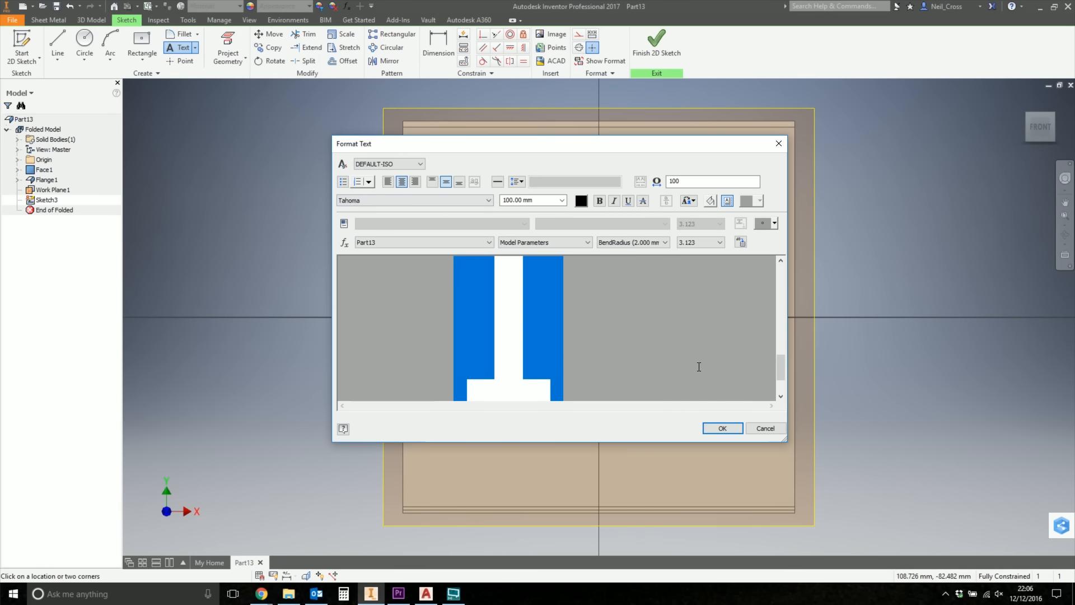
pyautogui.click(722, 428)
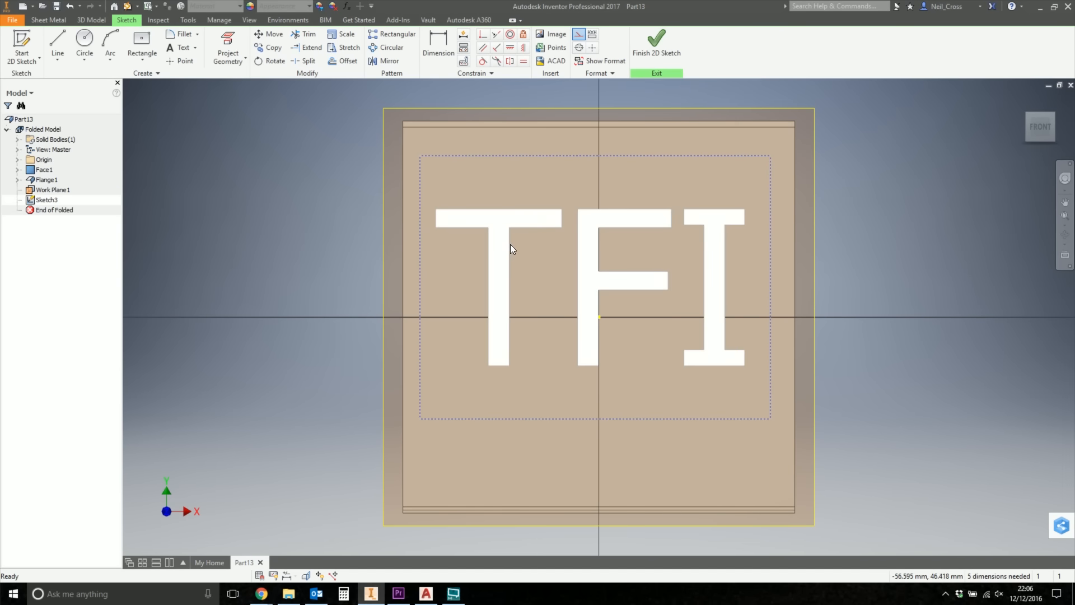
pyautogui.moveTo(487, 226)
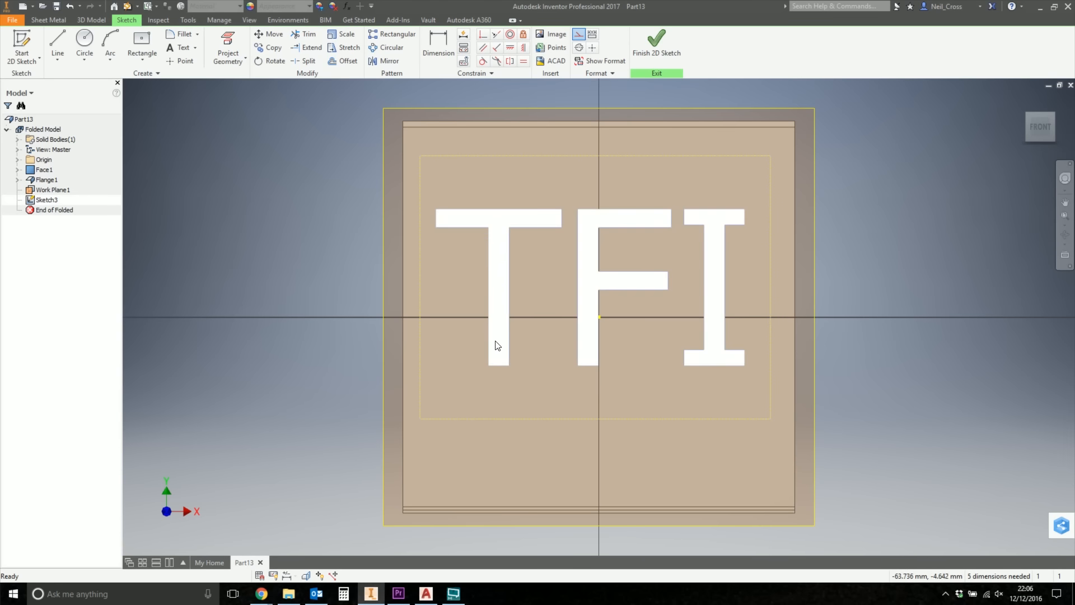
# Convert the TFI text to outline geometry, previewing fonts before choosing timesout.
pyautogui.rightClick(497, 345)
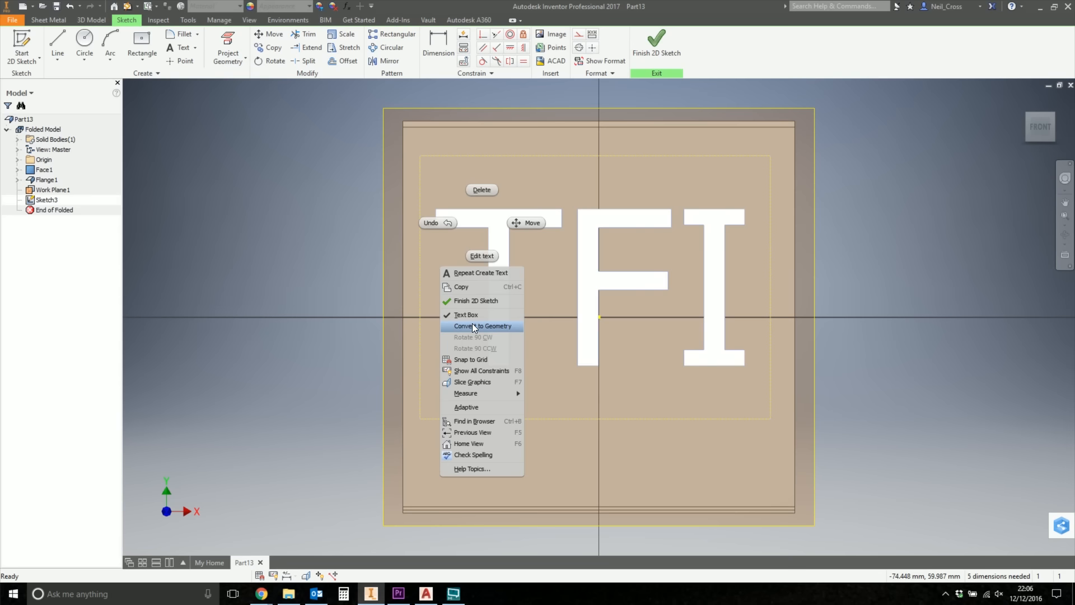
pyautogui.click(482, 326)
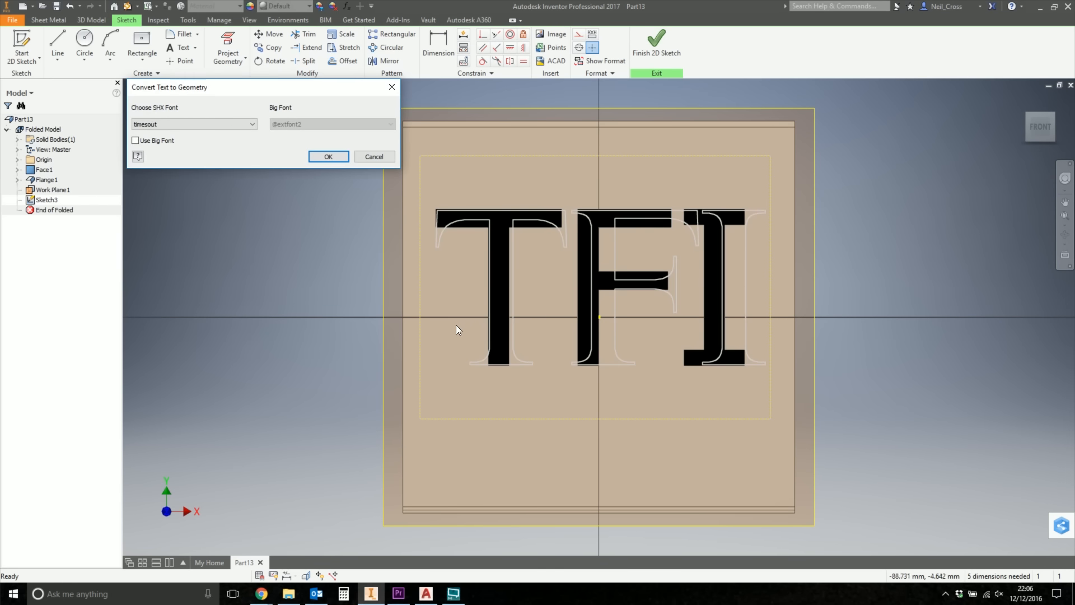
pyautogui.moveTo(509, 234)
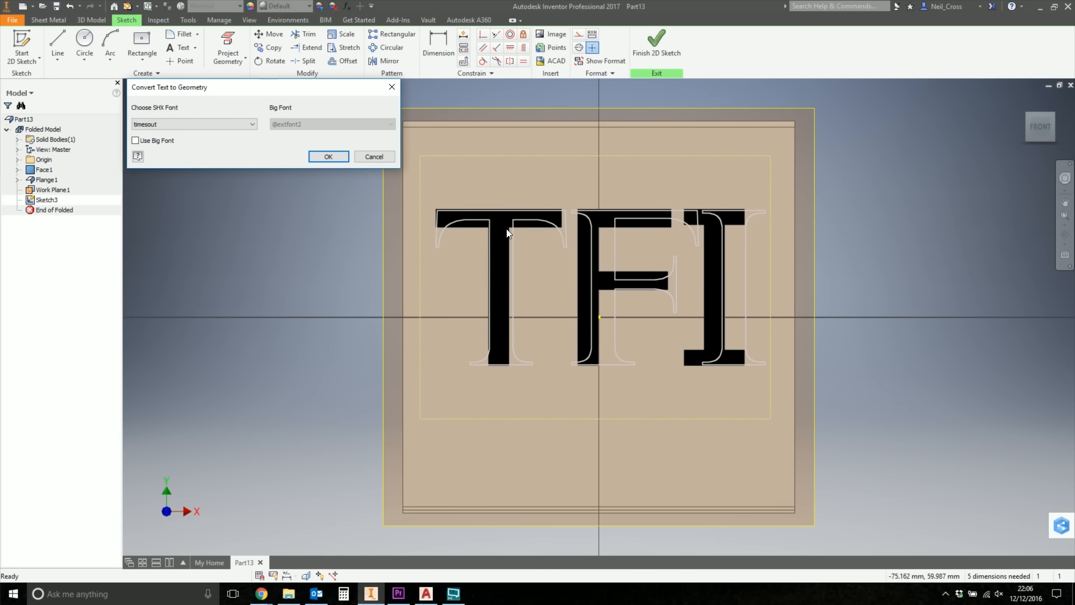
pyautogui.moveTo(152, 115)
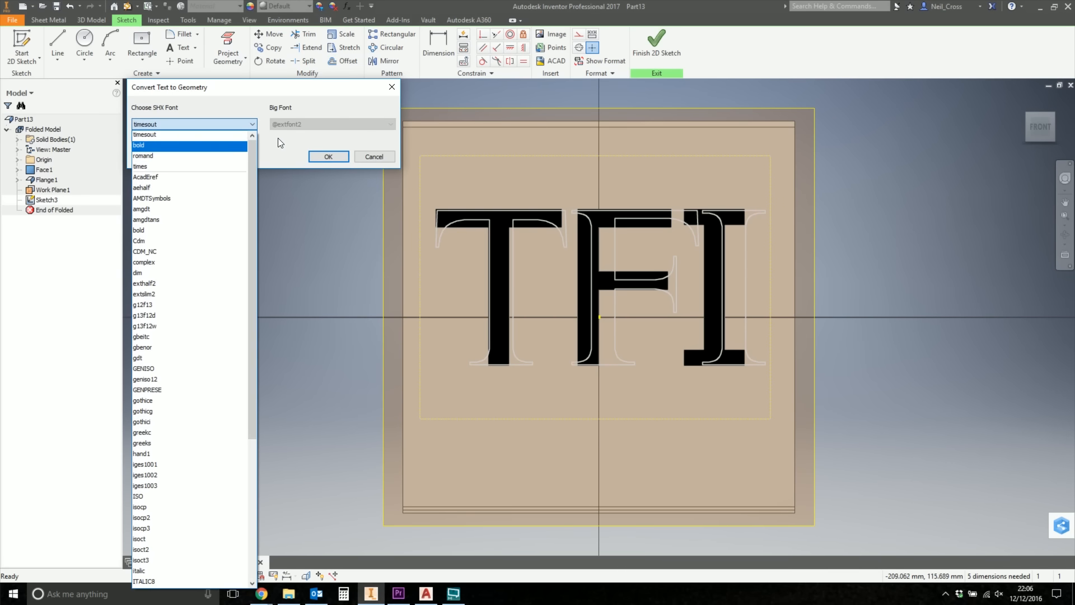
pyautogui.scroll(-3)
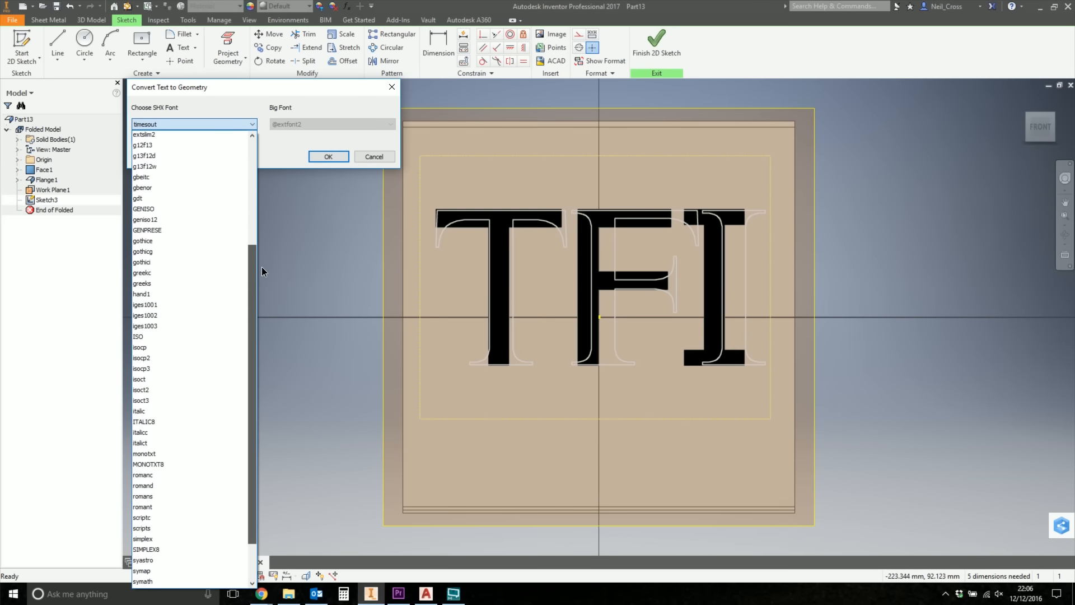
pyautogui.scroll(3)
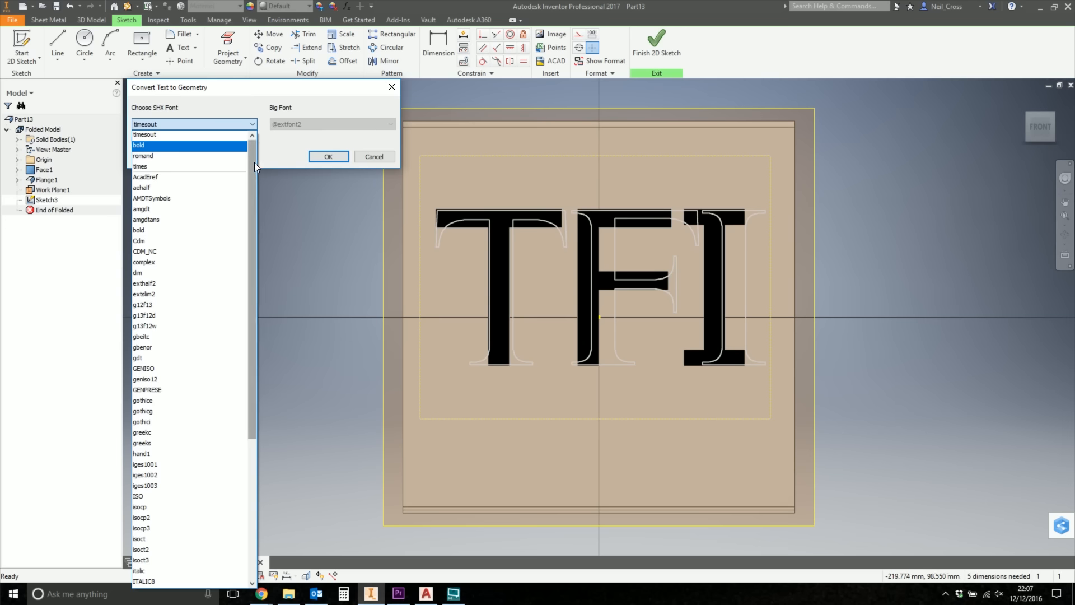
pyautogui.click(195, 125)
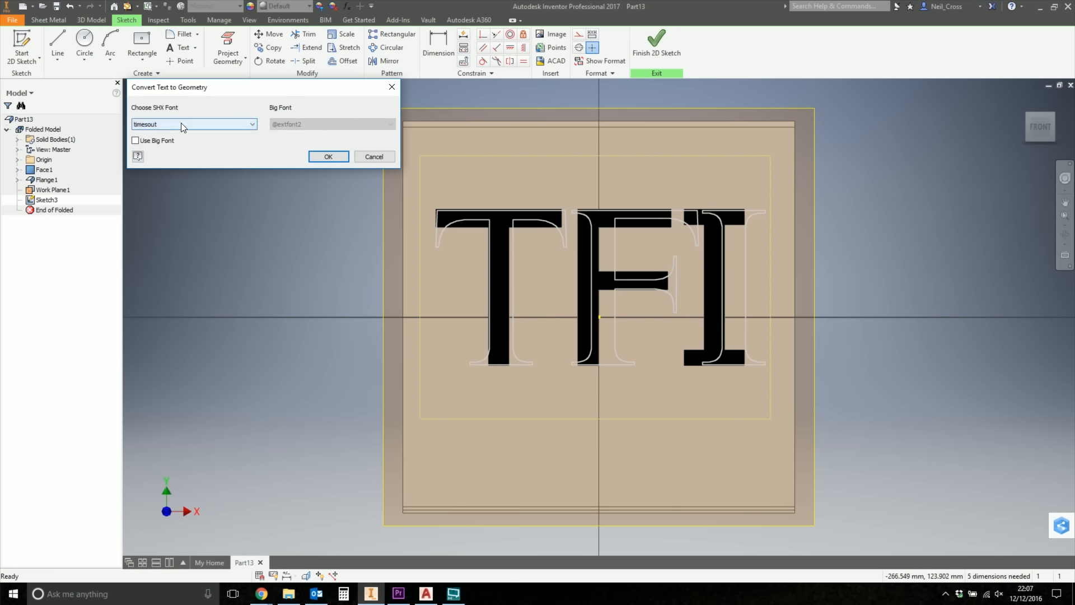
pyautogui.click(193, 124)
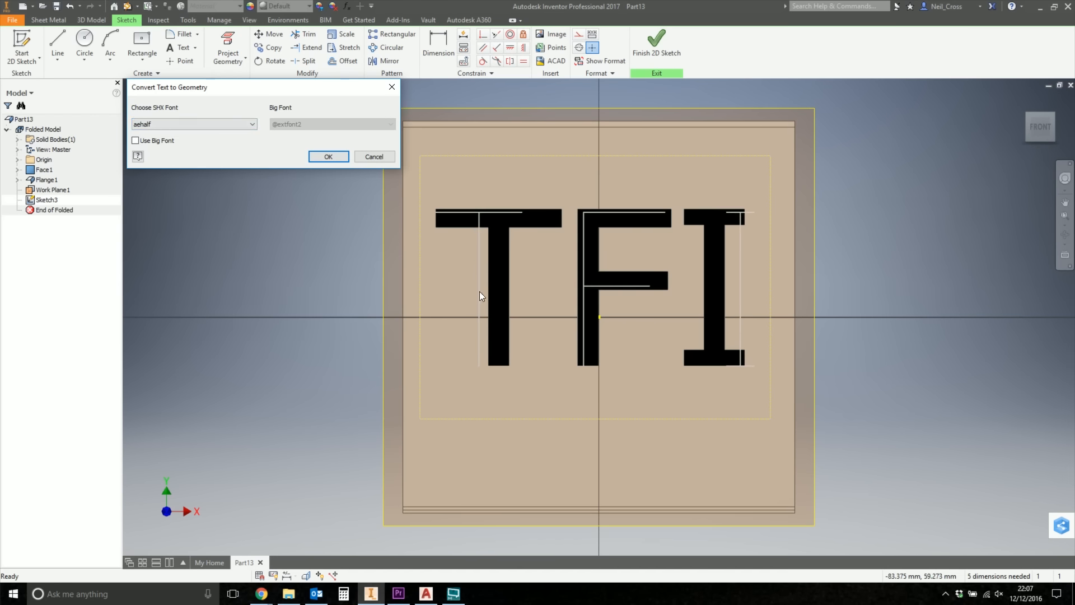
pyautogui.moveTo(445, 236)
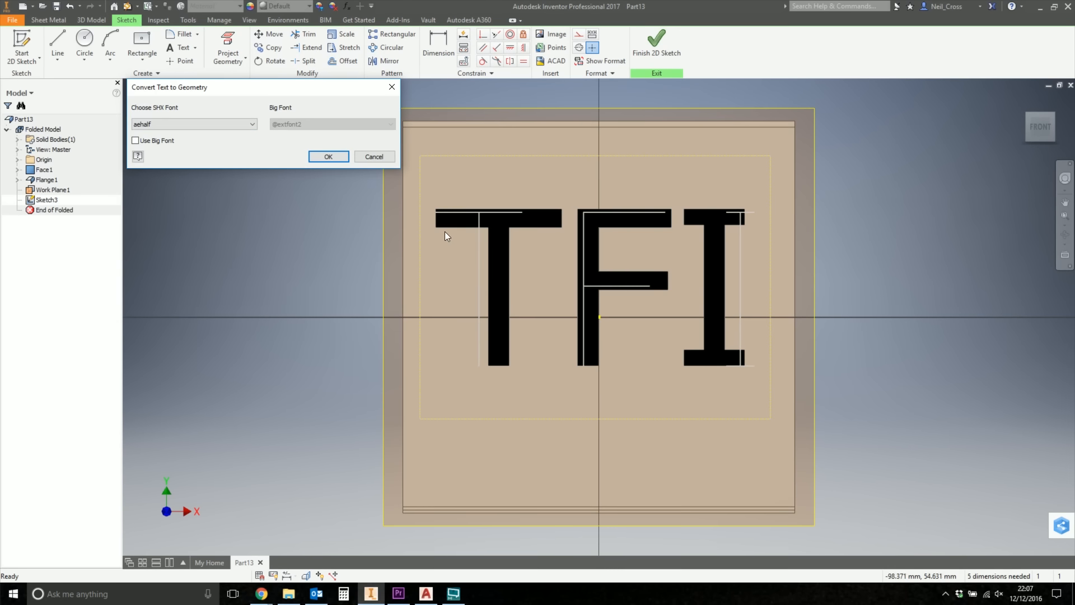
pyautogui.click(252, 124)
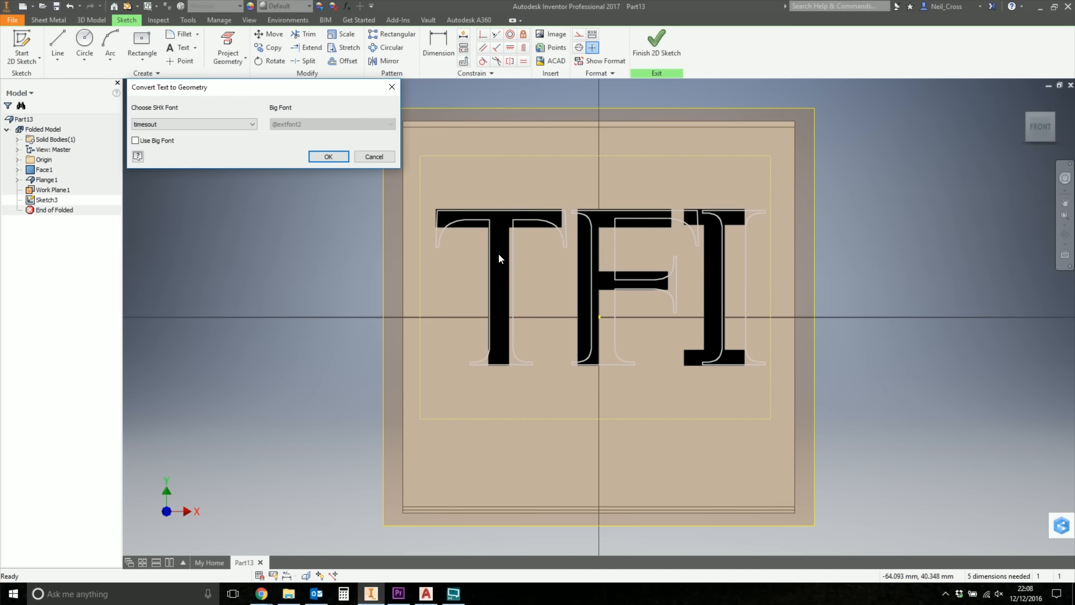
pyautogui.moveTo(335, 136)
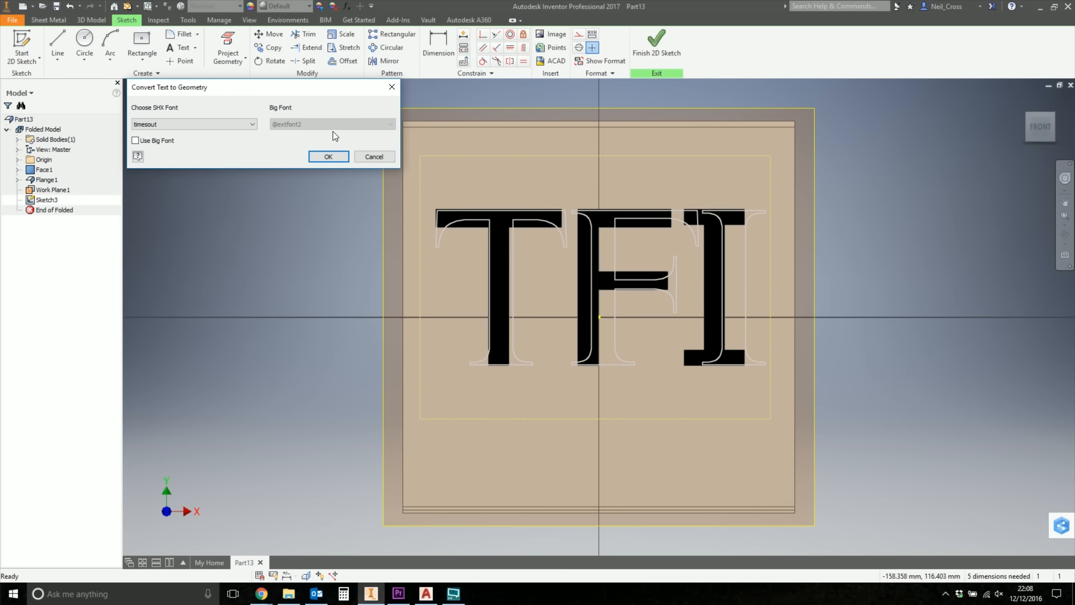
pyautogui.click(252, 125)
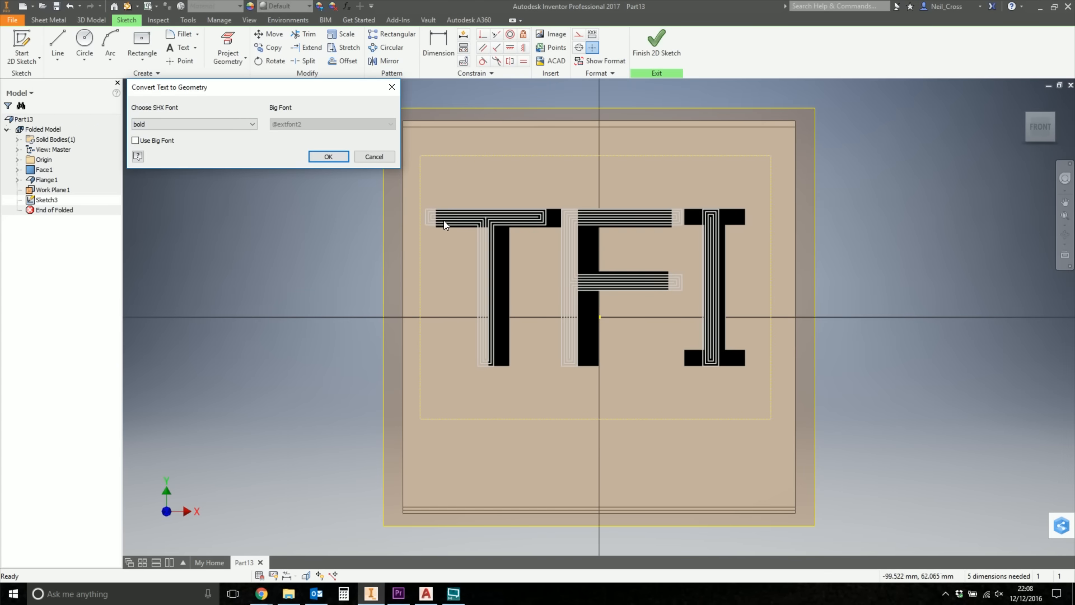
pyautogui.moveTo(464, 220)
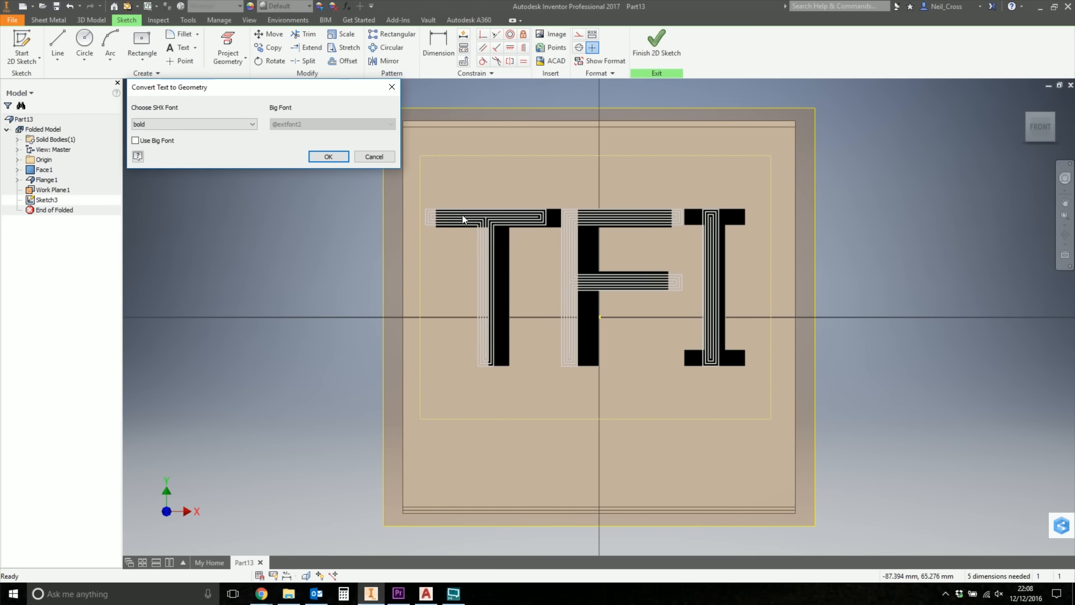
pyautogui.moveTo(471, 231)
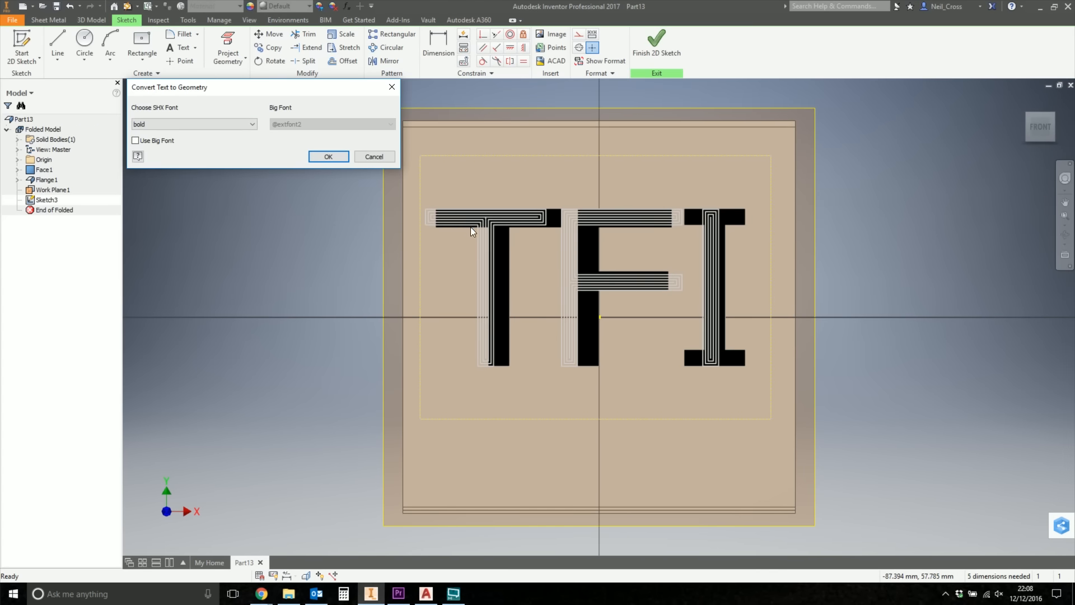
pyautogui.moveTo(490, 223)
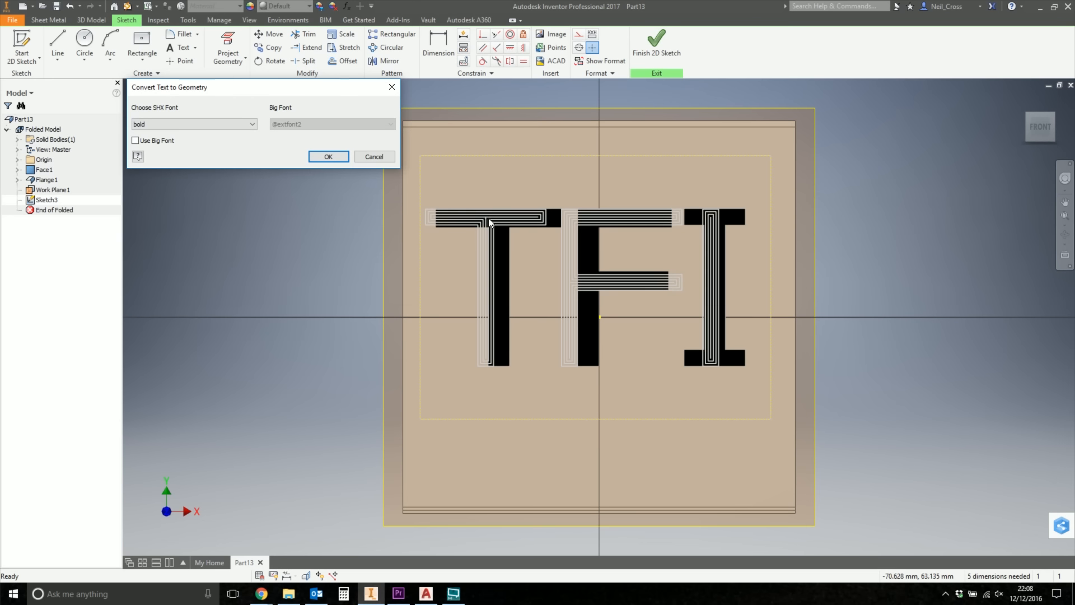
pyautogui.moveTo(561, 226)
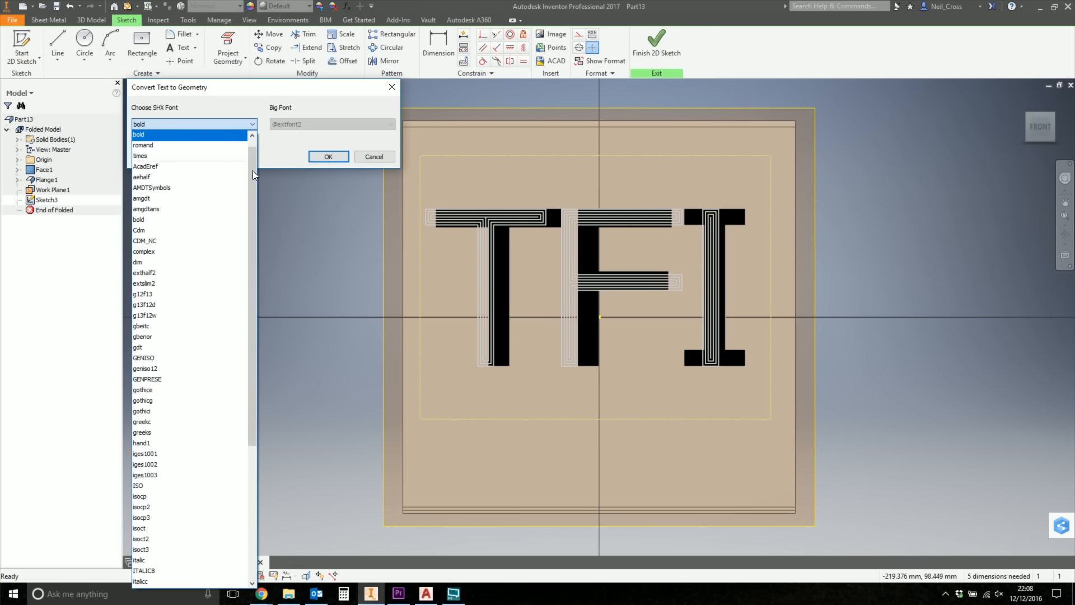
pyautogui.scroll(-3)
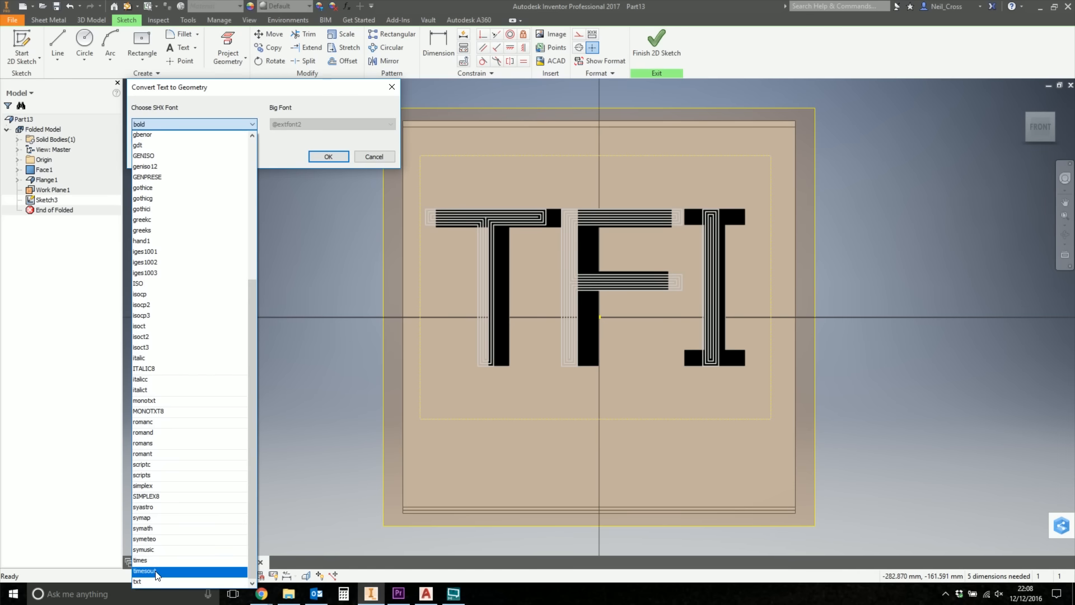
pyautogui.click(144, 571)
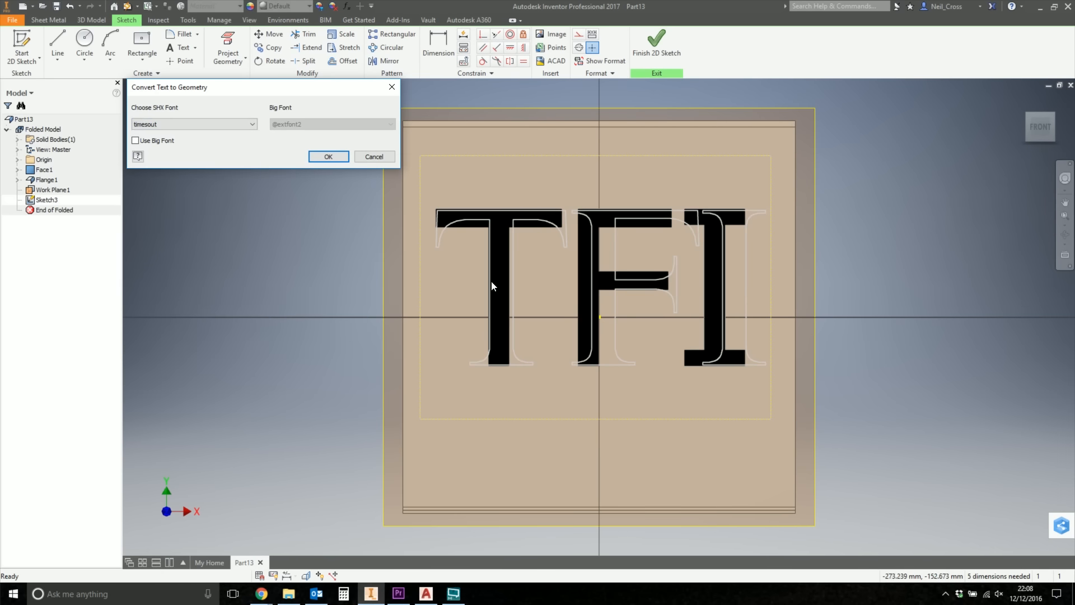
pyautogui.click(327, 157)
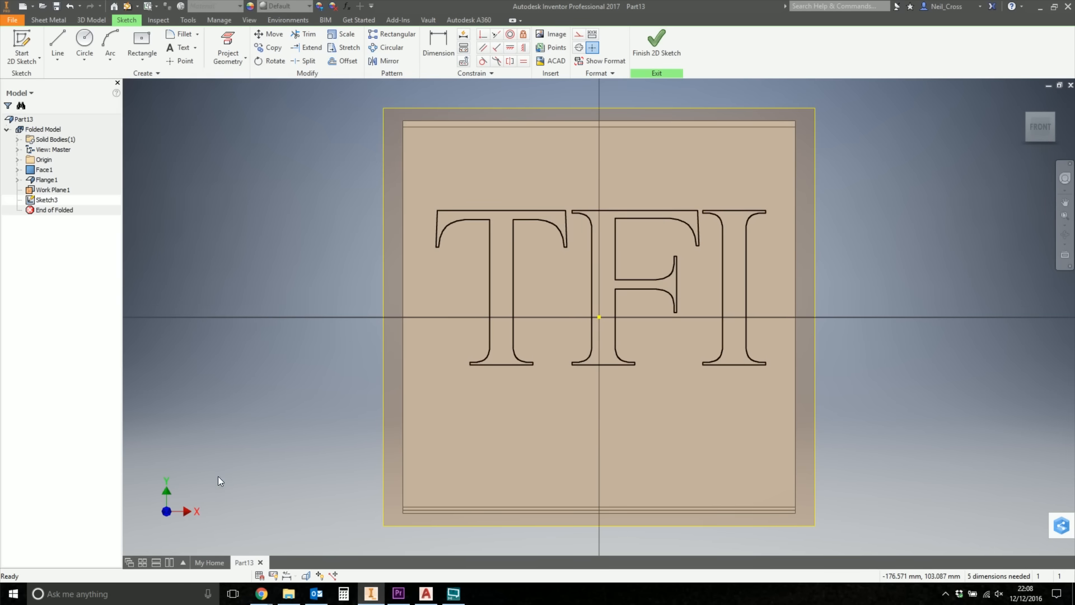
pyautogui.moveTo(252, 366)
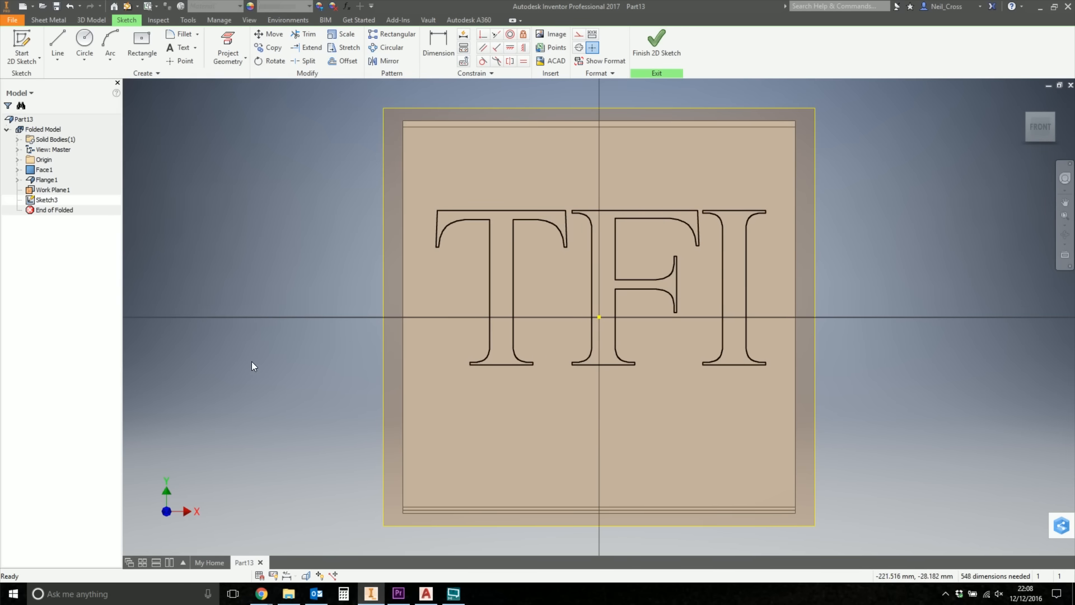
pyautogui.moveTo(290, 234)
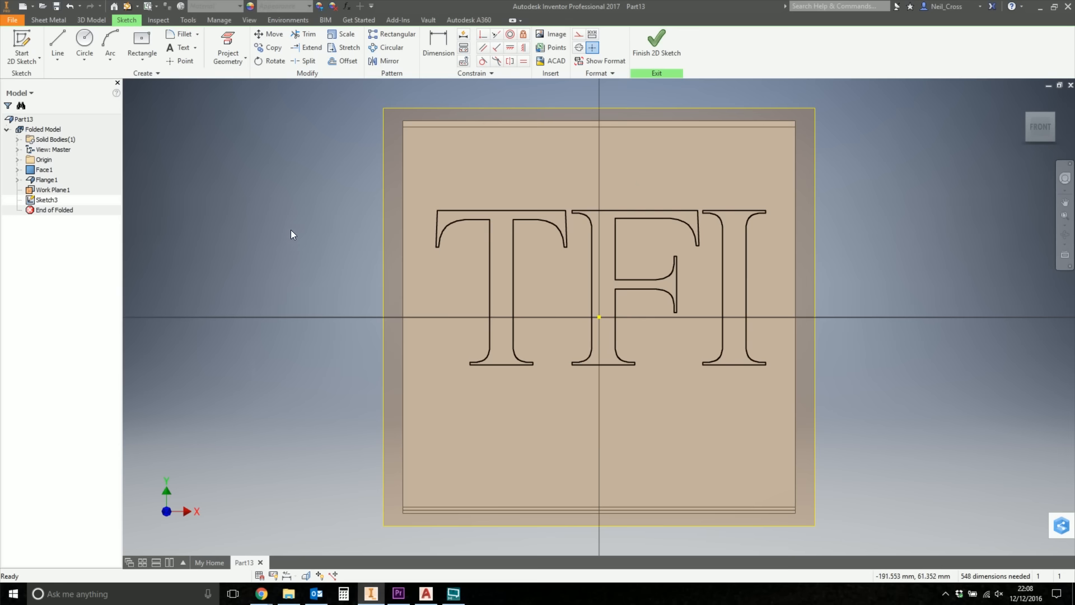
pyautogui.moveTo(280, 247)
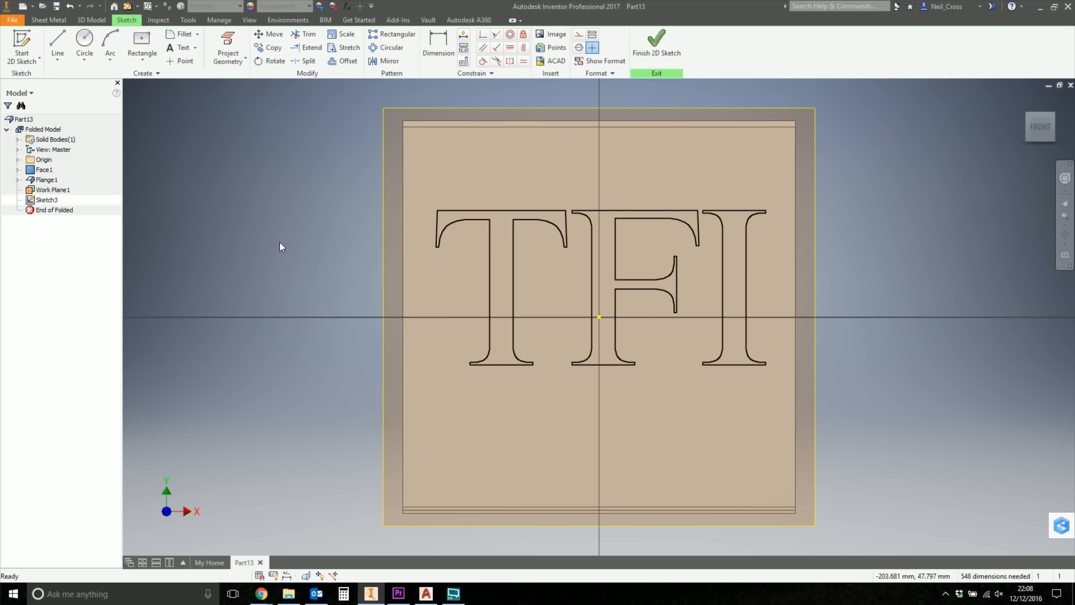
pyautogui.moveTo(440, 230)
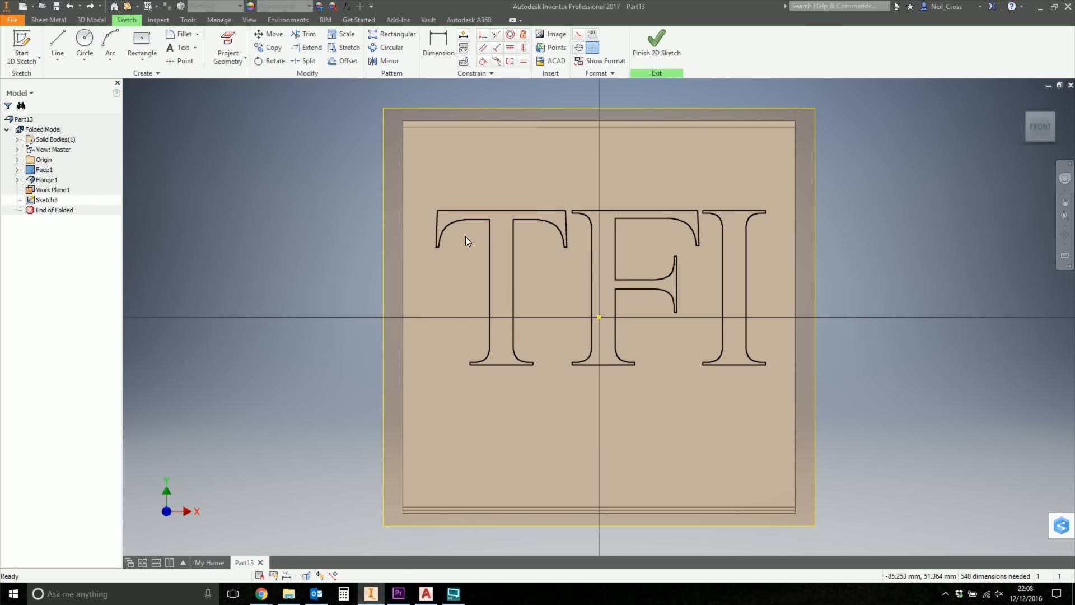
pyautogui.moveTo(419, 174)
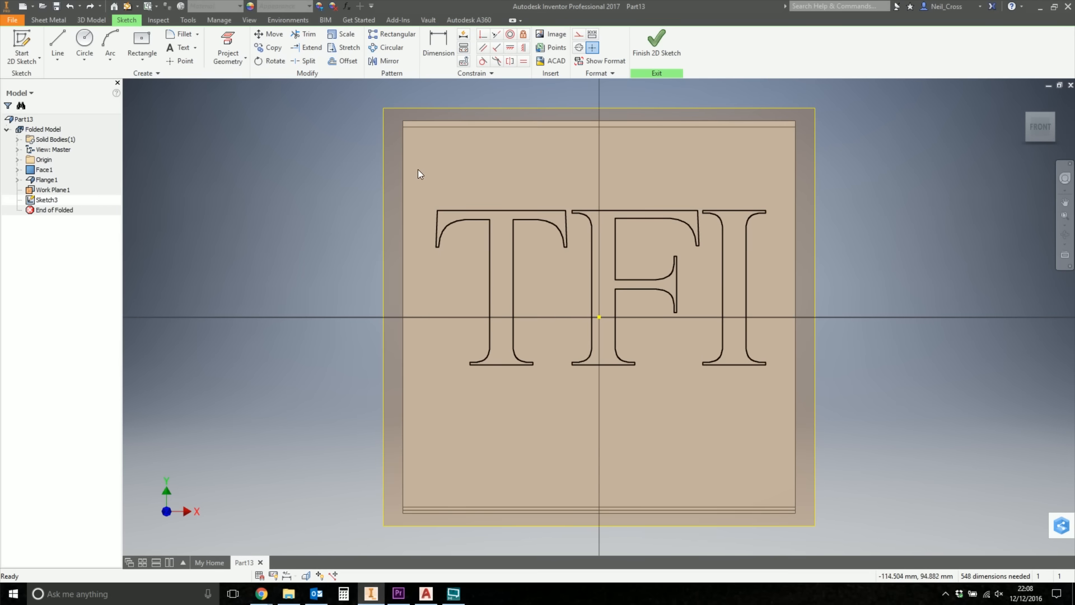
# Select all TFI letter outlines as a block, inserted at the T's top-left corner.
pyautogui.click(142, 73)
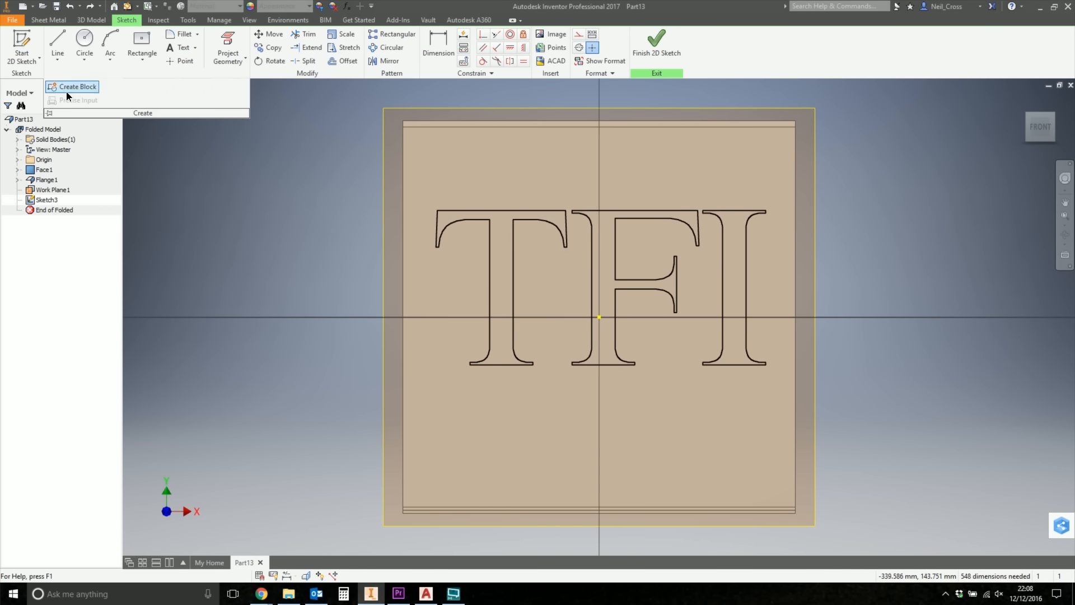
pyautogui.click(78, 86)
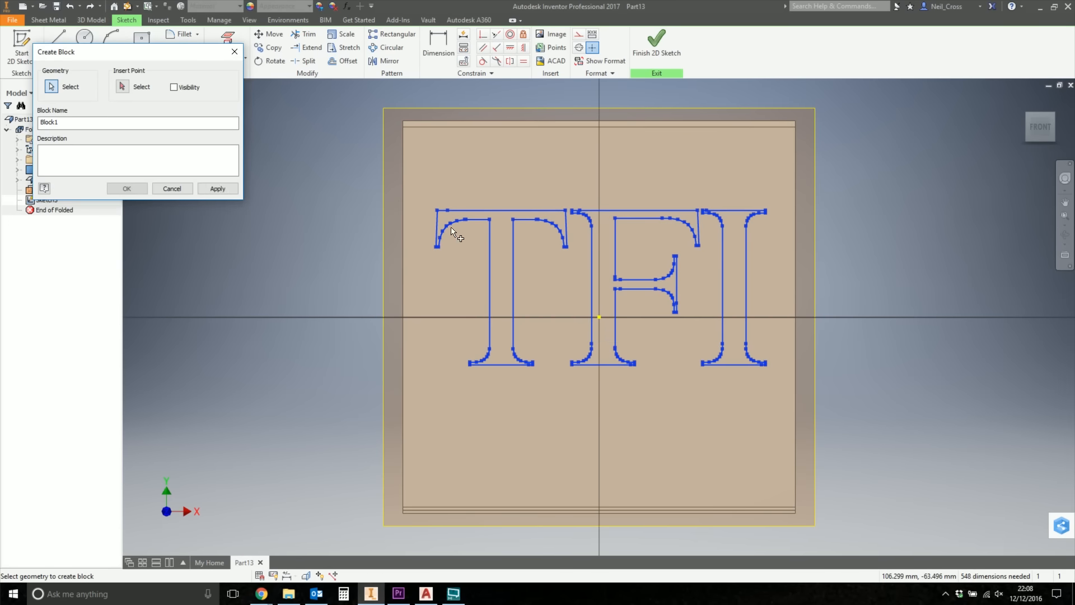
pyautogui.click(172, 188)
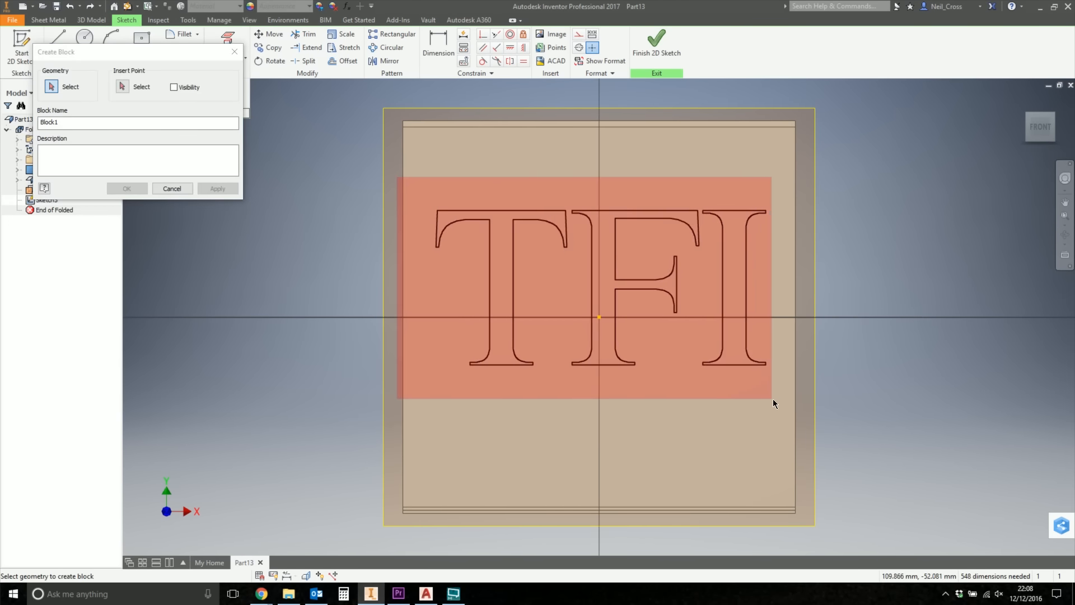
pyautogui.click(51, 85)
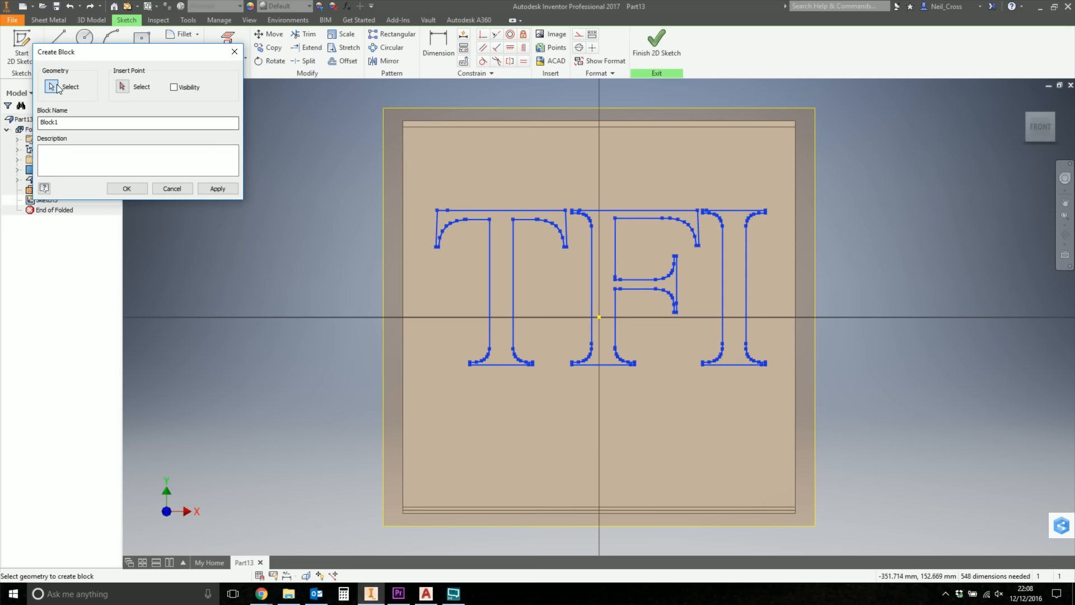
pyautogui.click(122, 87)
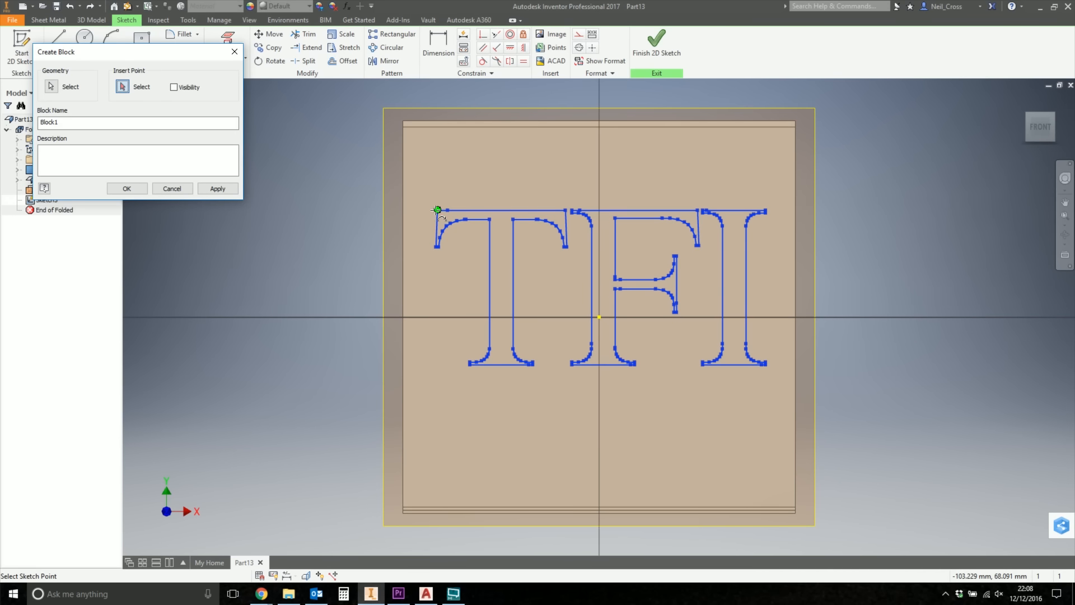
pyautogui.click(126, 189)
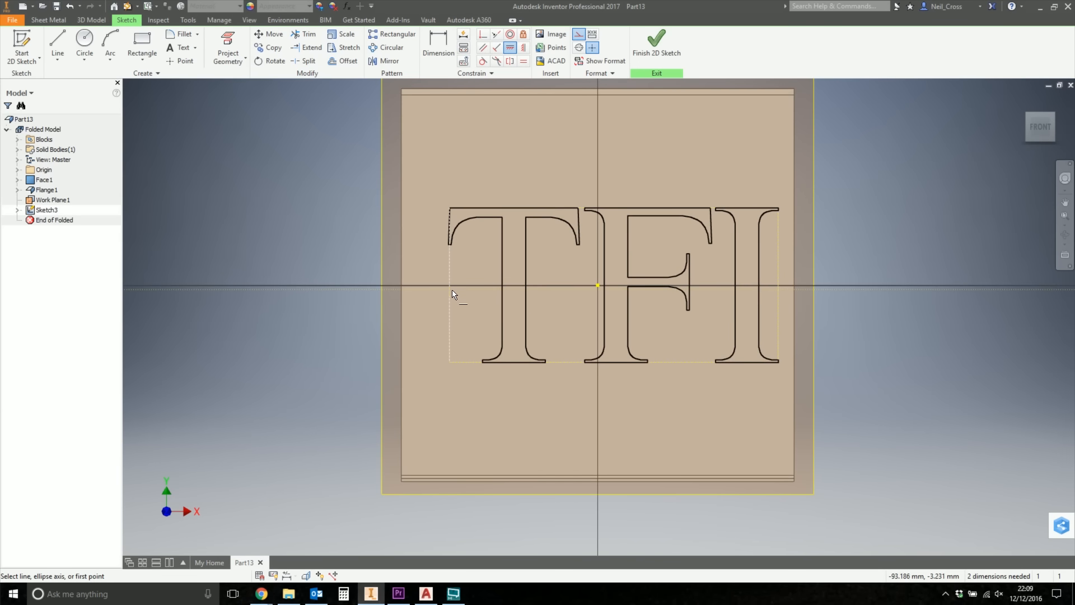
# Create the TFI block and finish Sketch3 on the work plane.
pyautogui.click(449, 285)
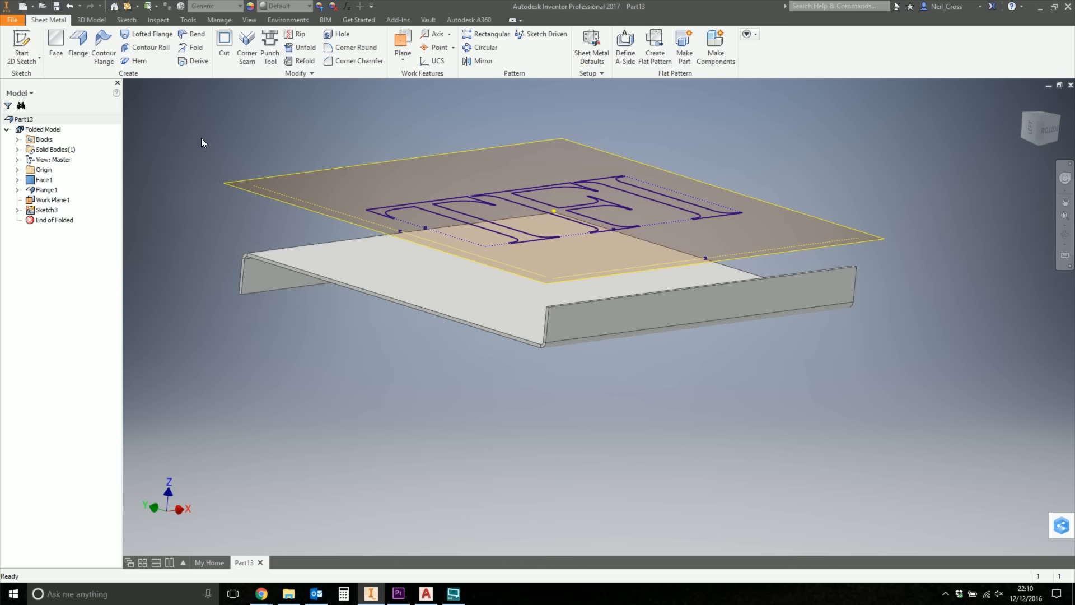
# Start 3D Sketch1 and launch Project to Surface.
pyautogui.click(21, 52)
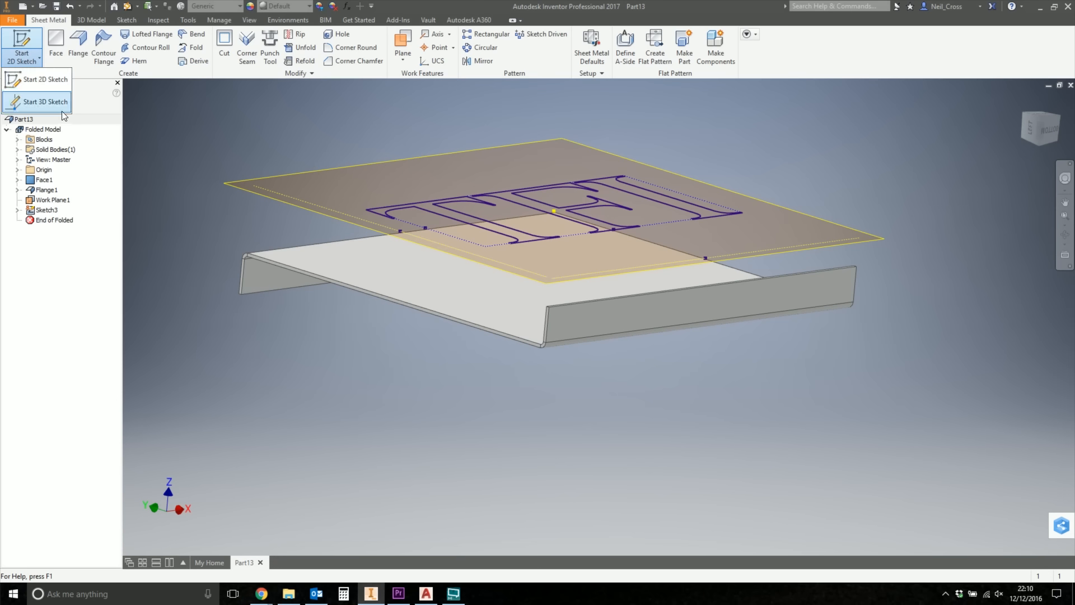
pyautogui.click(46, 102)
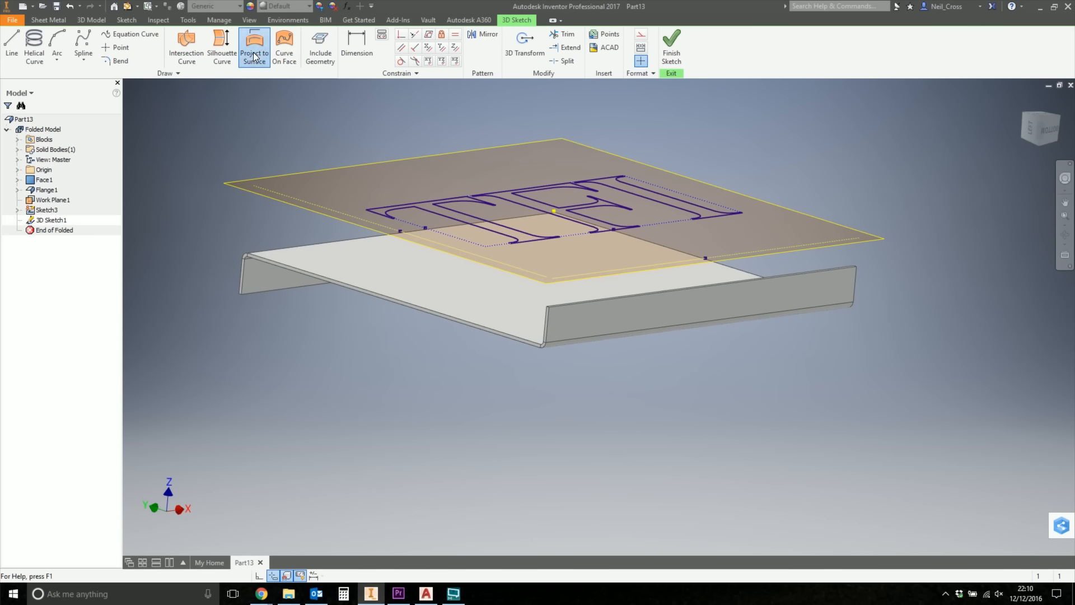
pyautogui.click(253, 48)
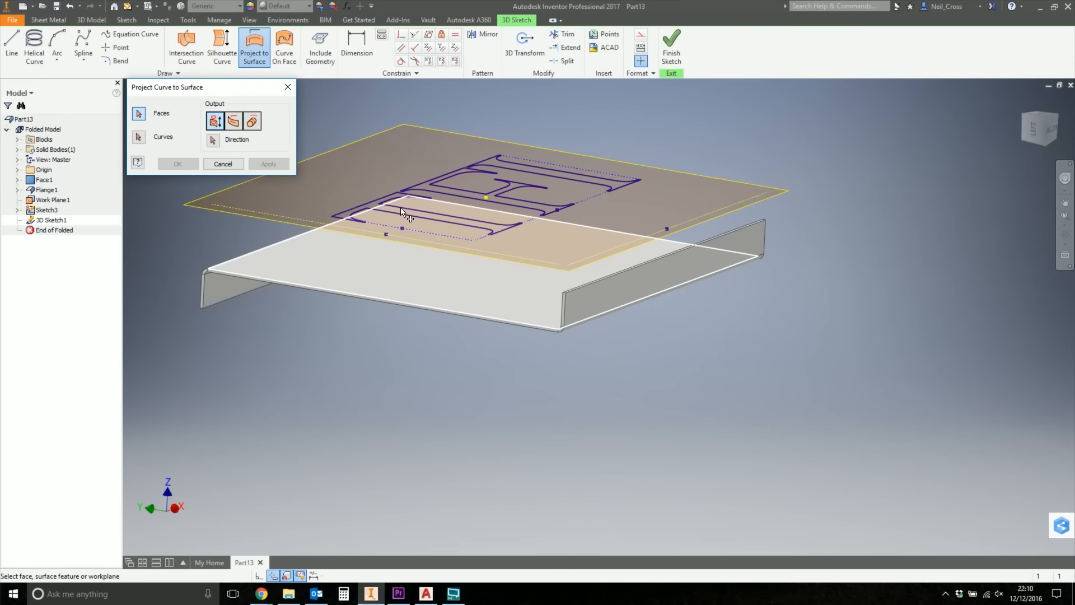
pyautogui.moveTo(393, 301)
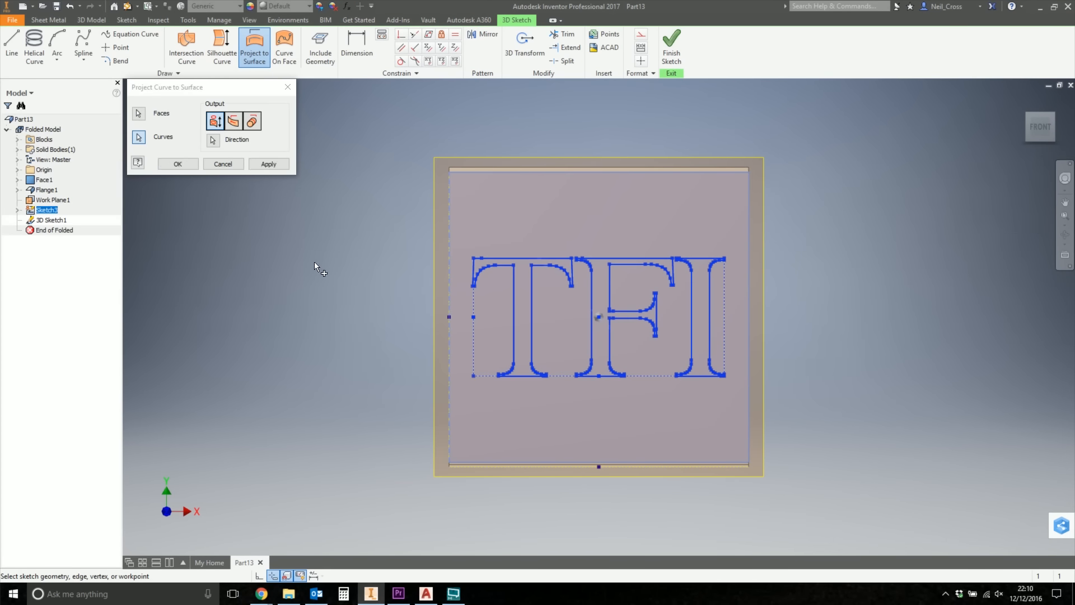
pyautogui.moveTo(490, 370)
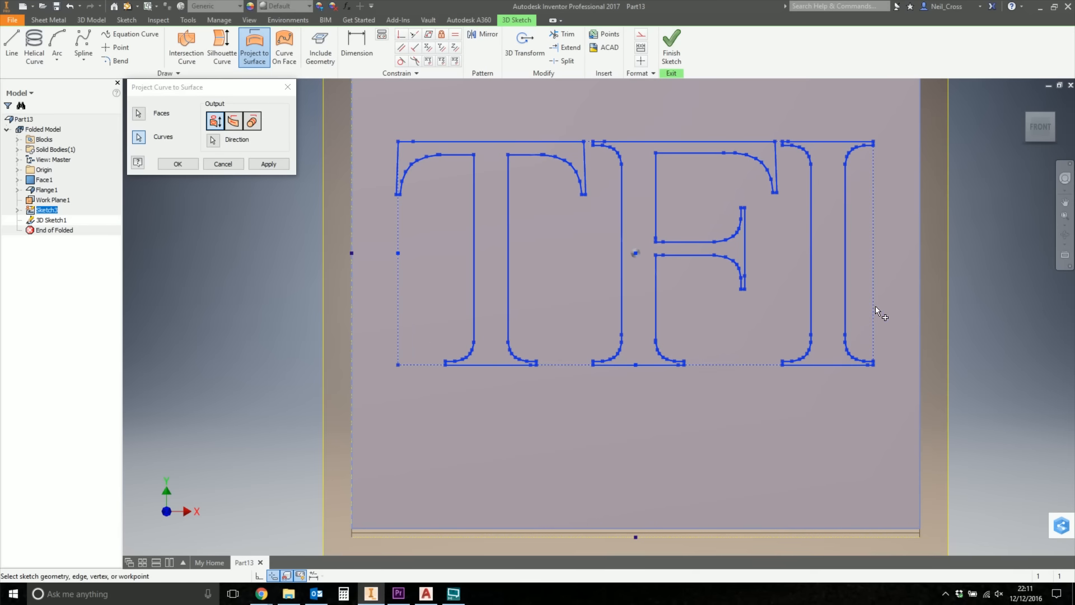
# Project the TFI outlines onto the plate face along the Z axis.
pyautogui.scroll(3)
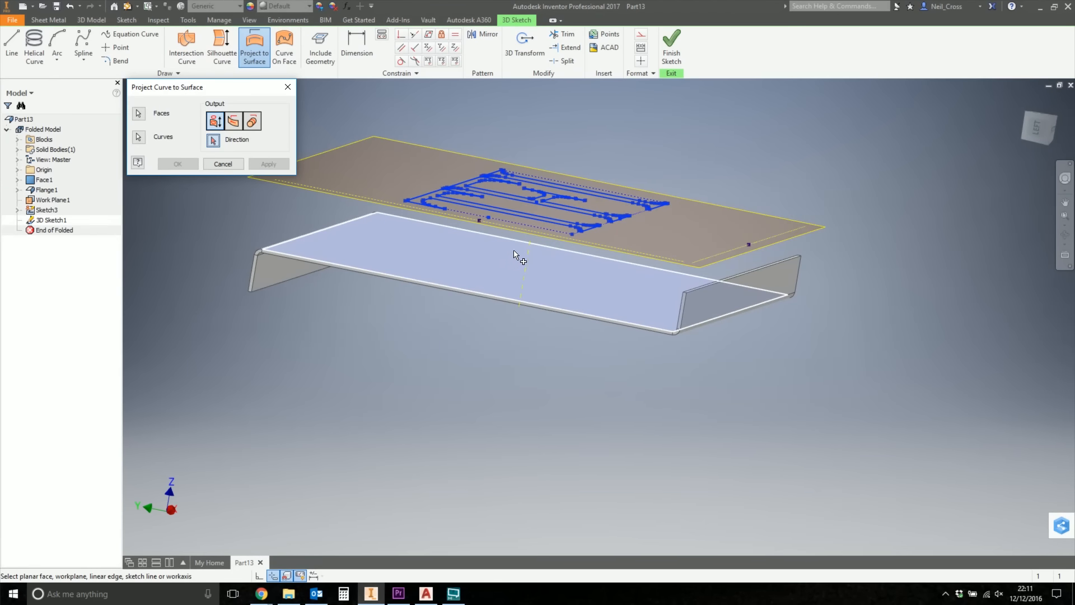
pyautogui.click(43, 169)
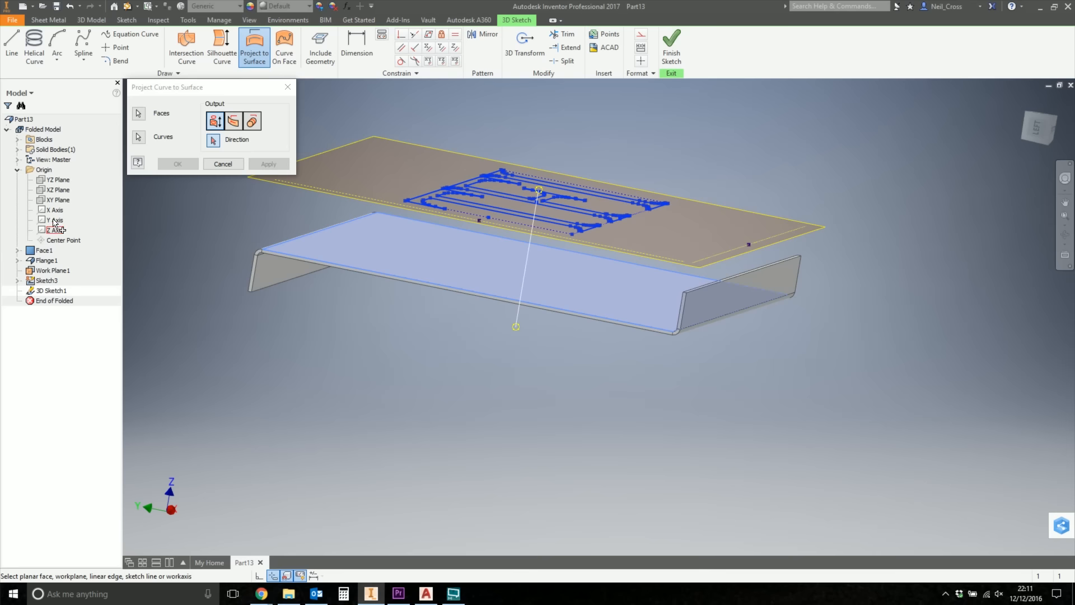
pyautogui.click(56, 210)
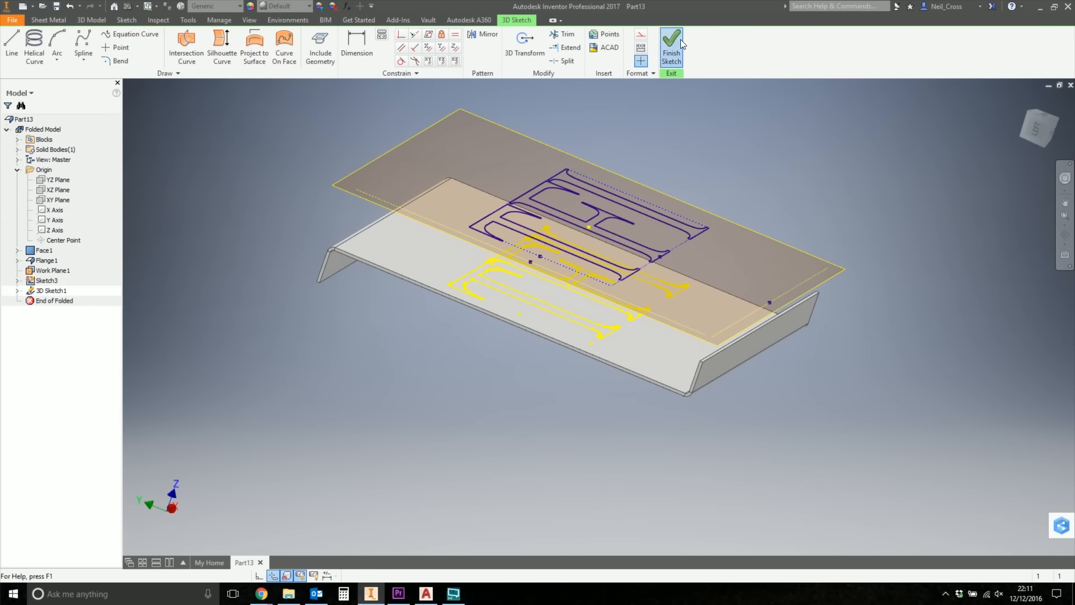
# Finish the 3D sketch, then hide Work Plane1 and the original letters sketch.
pyautogui.click(671, 46)
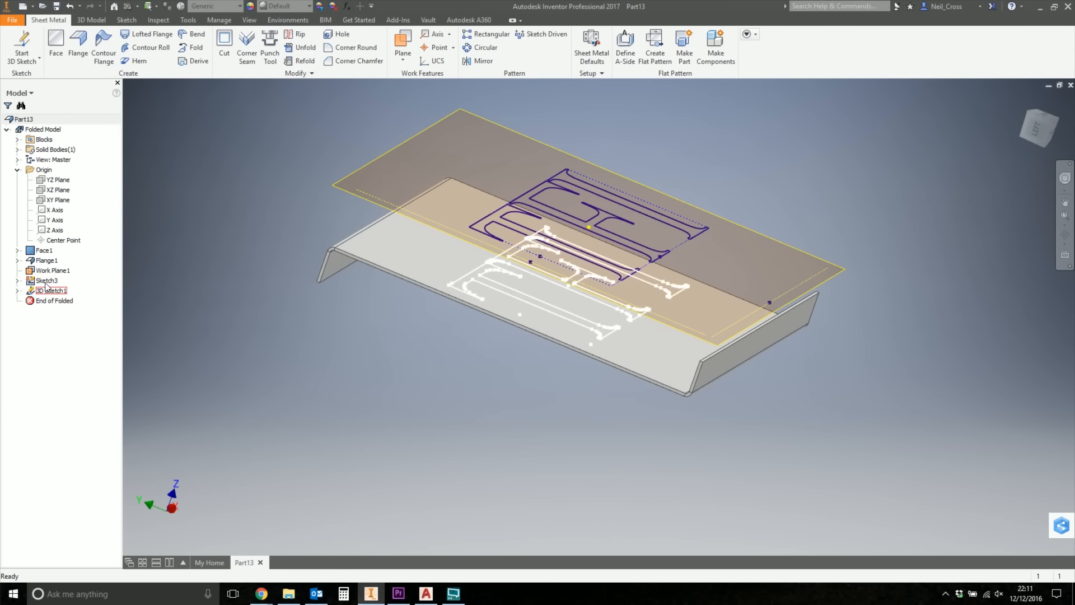
pyautogui.click(52, 270)
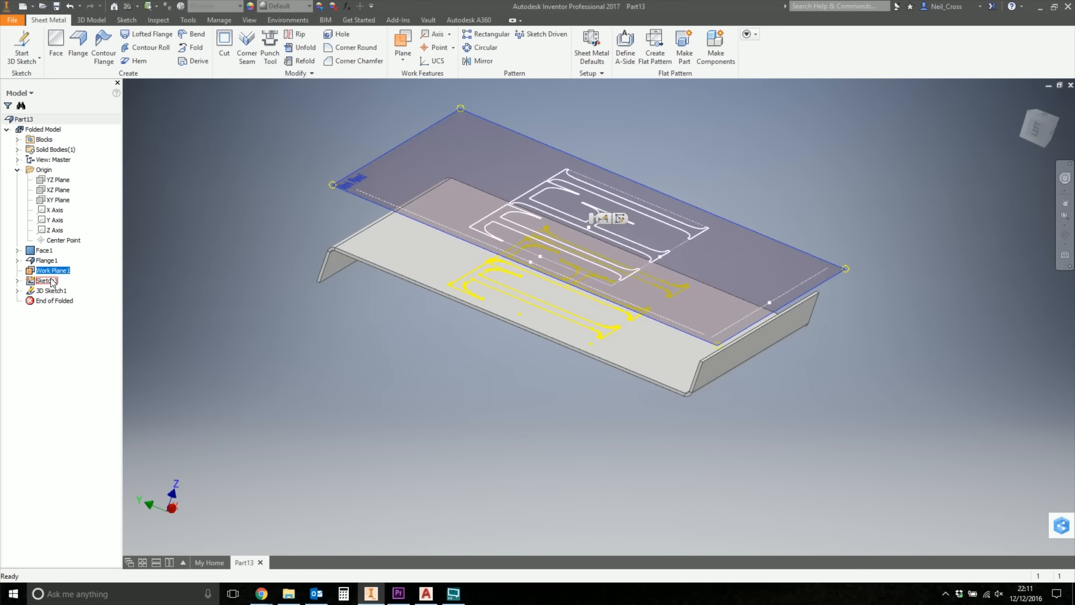
pyautogui.rightClick(46, 281)
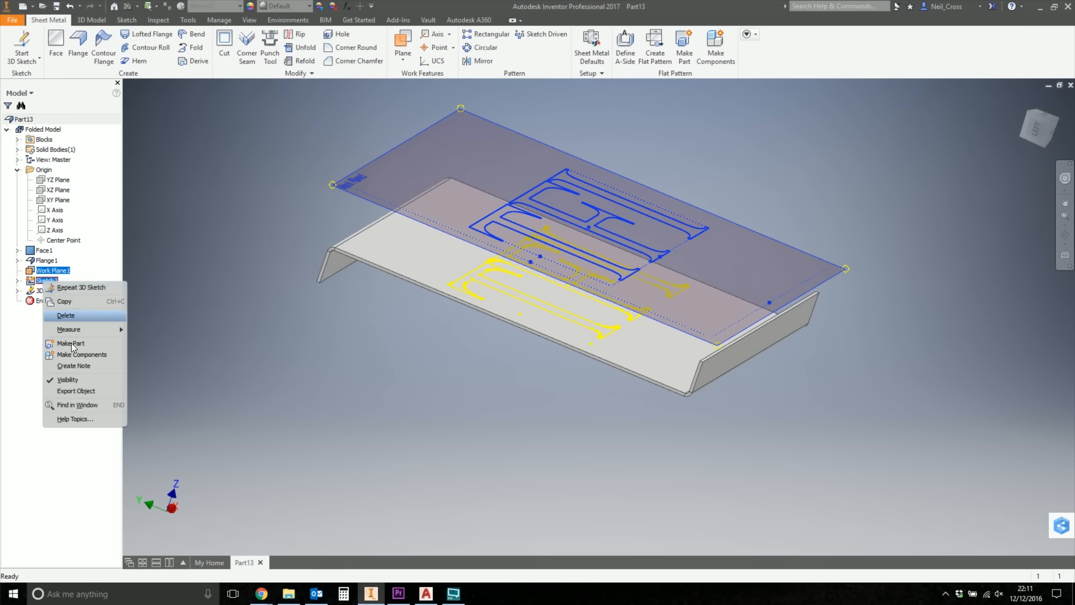
pyautogui.click(67, 379)
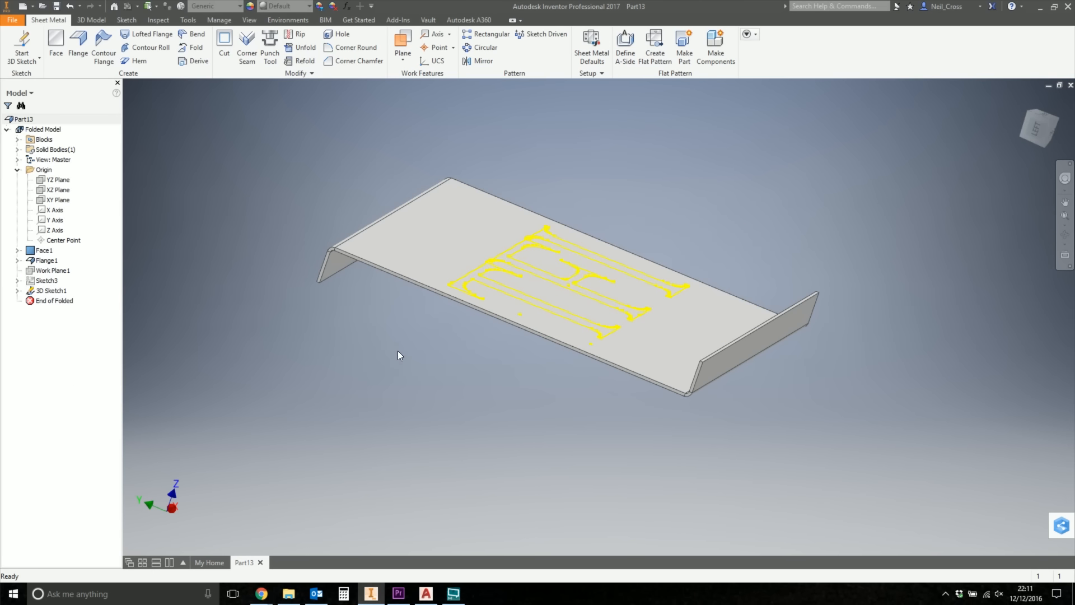
pyautogui.click(91, 19)
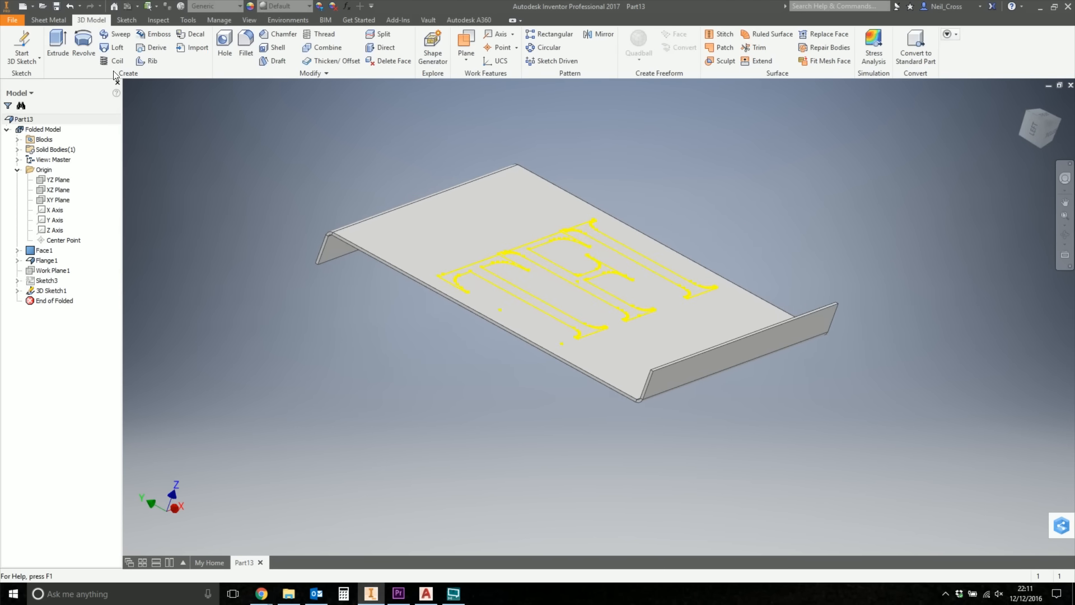
pyautogui.click(381, 34)
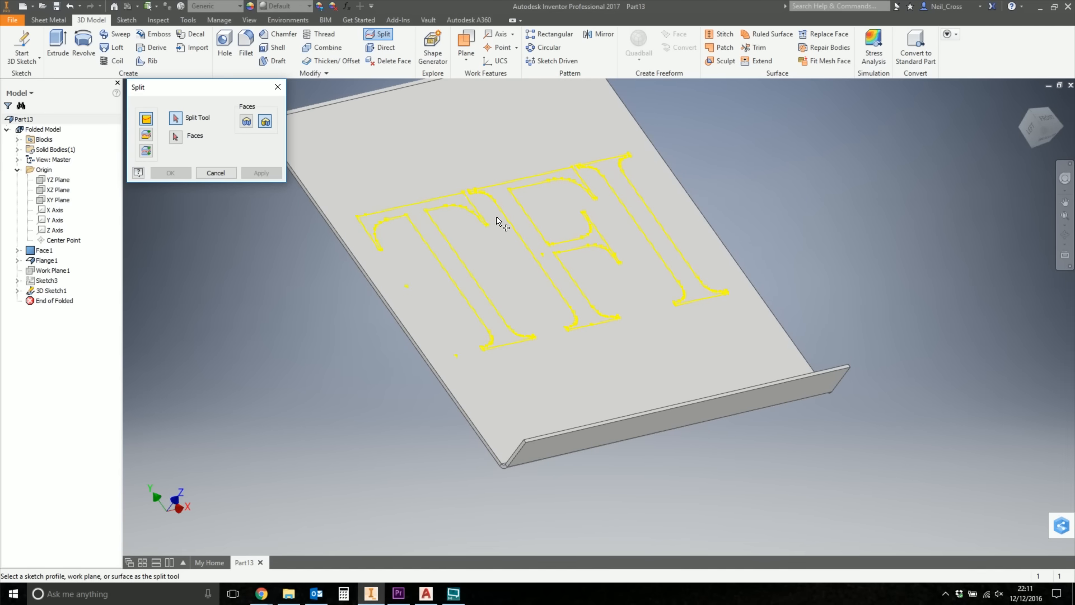
pyautogui.moveTo(553, 166)
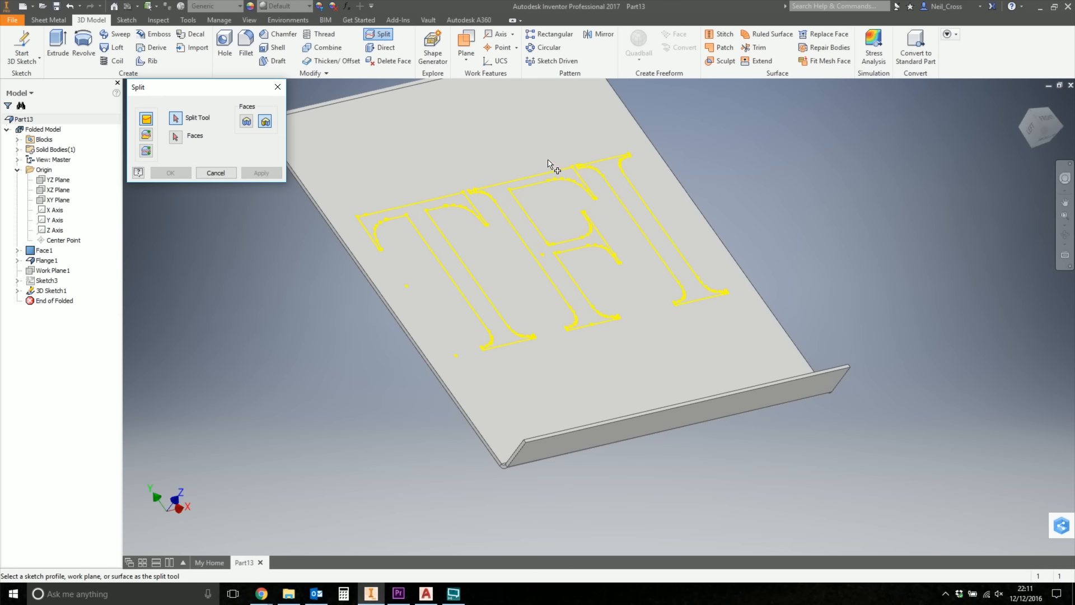
pyautogui.moveTo(371, 228)
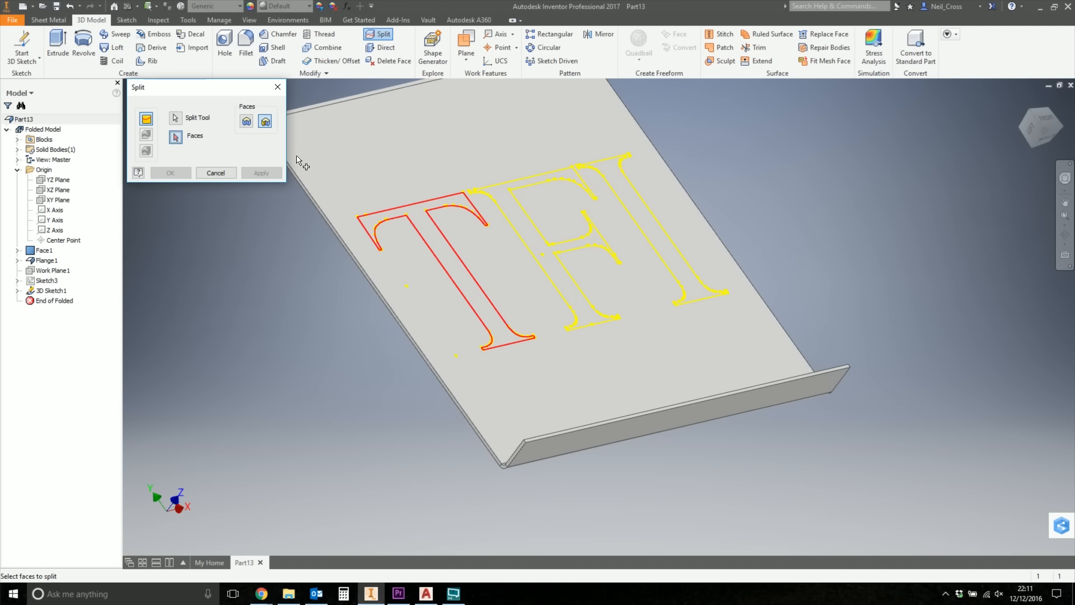
# Apply the split on the plate's top face using the T profile.
pyautogui.click(261, 172)
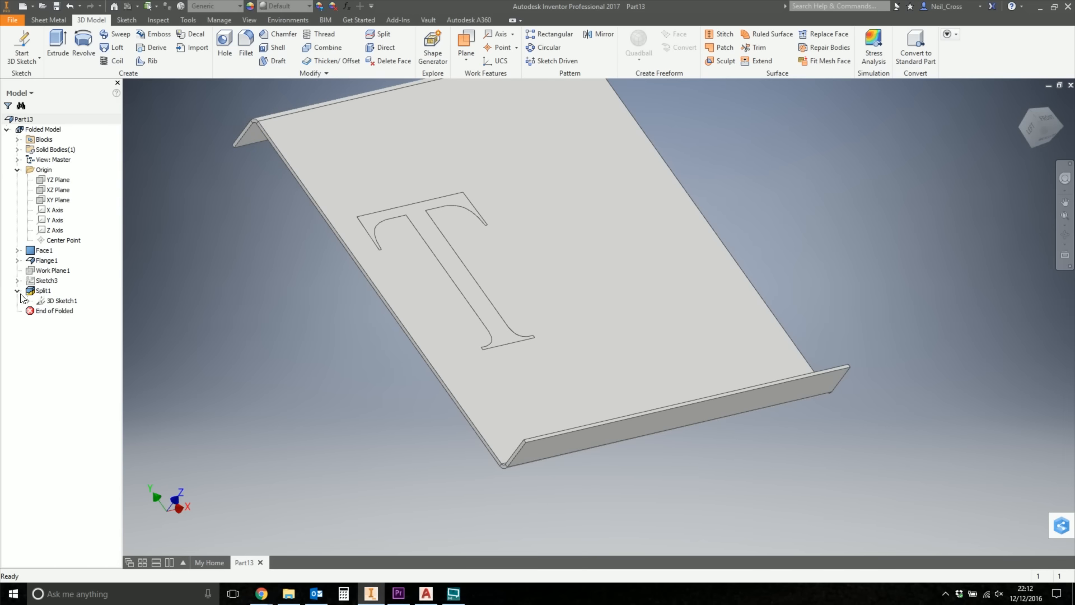
# Make 3D Sketch1 visible again and split the plate face along the F and I outlines.
pyautogui.rightClick(61, 300)
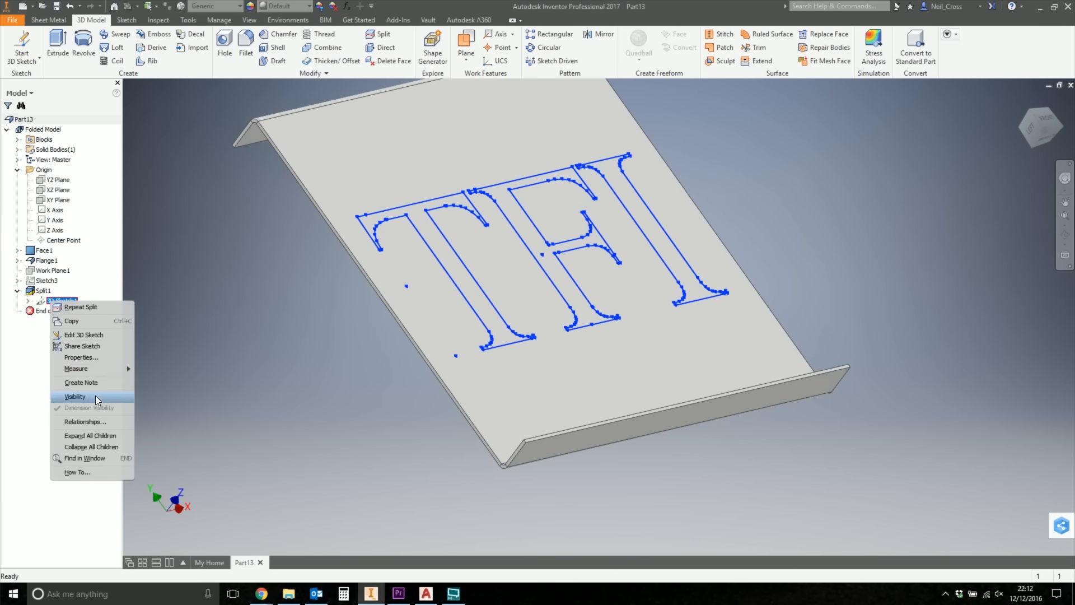
pyautogui.click(75, 396)
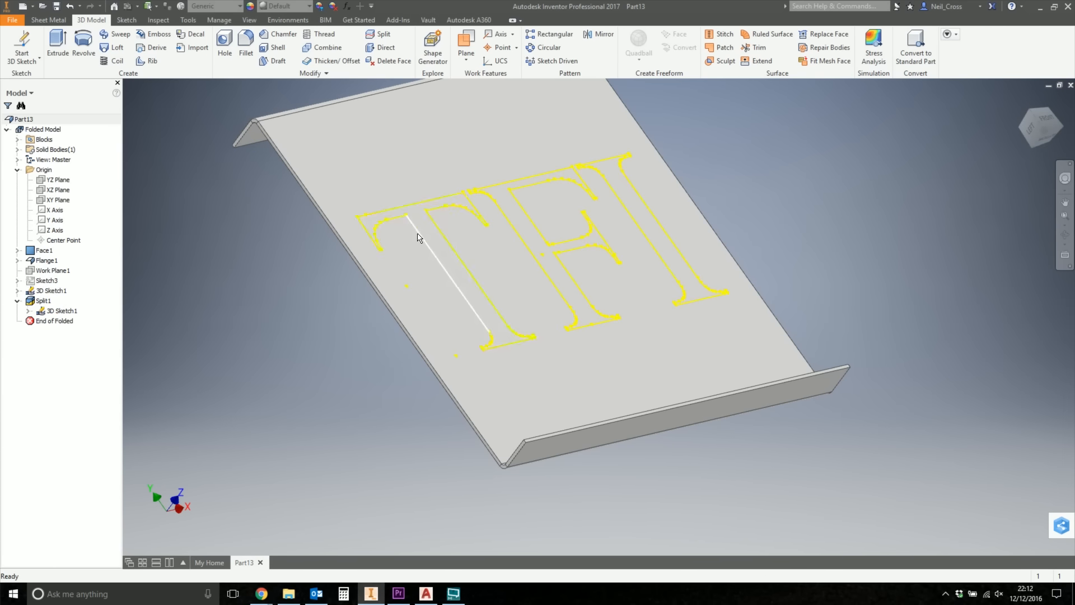
pyautogui.click(379, 34)
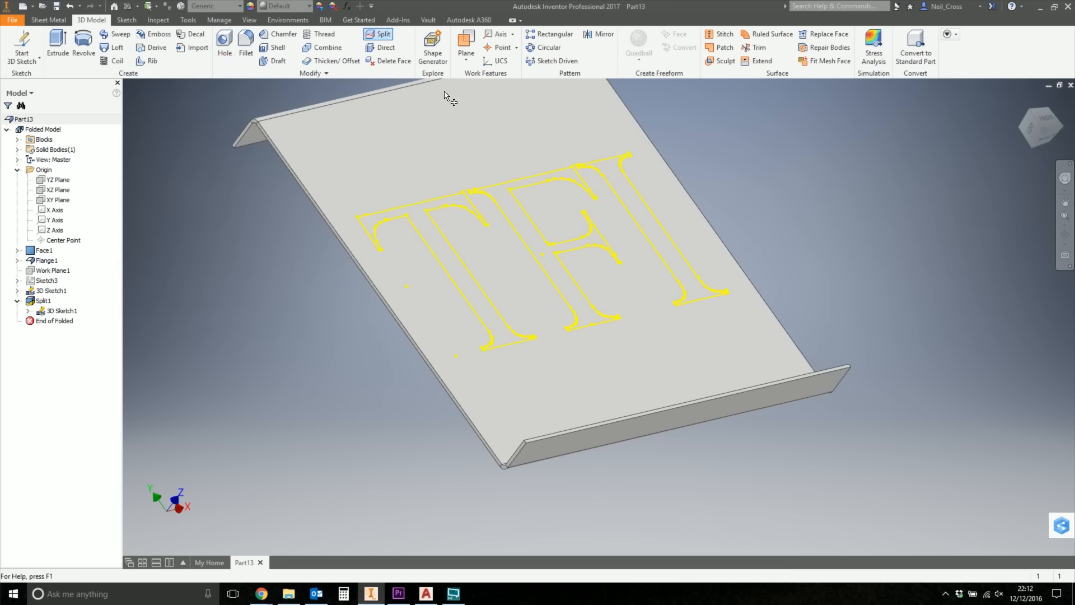
pyautogui.click(381, 35)
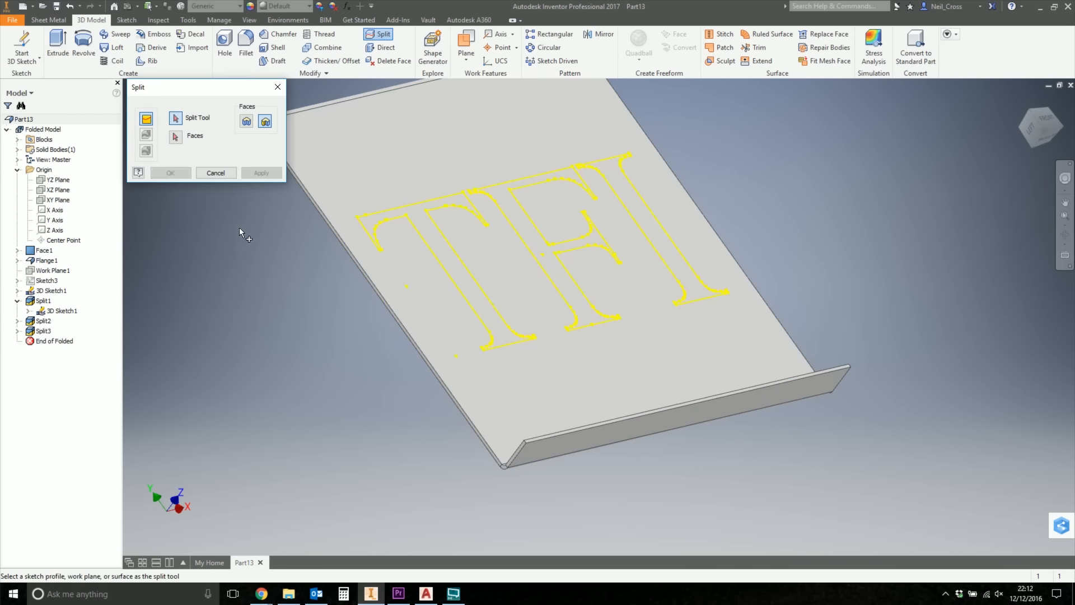
pyautogui.click(215, 172)
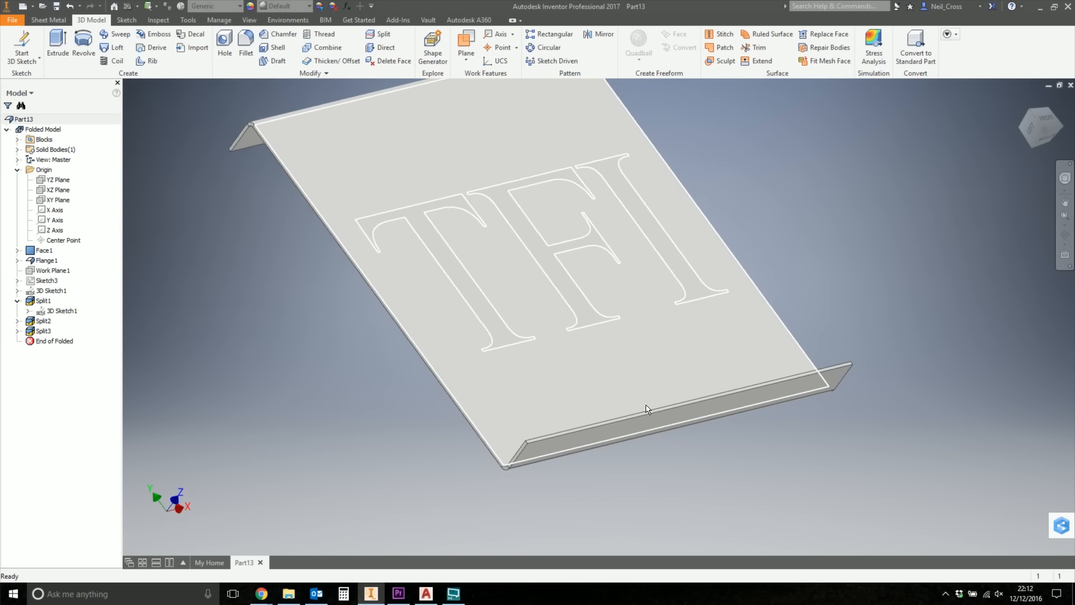
pyautogui.click(48, 19)
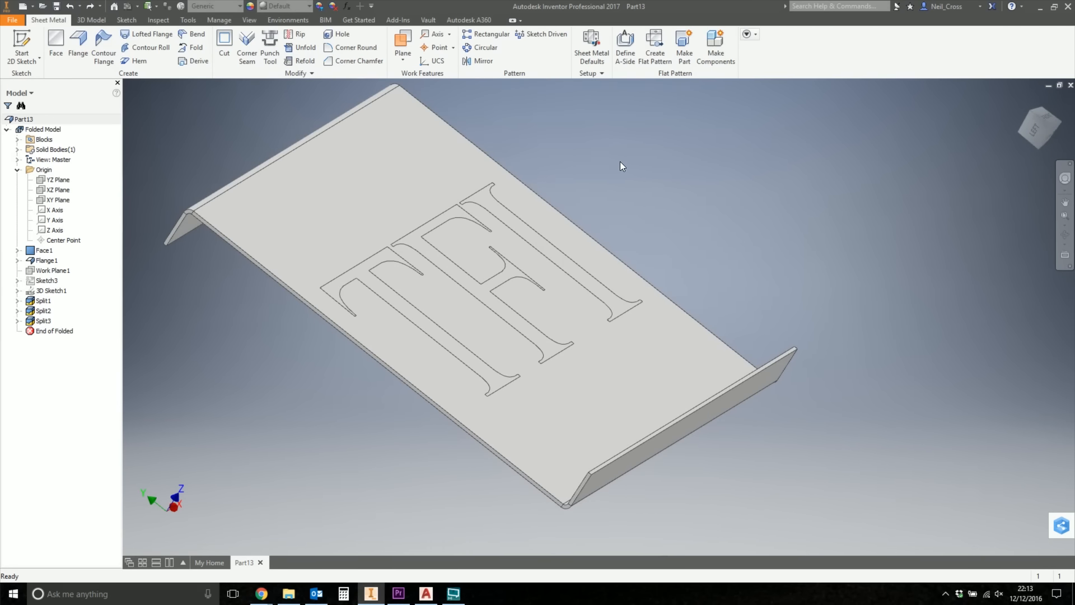
pyautogui.moveTo(55, 46)
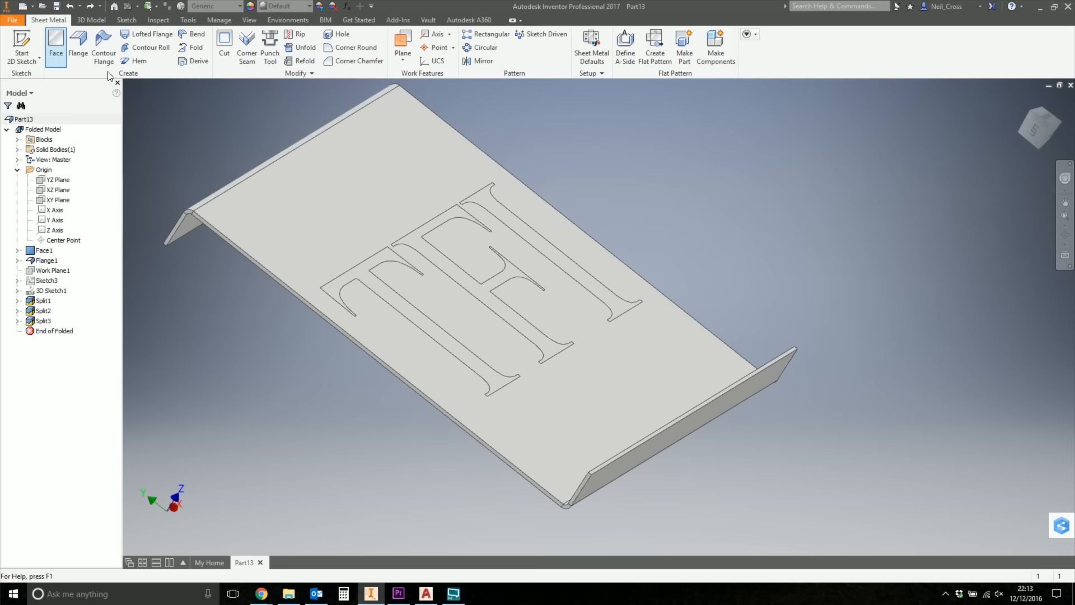
pyautogui.moveTo(68, 53)
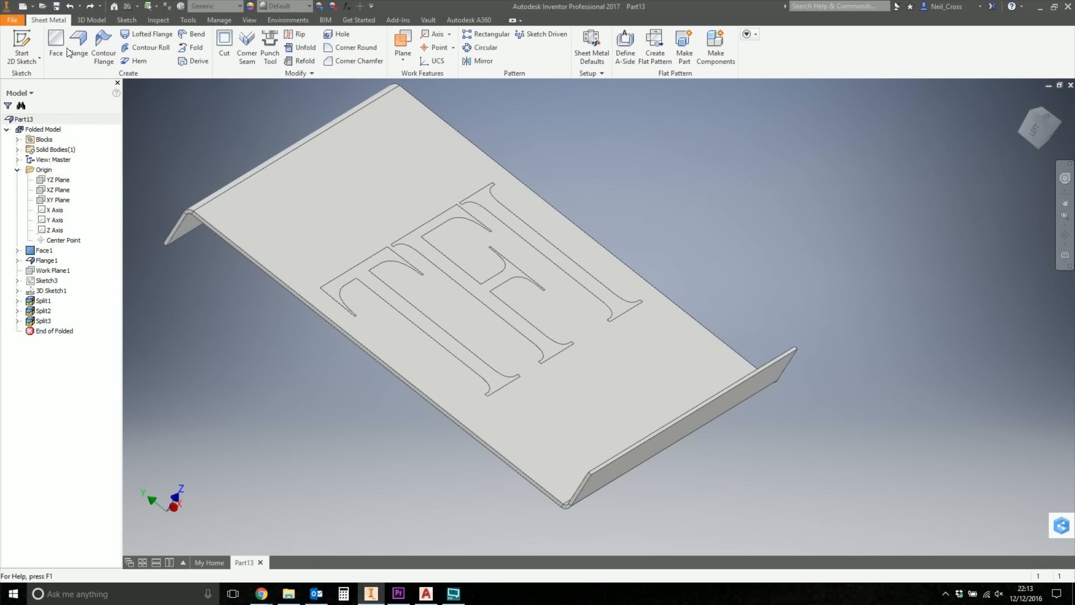
pyautogui.click(21, 46)
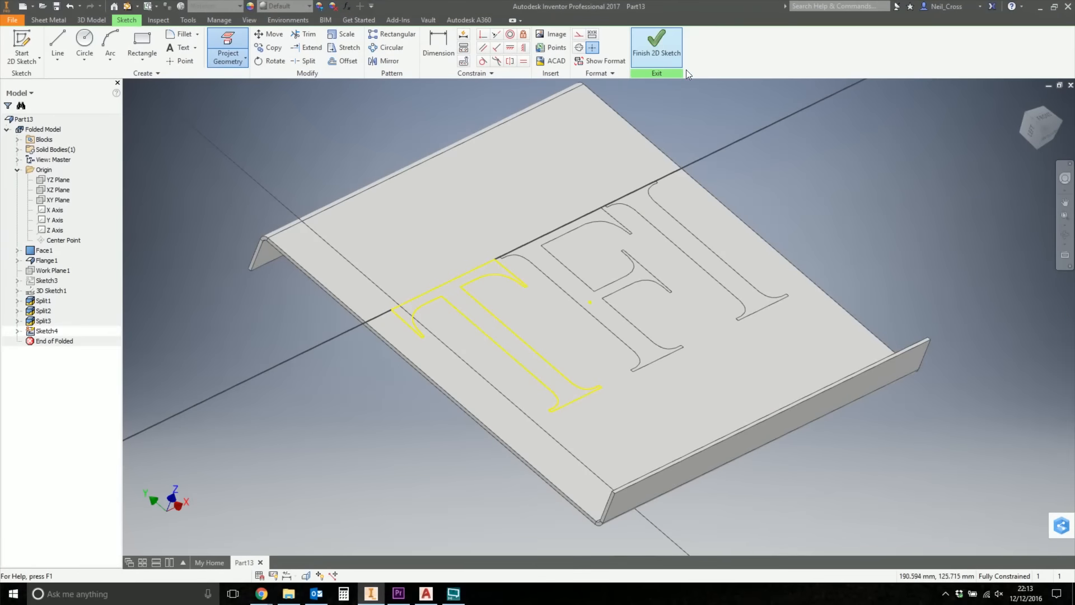
pyautogui.click(655, 41)
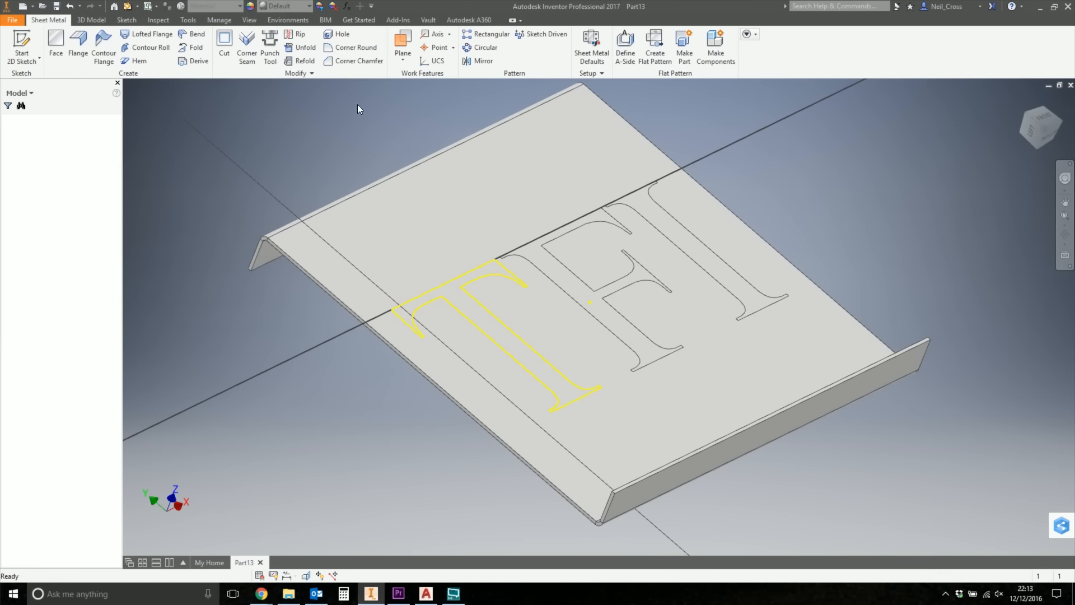
pyautogui.click(224, 43)
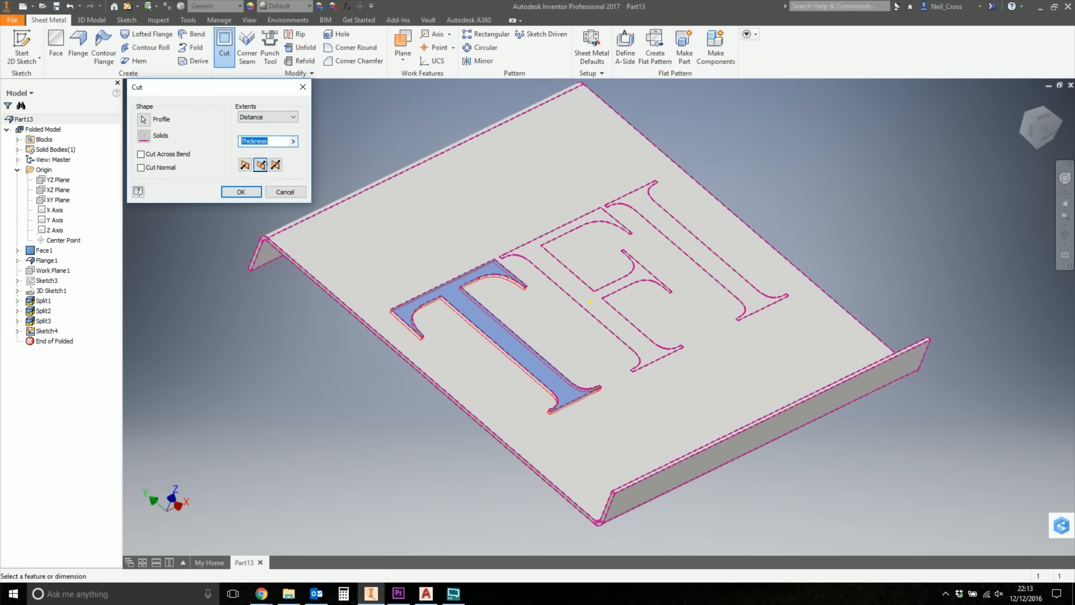
pyautogui.click(241, 191)
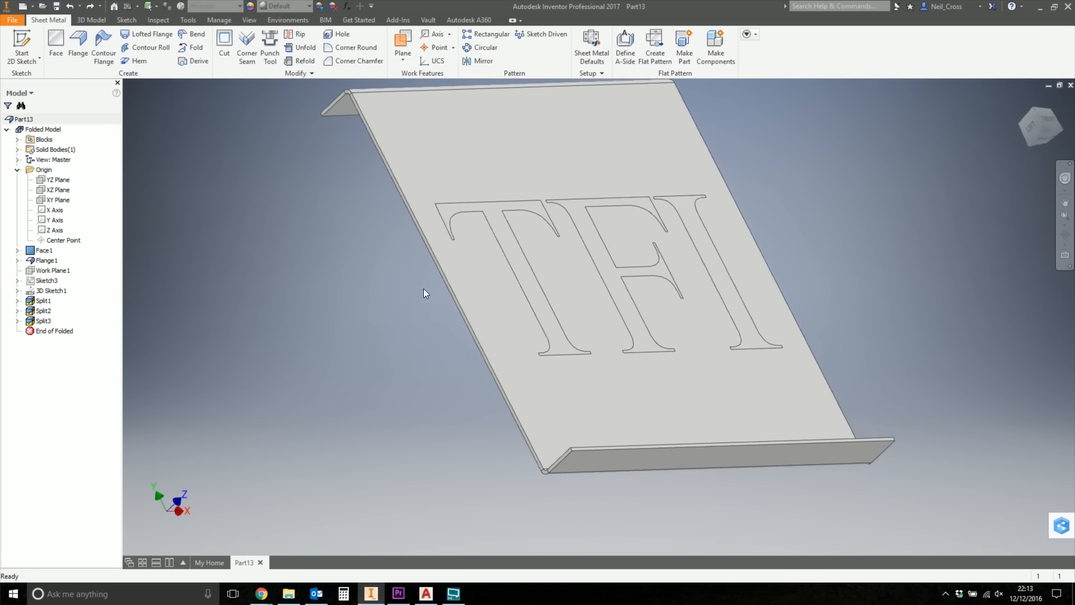
# Reset to home view, define the lettered top face as A-side, and create the flat pattern.
pyautogui.click(653, 46)
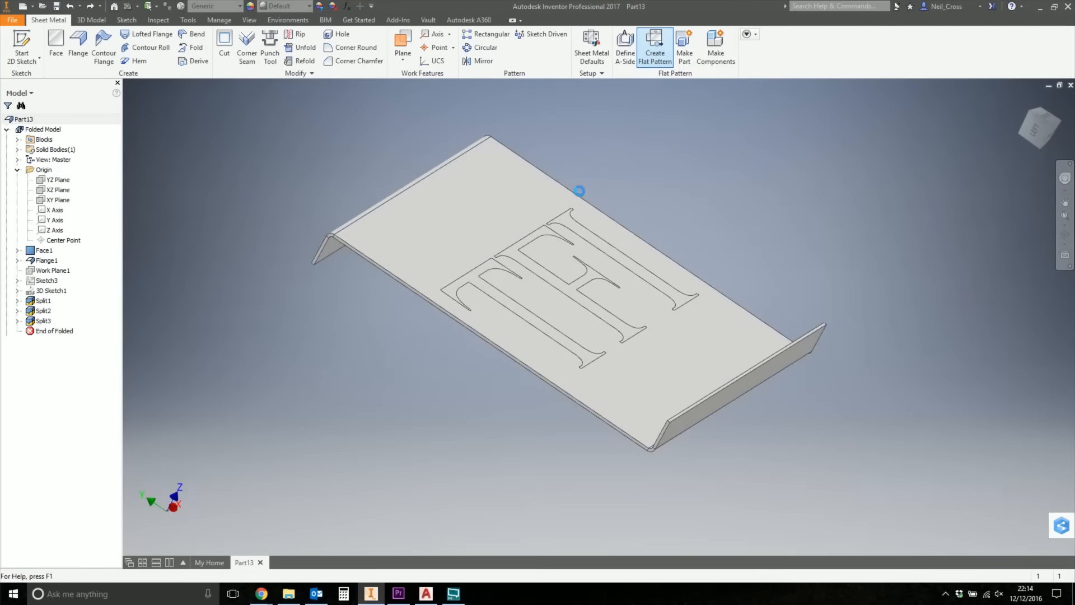
pyautogui.click(653, 47)
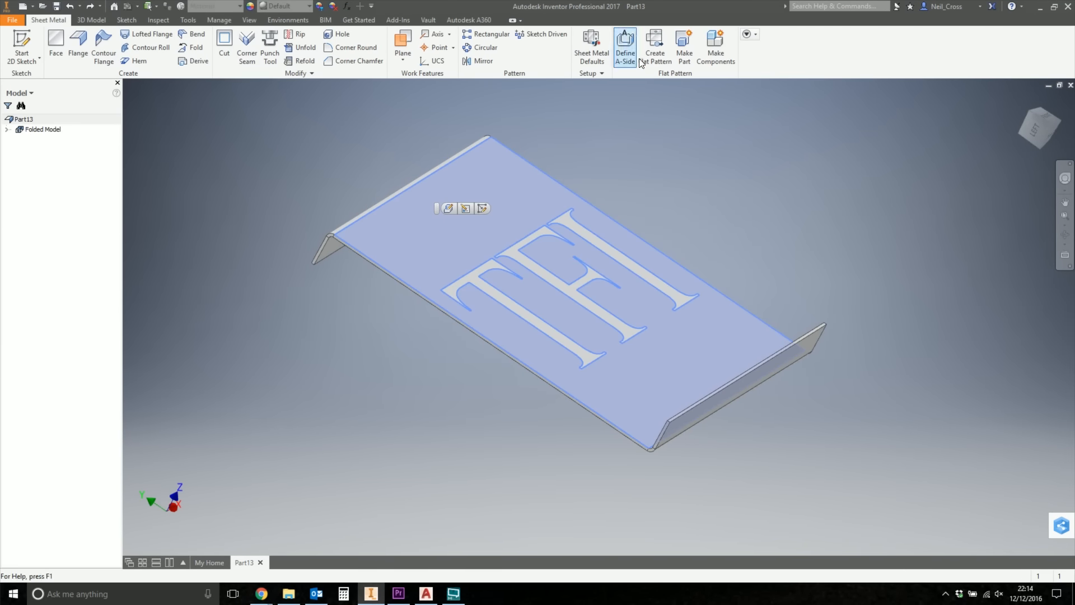
pyautogui.click(653, 47)
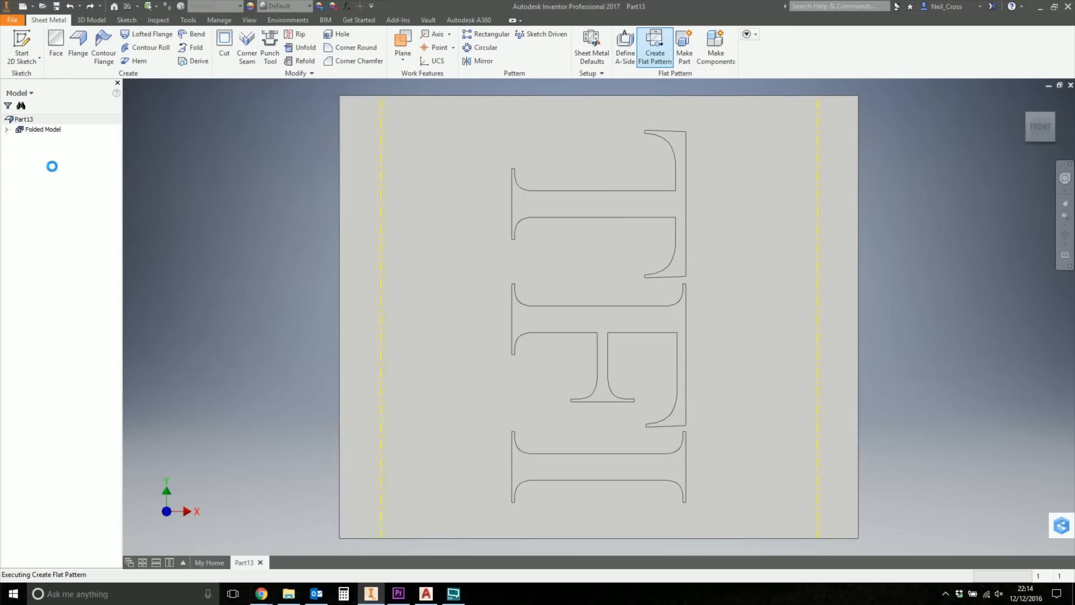
pyautogui.rightClick(31, 138)
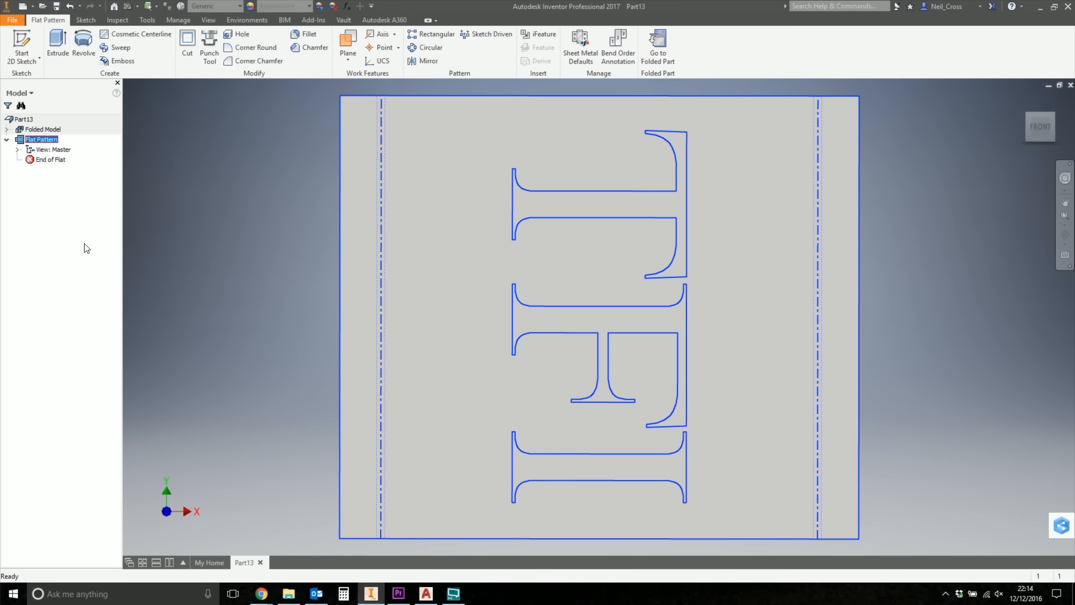
# Save a copy of the flat pattern to the Desktop as DXF file 'FP'.
pyautogui.click(623, 204)
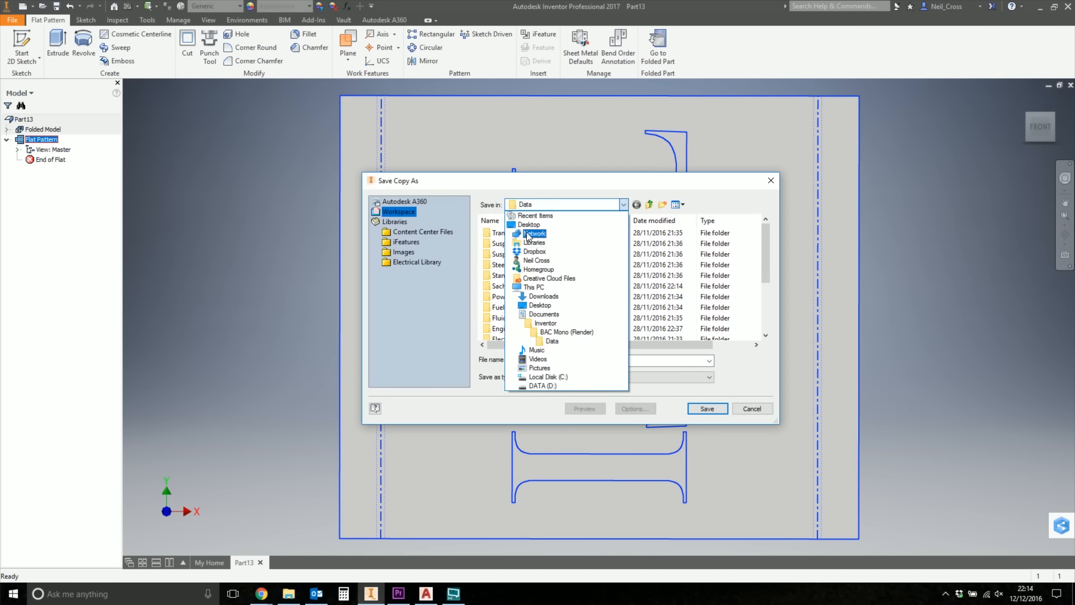
pyautogui.click(528, 223)
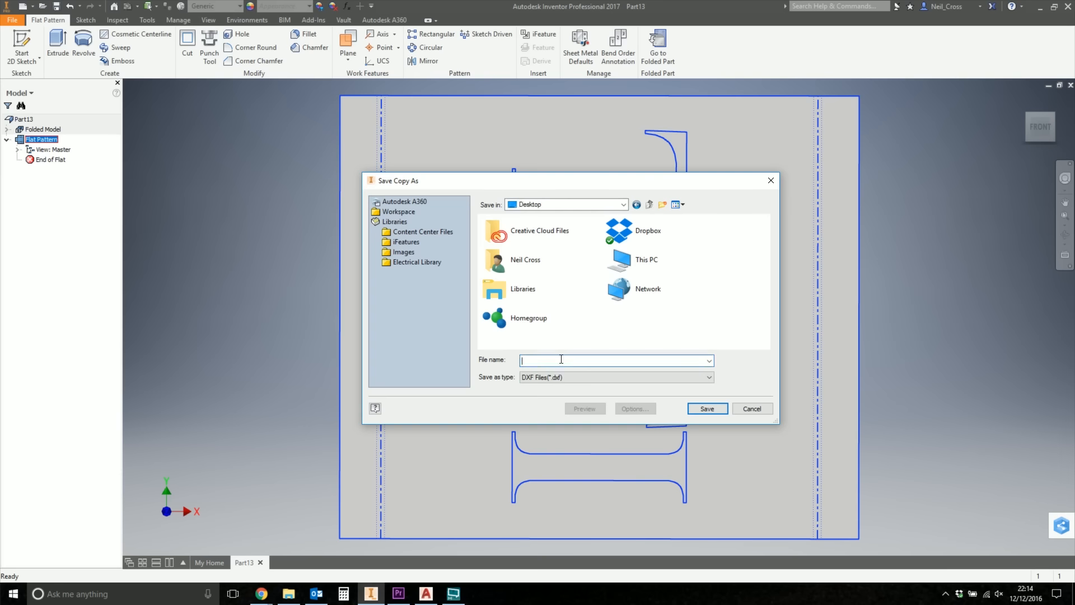
pyautogui.write('FP')
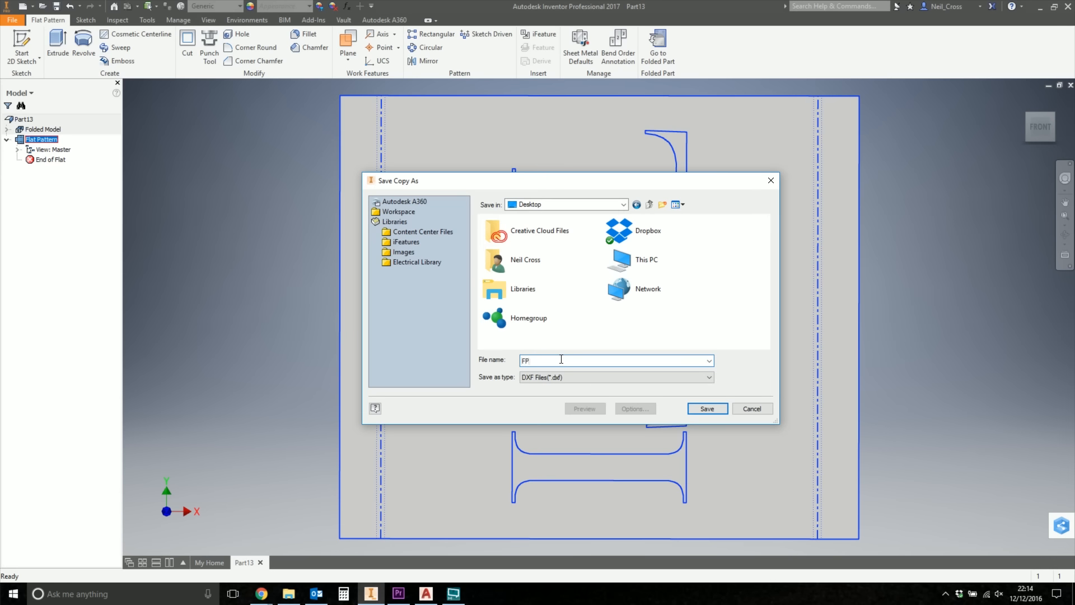
pyautogui.click(706, 408)
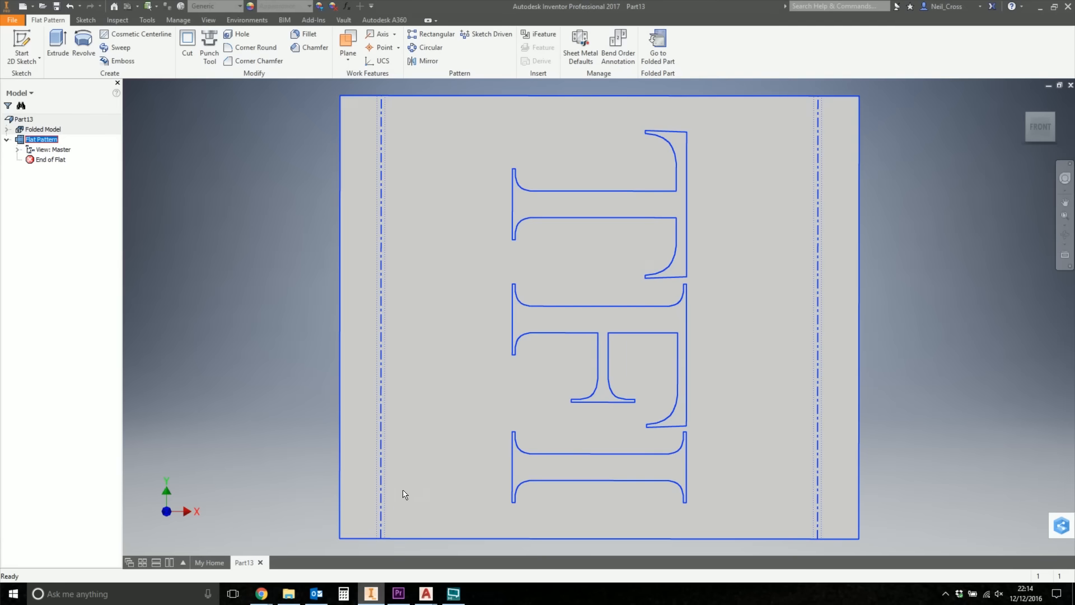
# Deselect the flat pattern in the graphics window.
pyautogui.click(180, 400)
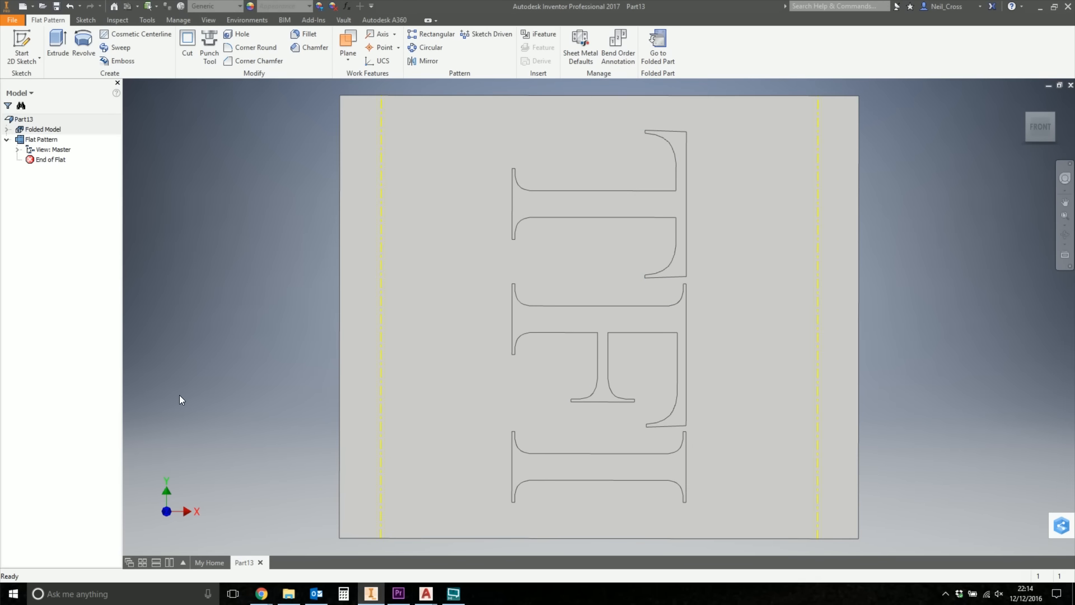
pyautogui.moveTo(163, 155)
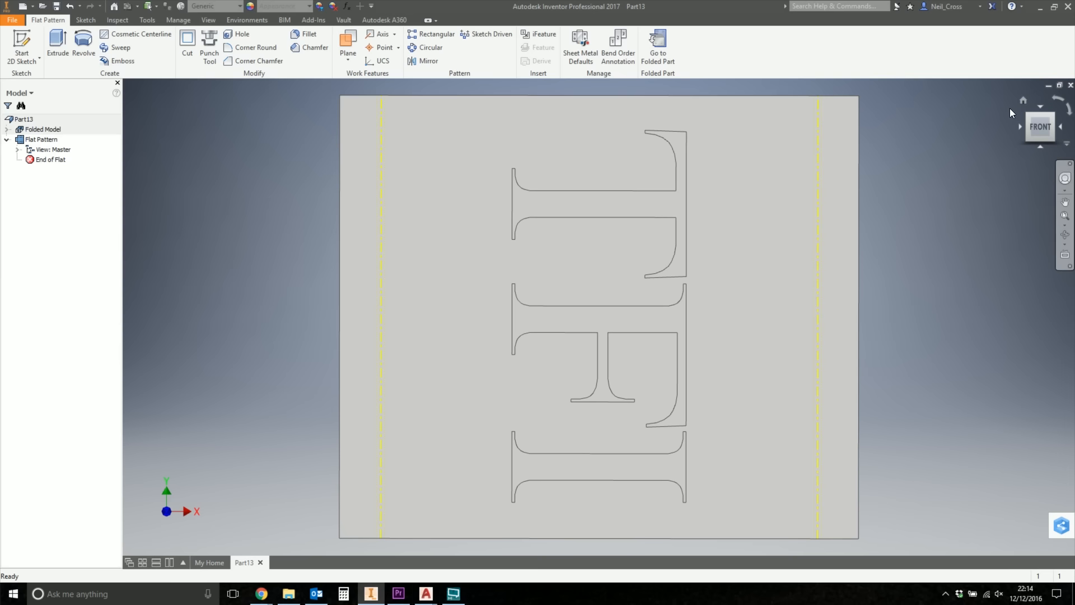
pyautogui.moveTo(1012, 156)
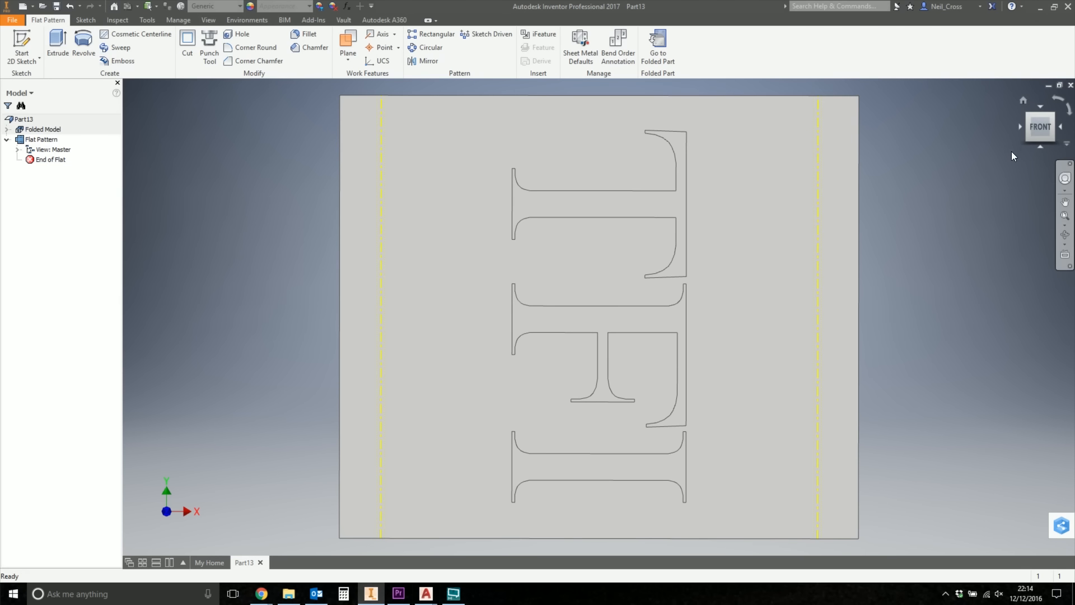
pyautogui.moveTo(248, 157)
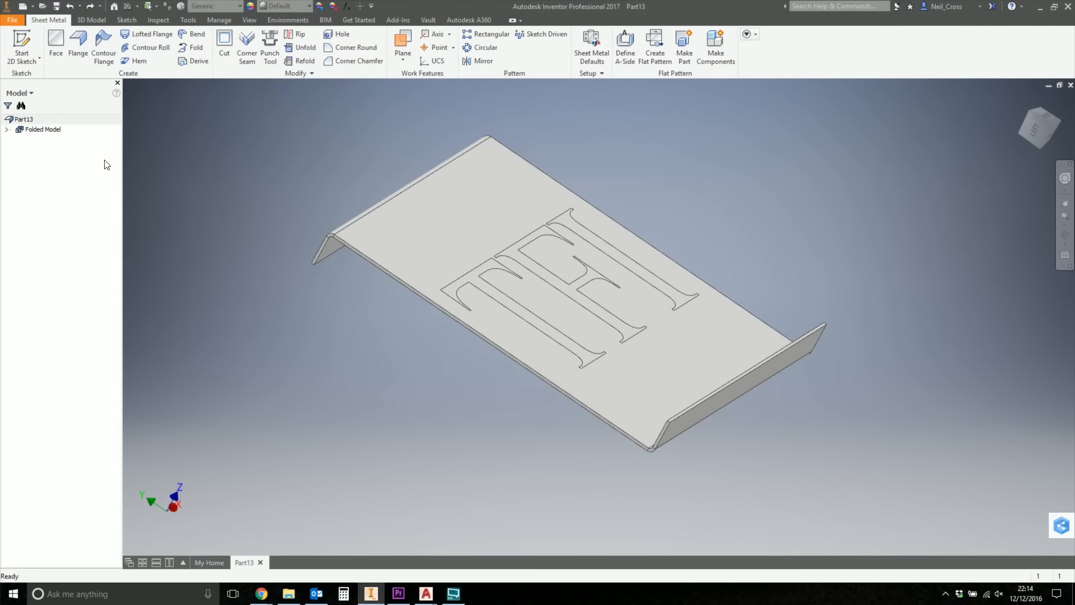
# Sketch a line on the lettered top face from the left edge to the right edge.
pyautogui.click(21, 48)
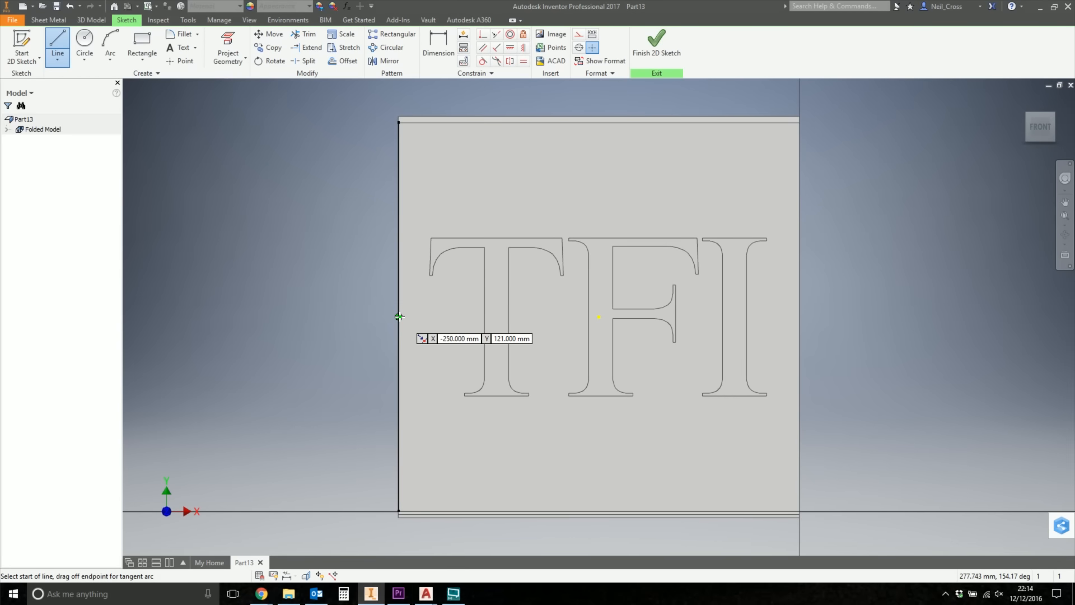
pyautogui.click(800, 316)
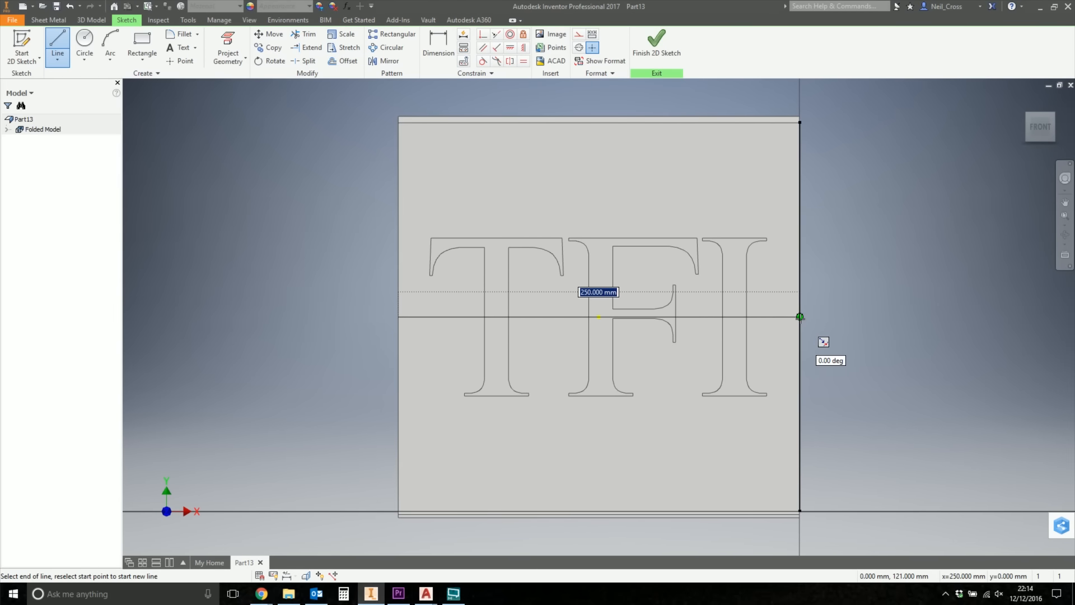
pyautogui.click(655, 52)
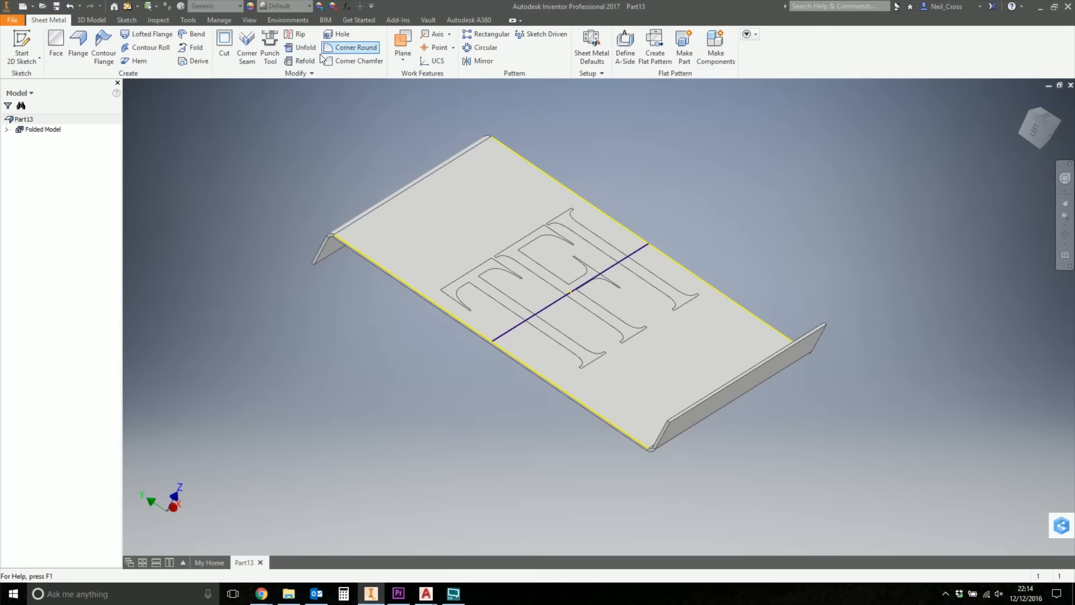
pyautogui.click(195, 33)
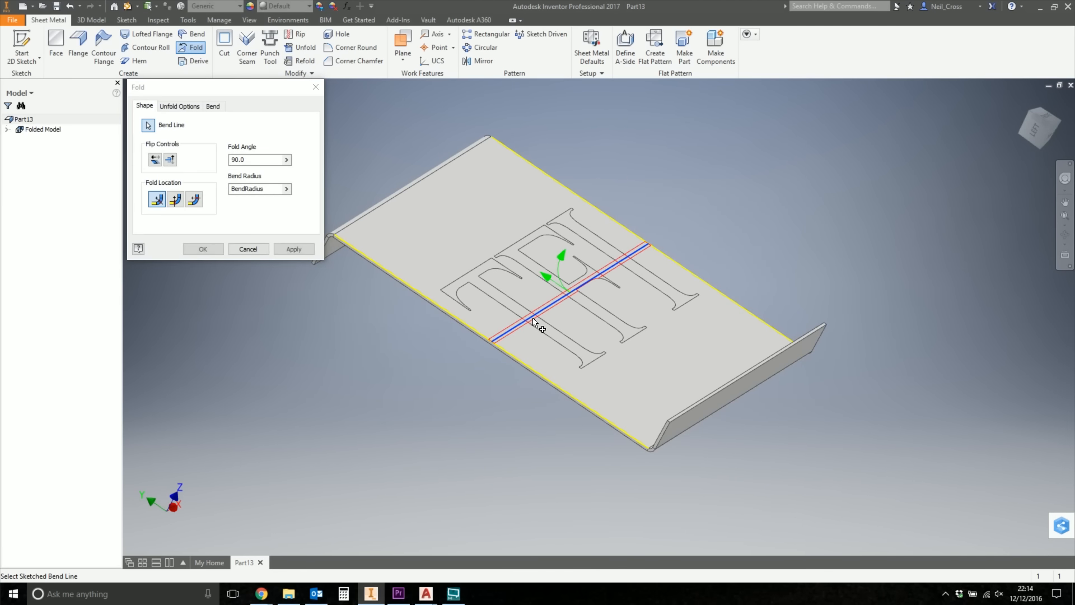
pyautogui.click(202, 248)
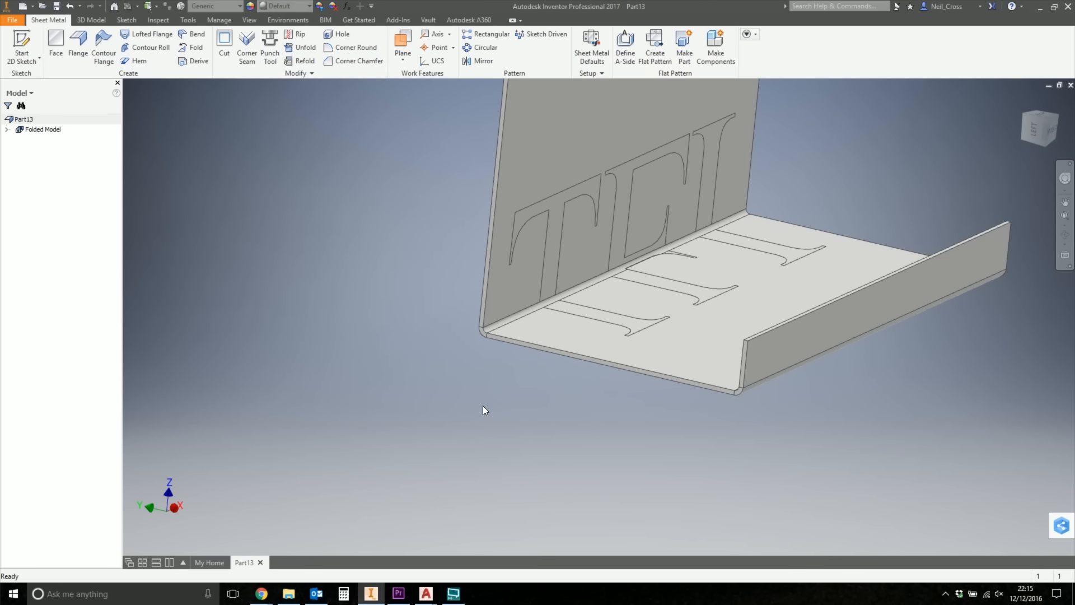
pyautogui.moveTo(369, 357)
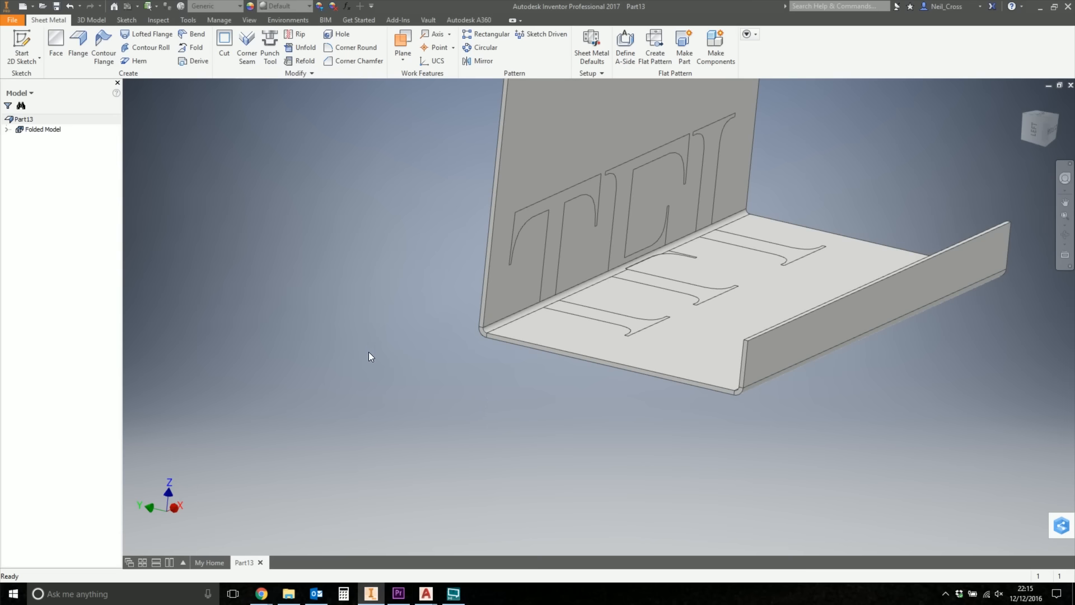
pyautogui.click(70, 6)
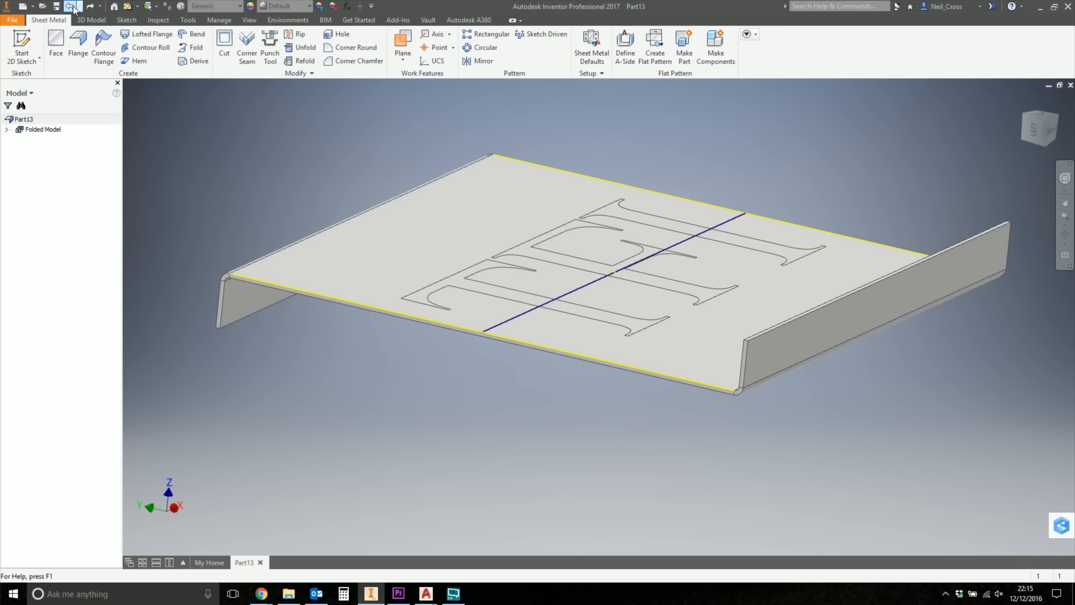